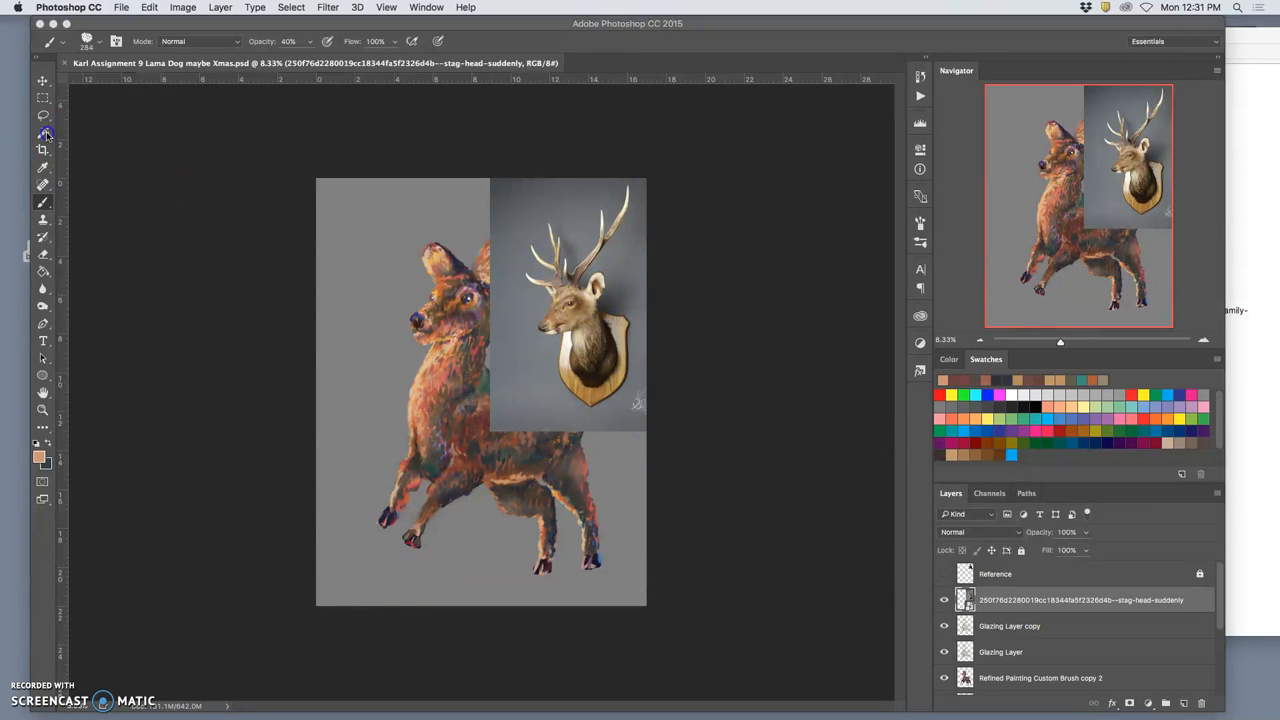
Select the grey backdrop around the stag head with the Magic Wand
click(43, 133)
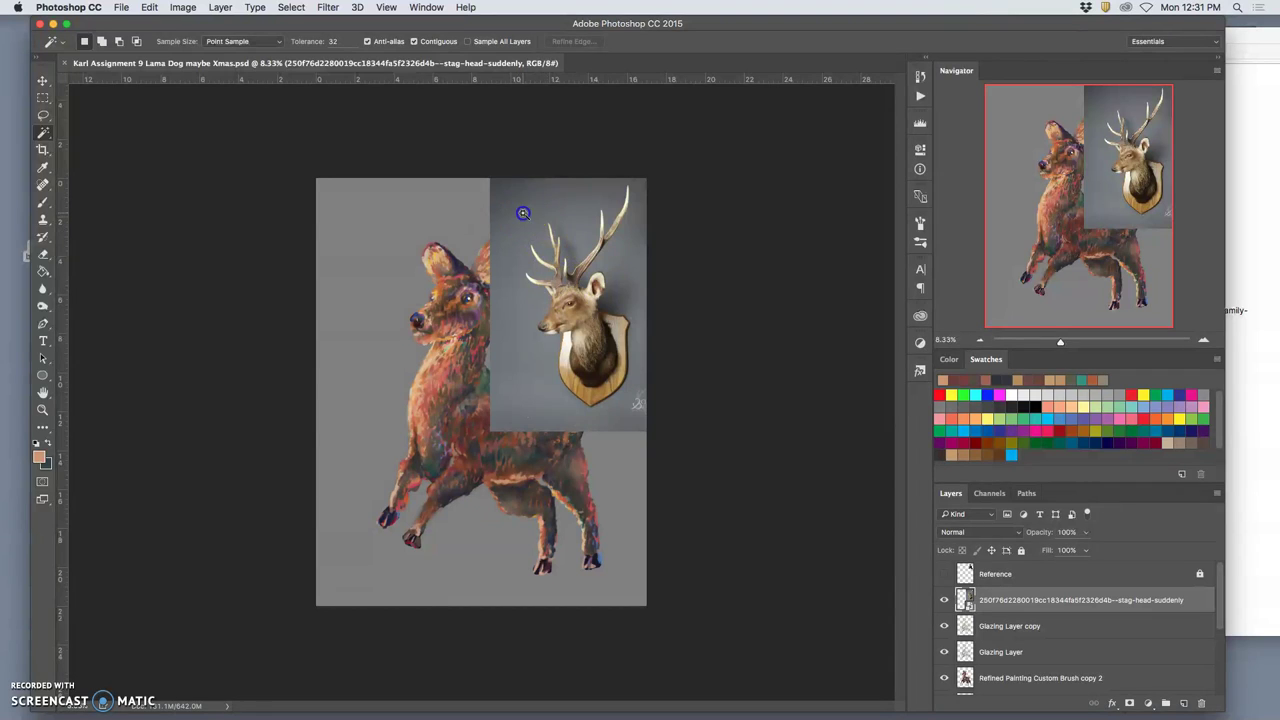
click(522, 213)
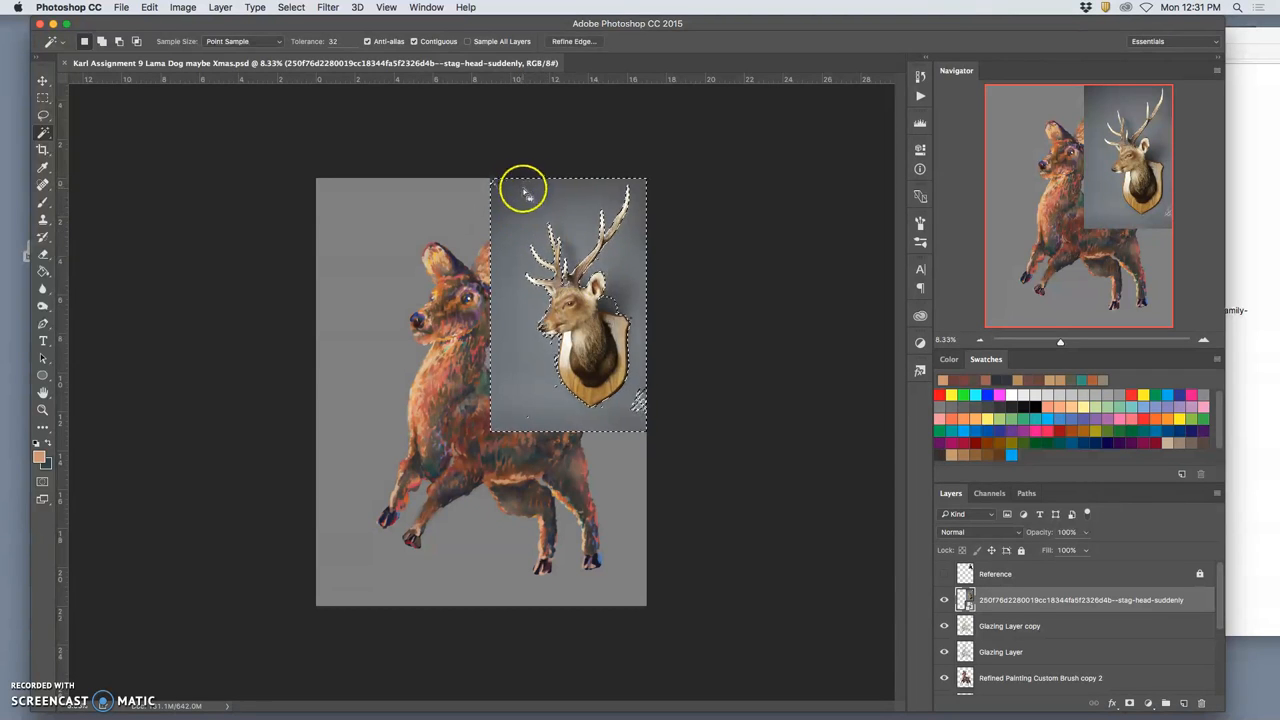
mouse_move(327, 8)
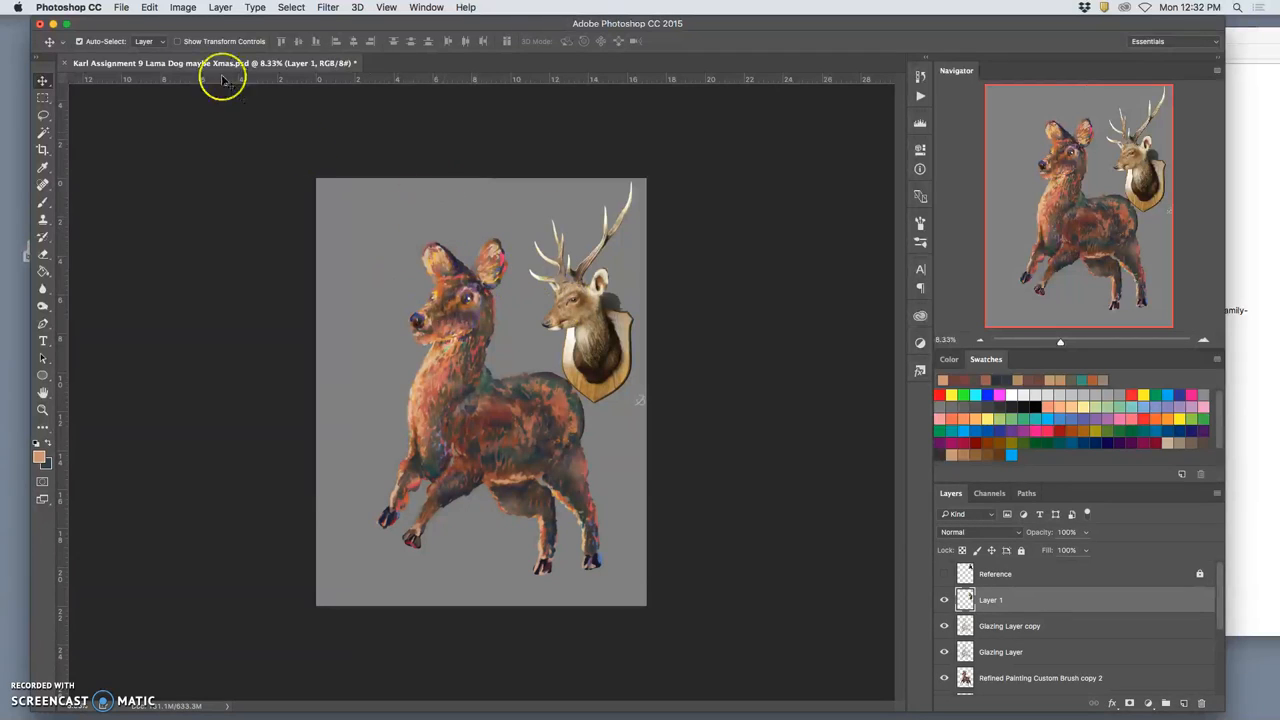
Increase the canvas height to 28 inches in Canvas Size
click(149, 7)
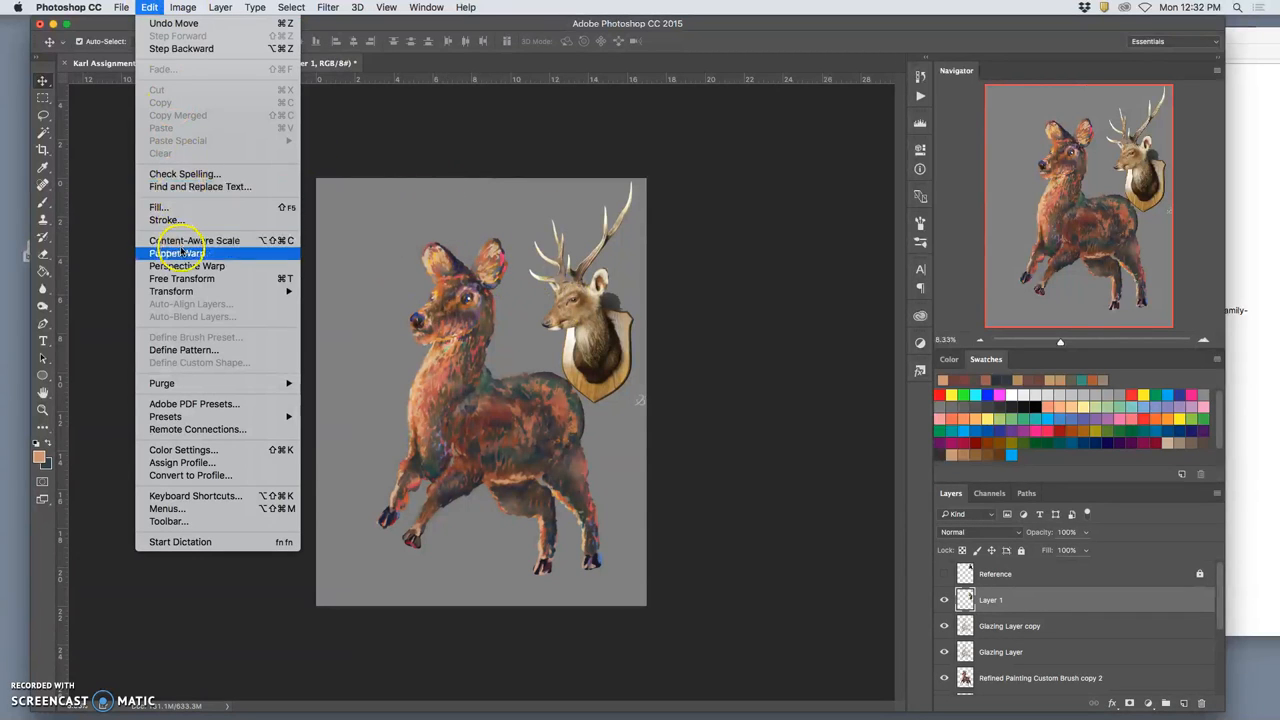
click(182, 7)
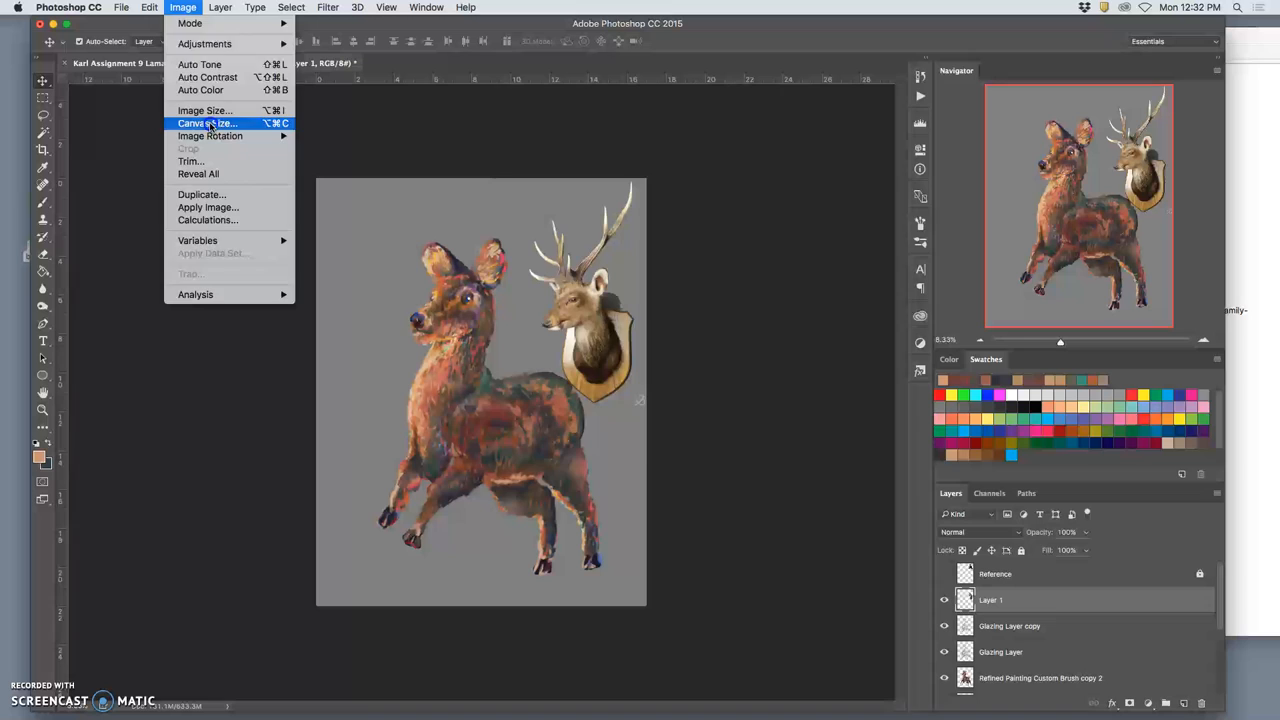
click(205, 123)
text(28)
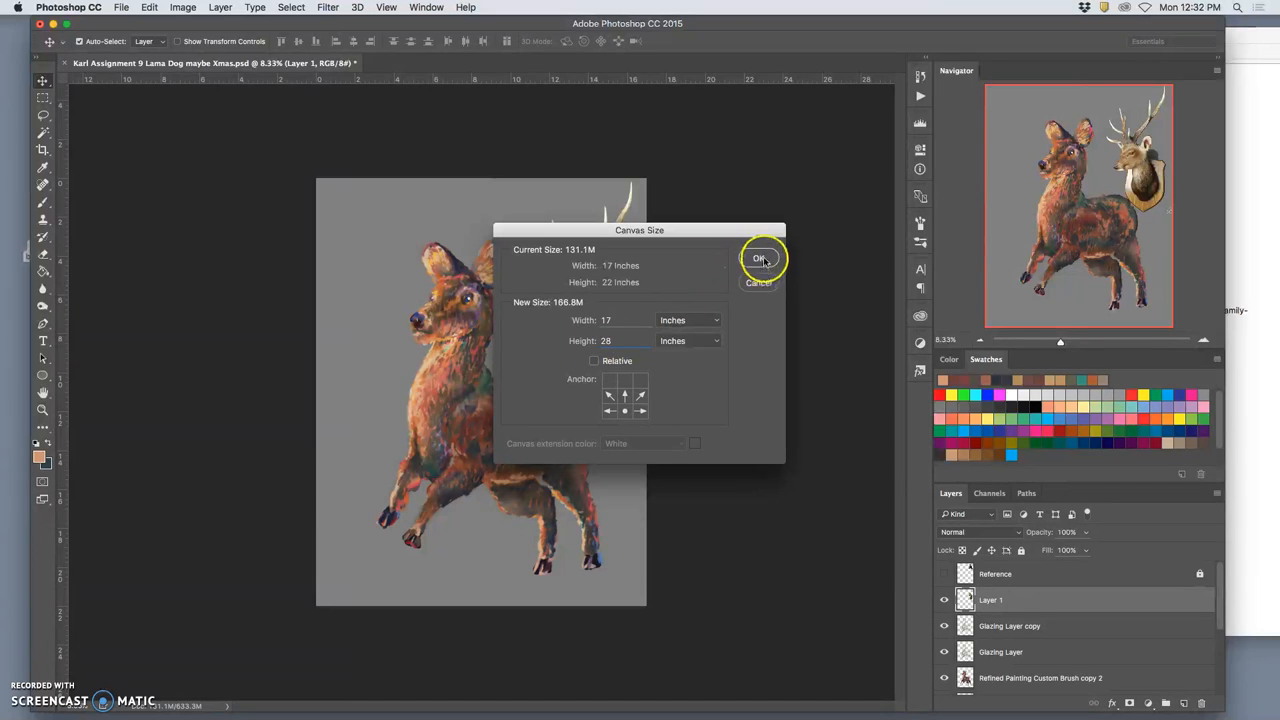
click(760, 258)
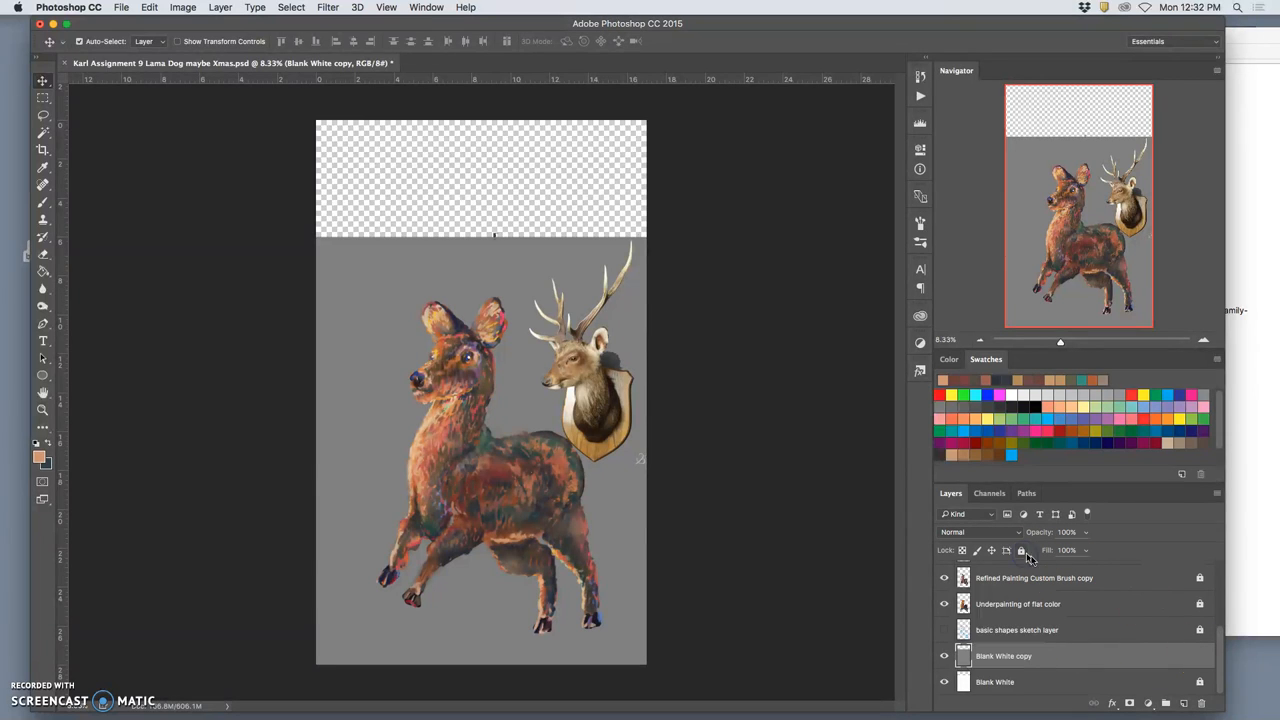
Fill the Blank White copy layer with 50% Gray
click(148, 7)
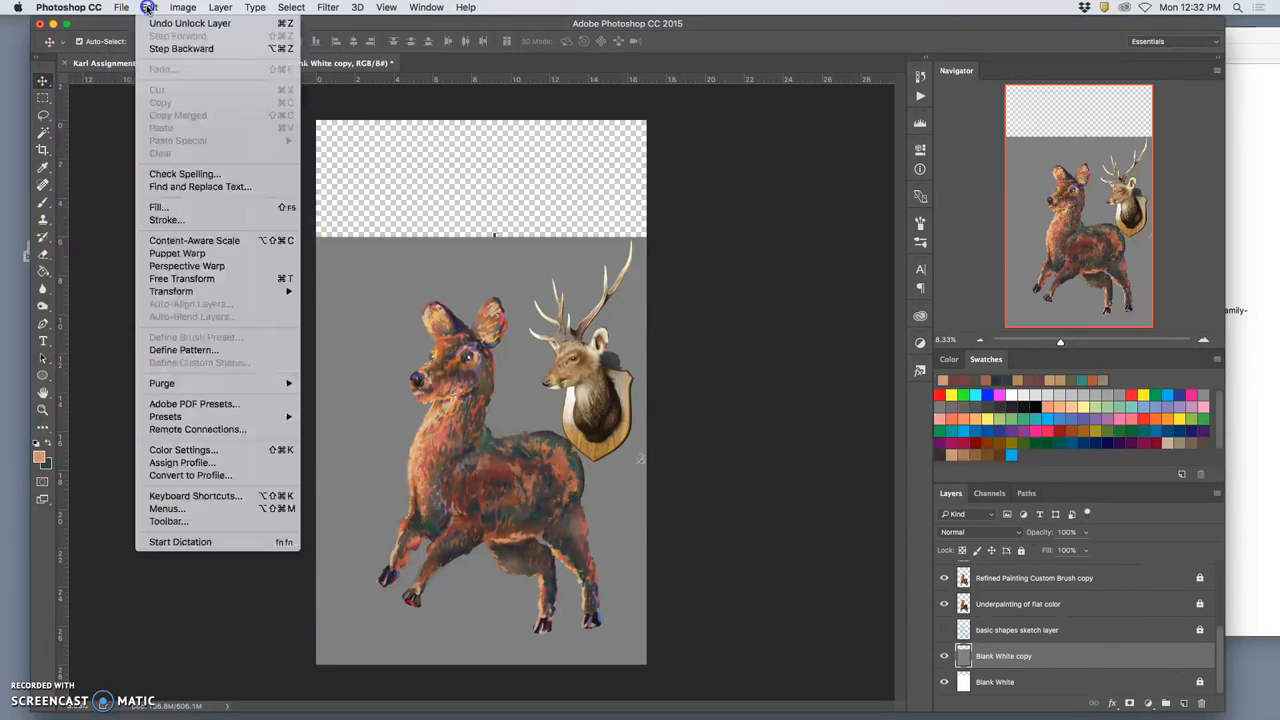
click(158, 207)
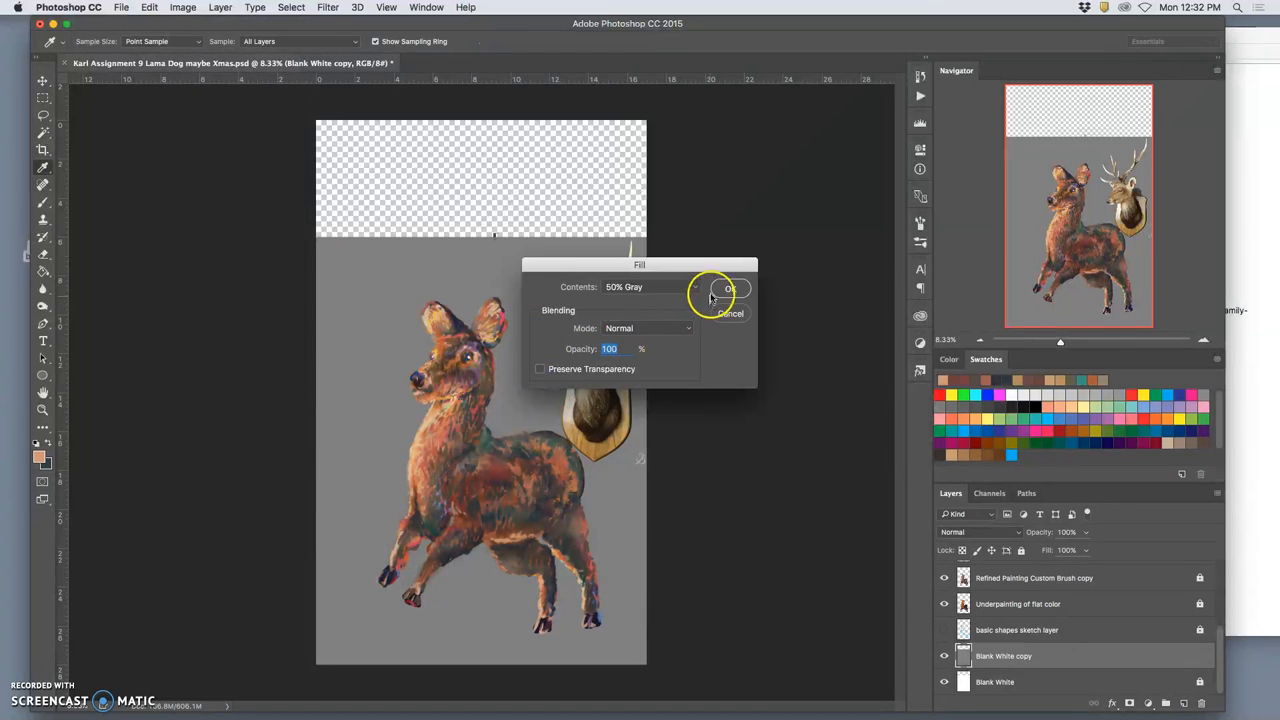
click(729, 288)
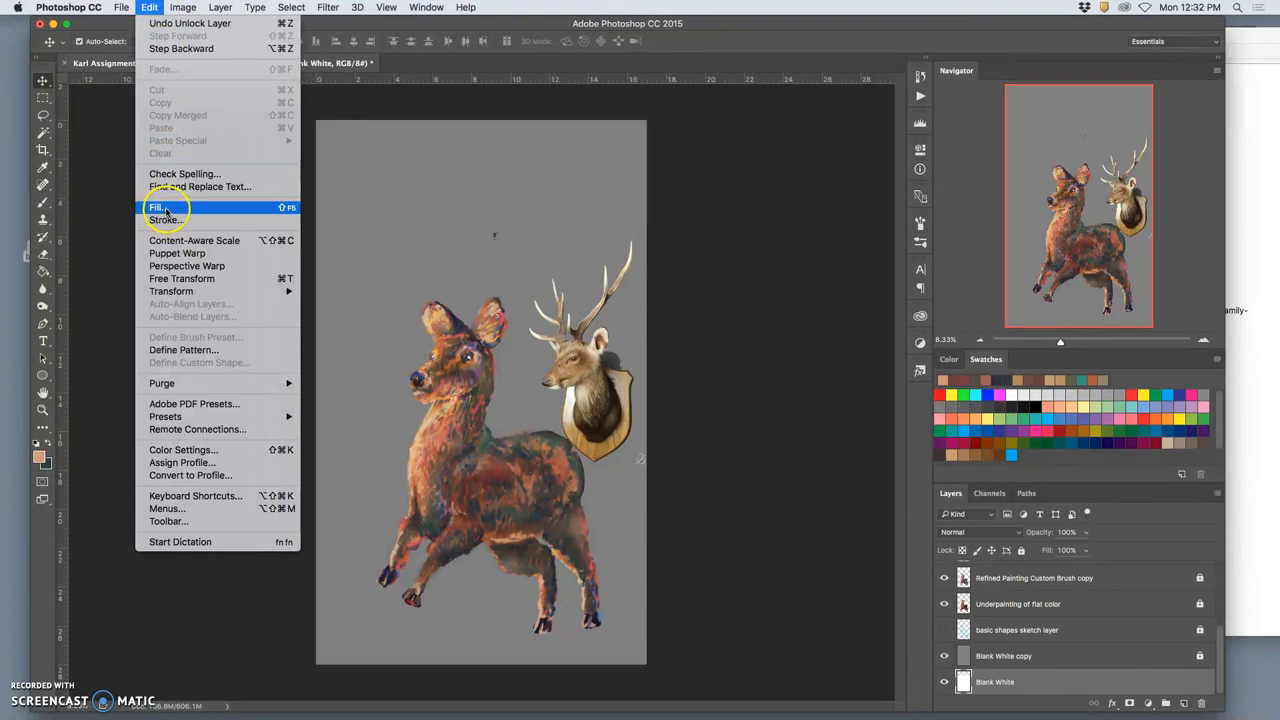
click(157, 208)
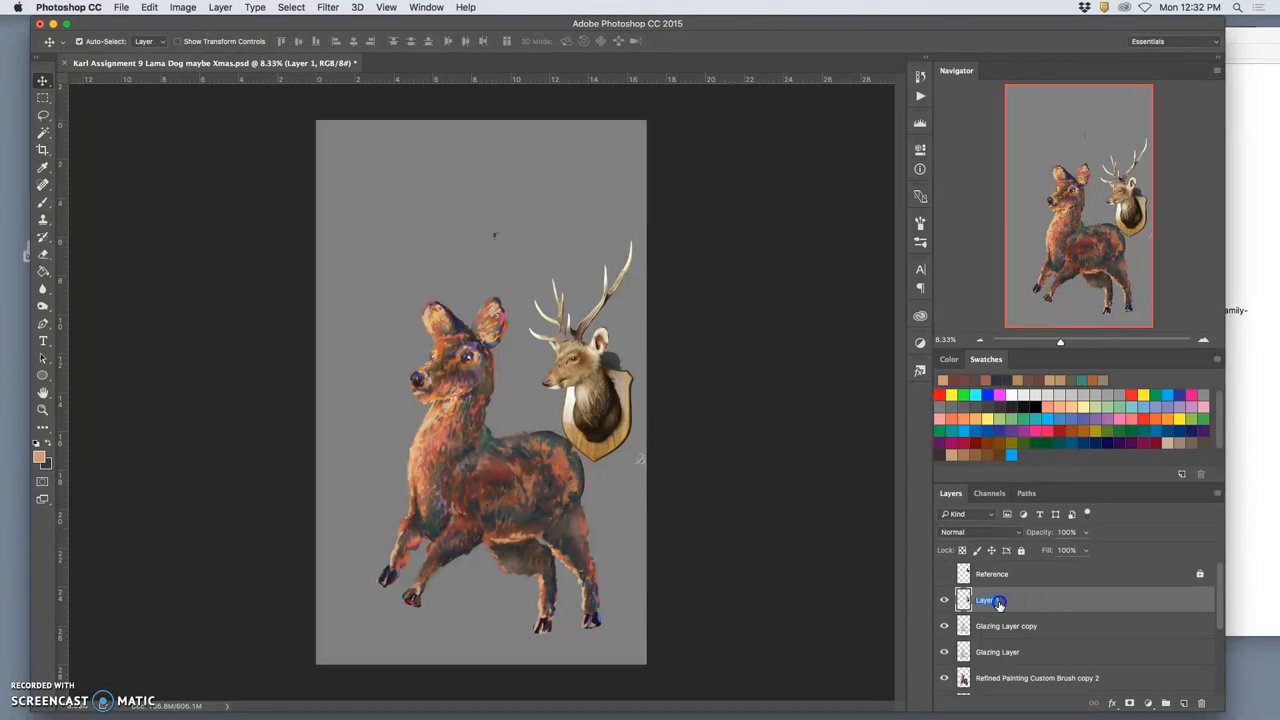
Rename the stag layer 'antler reference' and the painting-layer group 'Pigmy Deer'
text(antler)
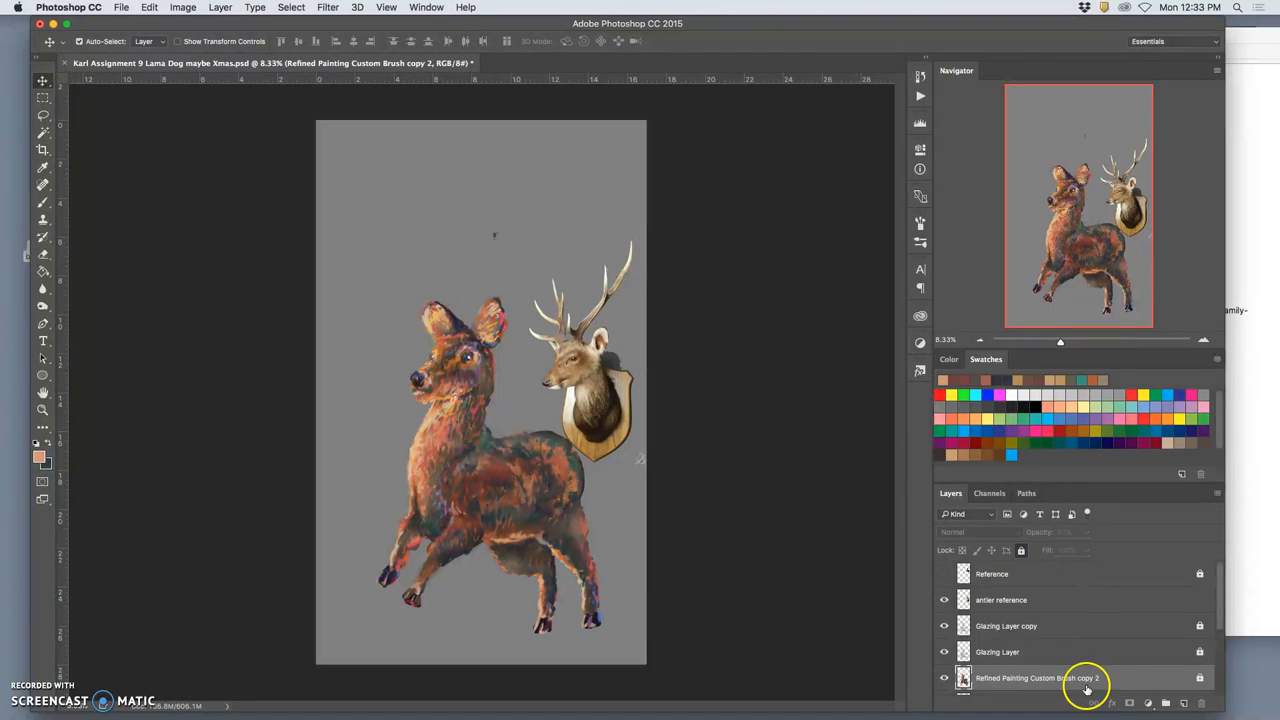
scroll(down, 3)
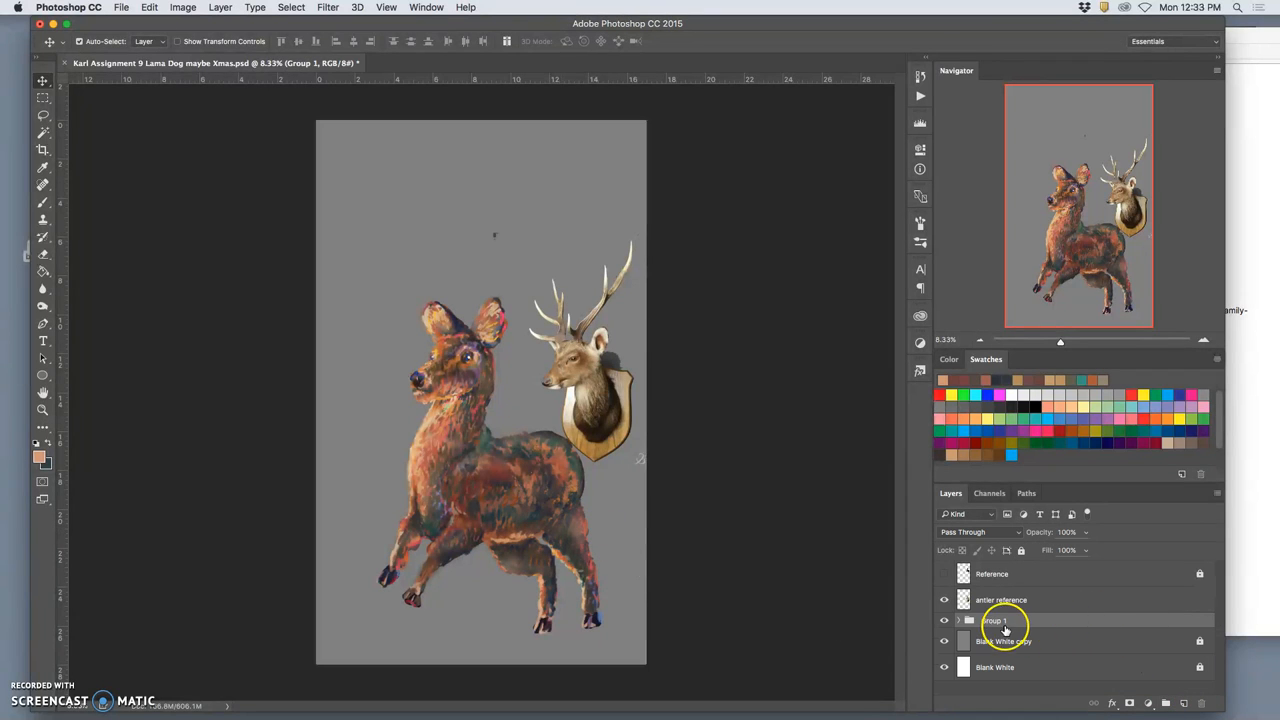
double_click(994, 620)
text(Pigm)
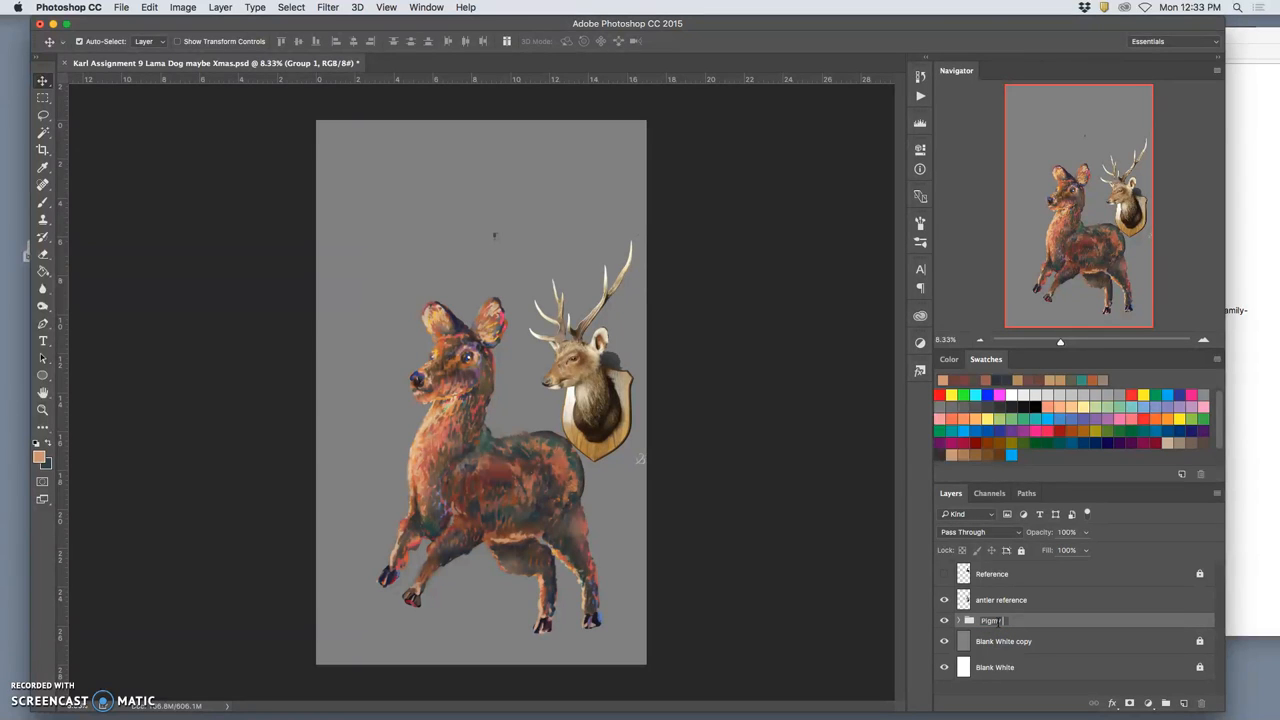
text(Deer)
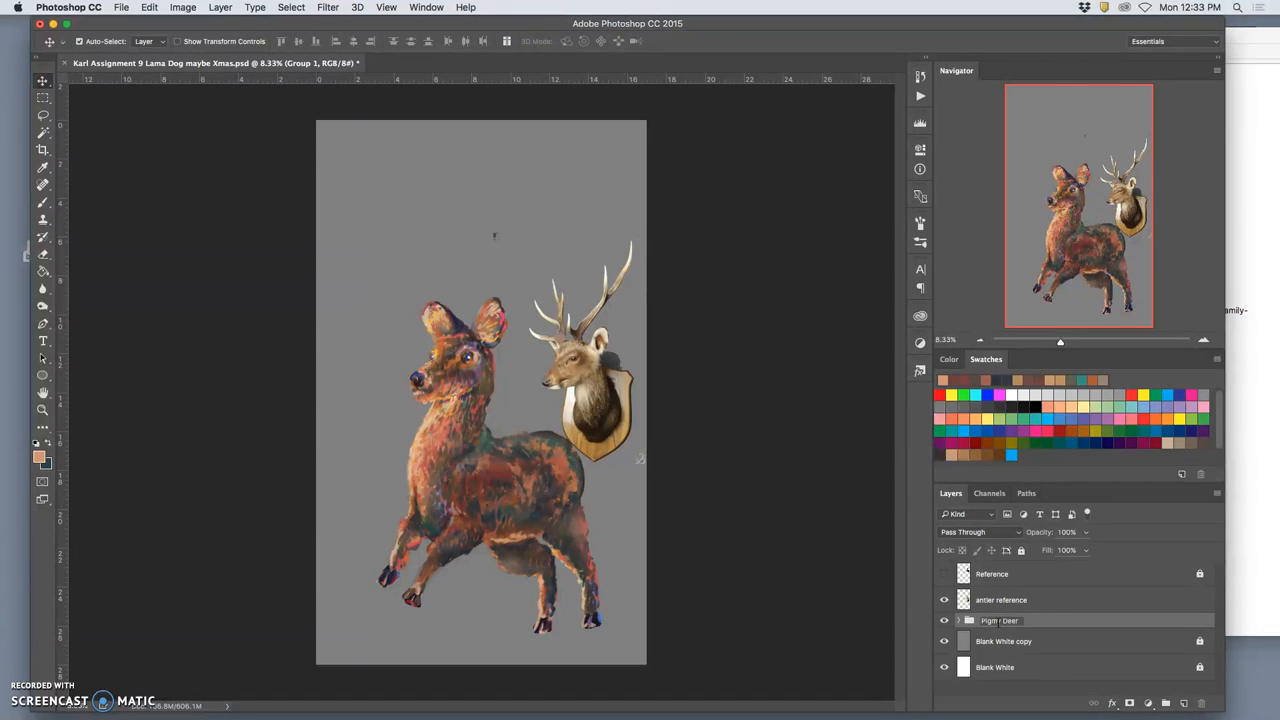
mouse_move(1061, 604)
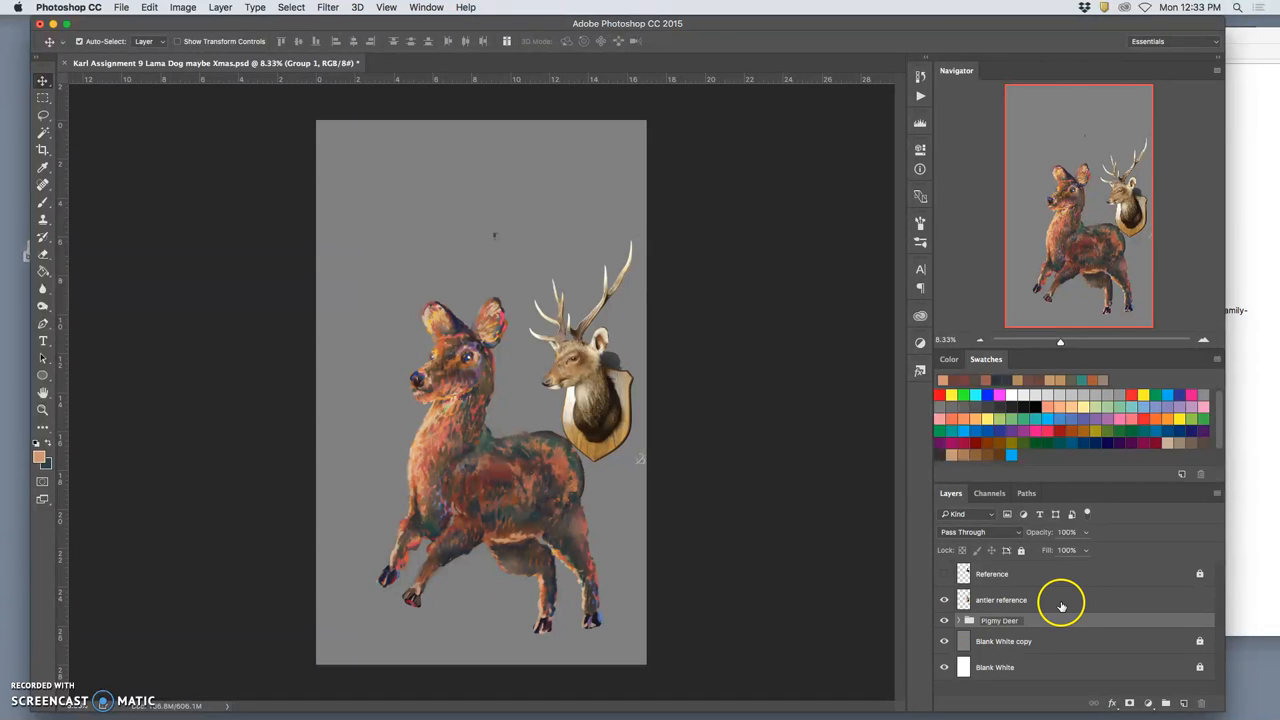
click(999, 620)
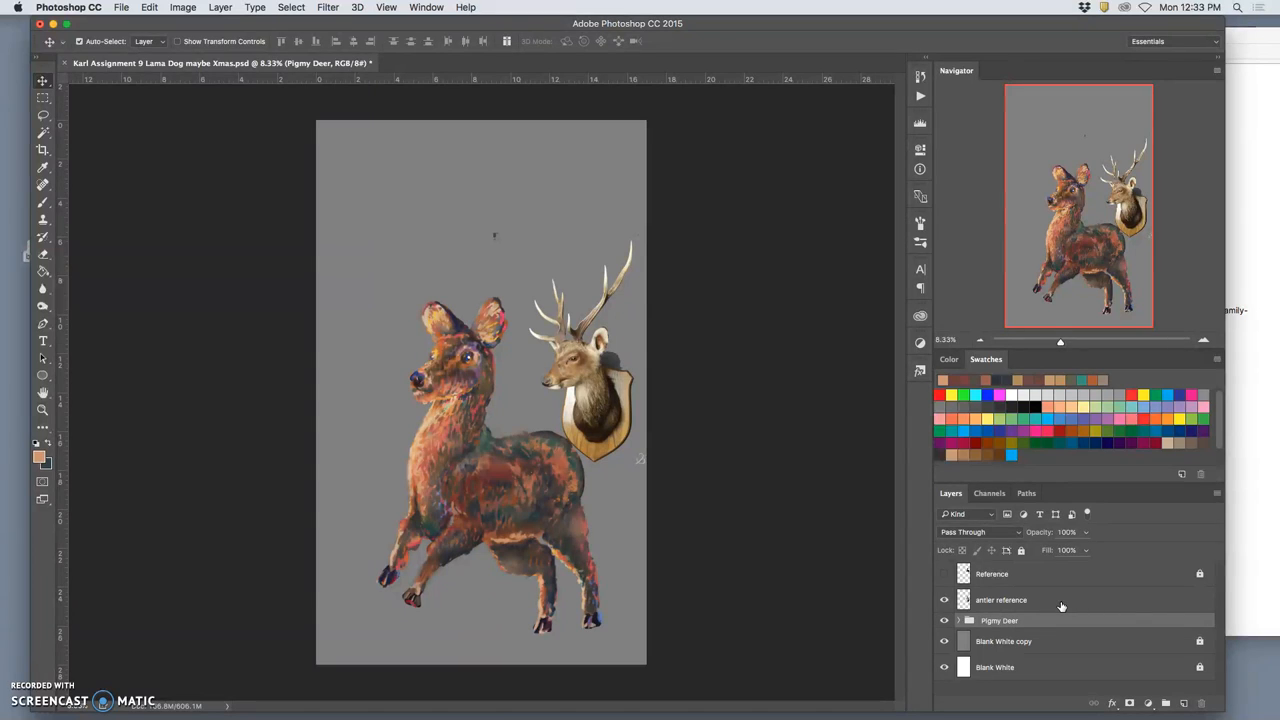
mouse_move(1058, 600)
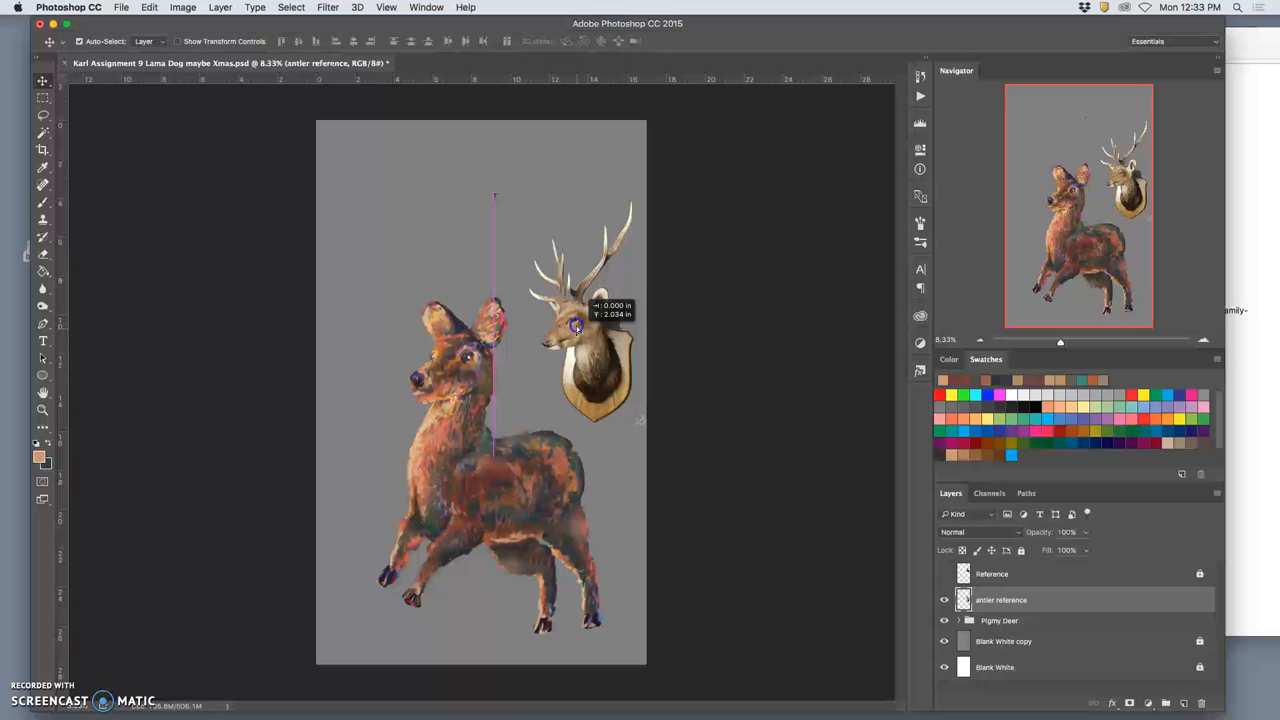
Drag the stag-head reference upward toward the canvas's upper right
drag(578, 325, 573, 273)
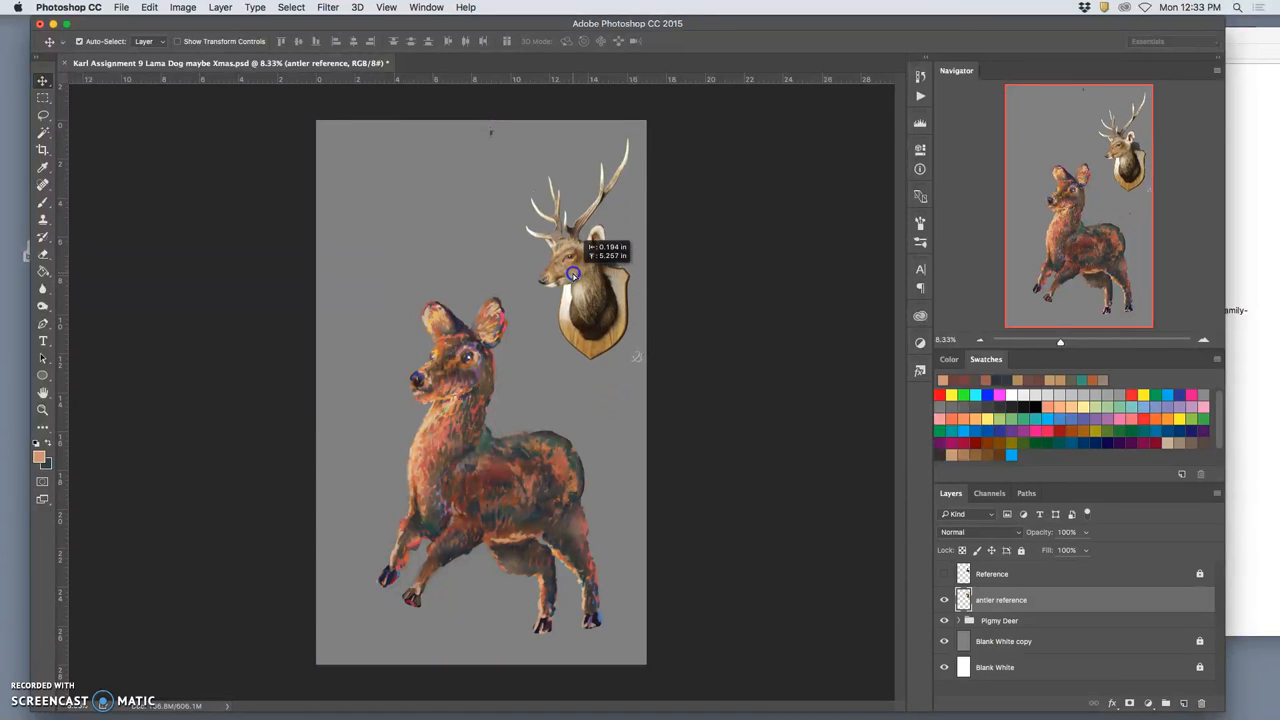
click(42, 113)
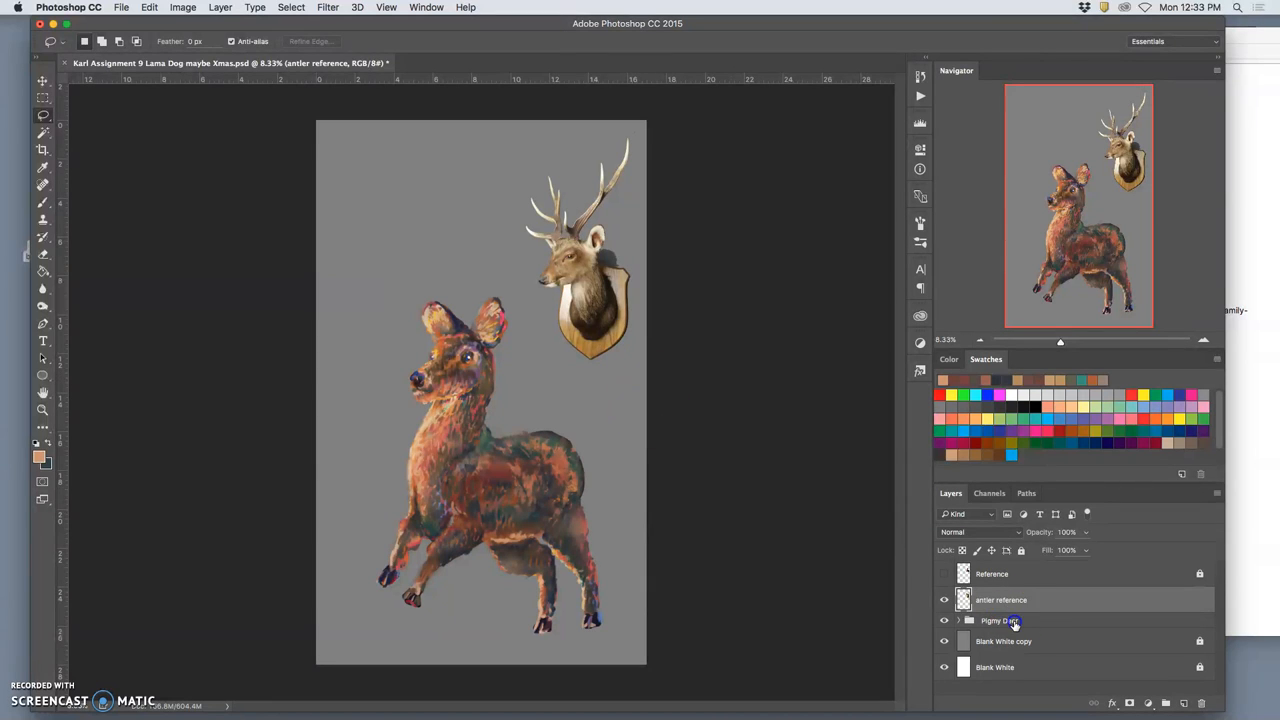
click(999, 620)
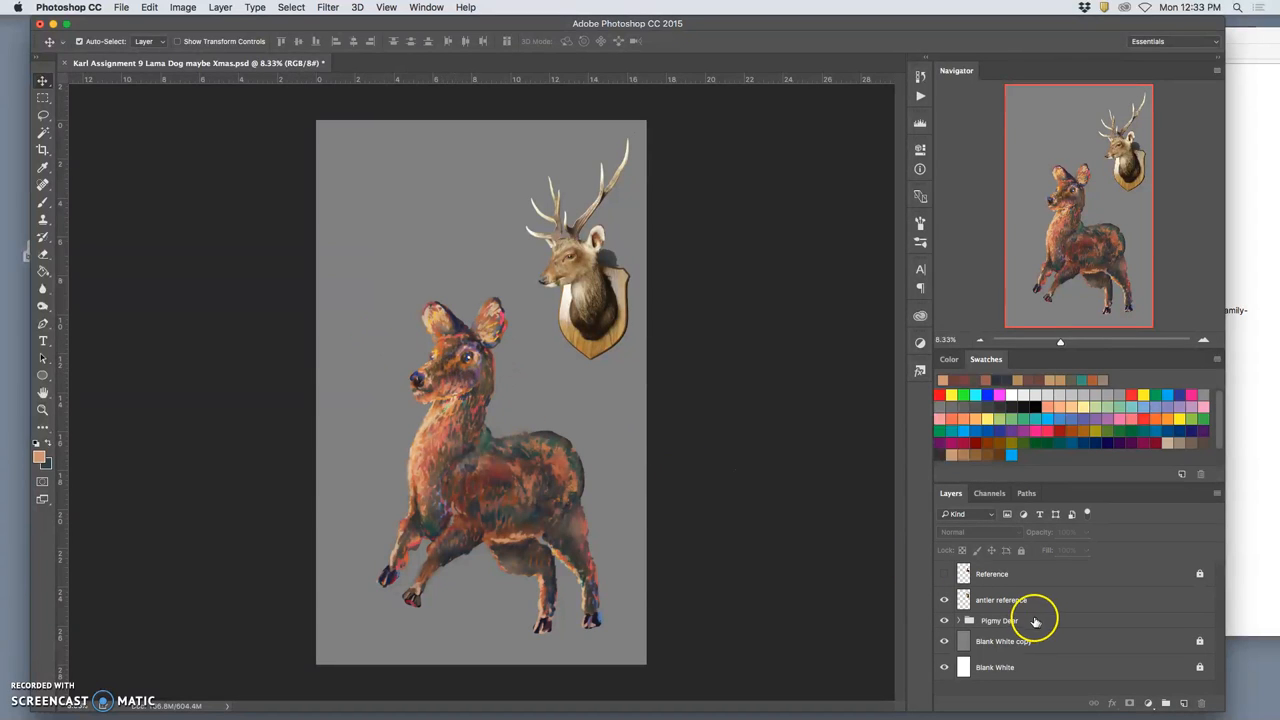
click(1000, 620)
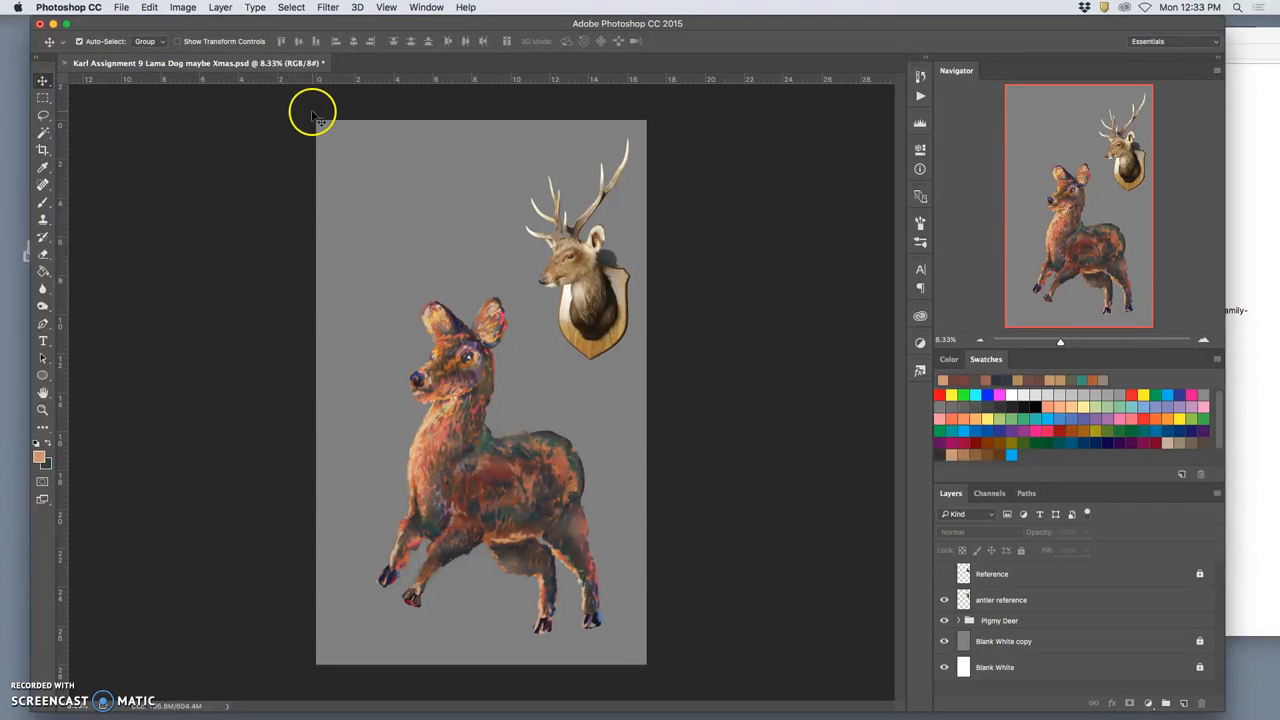
mouse_move(97, 80)
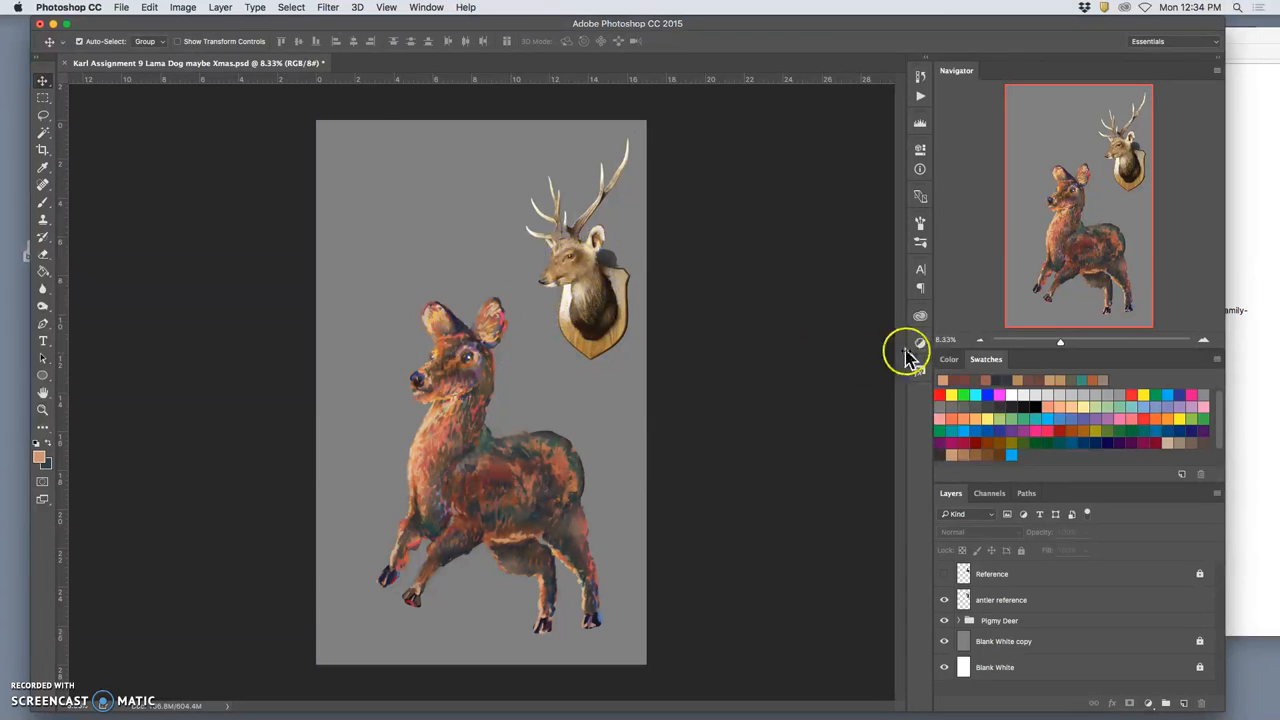
Widen the canvas in the Canvas Size dialog
click(182, 7)
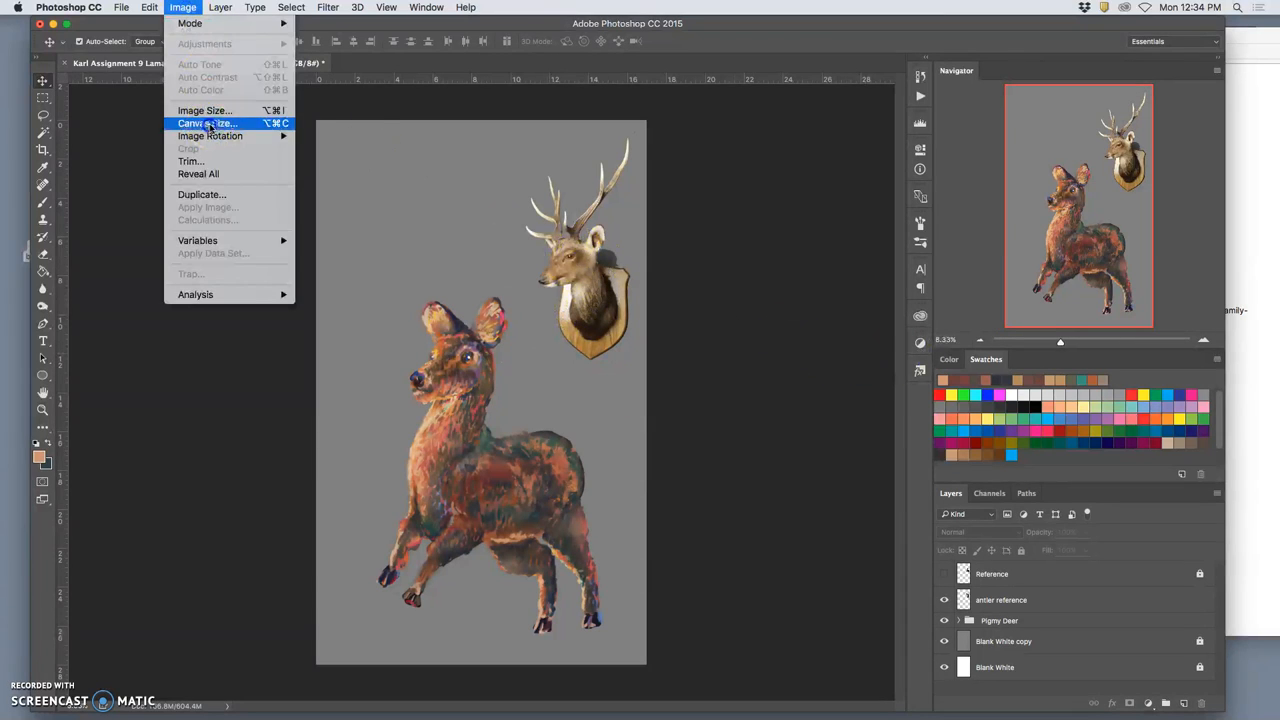
click(206, 123)
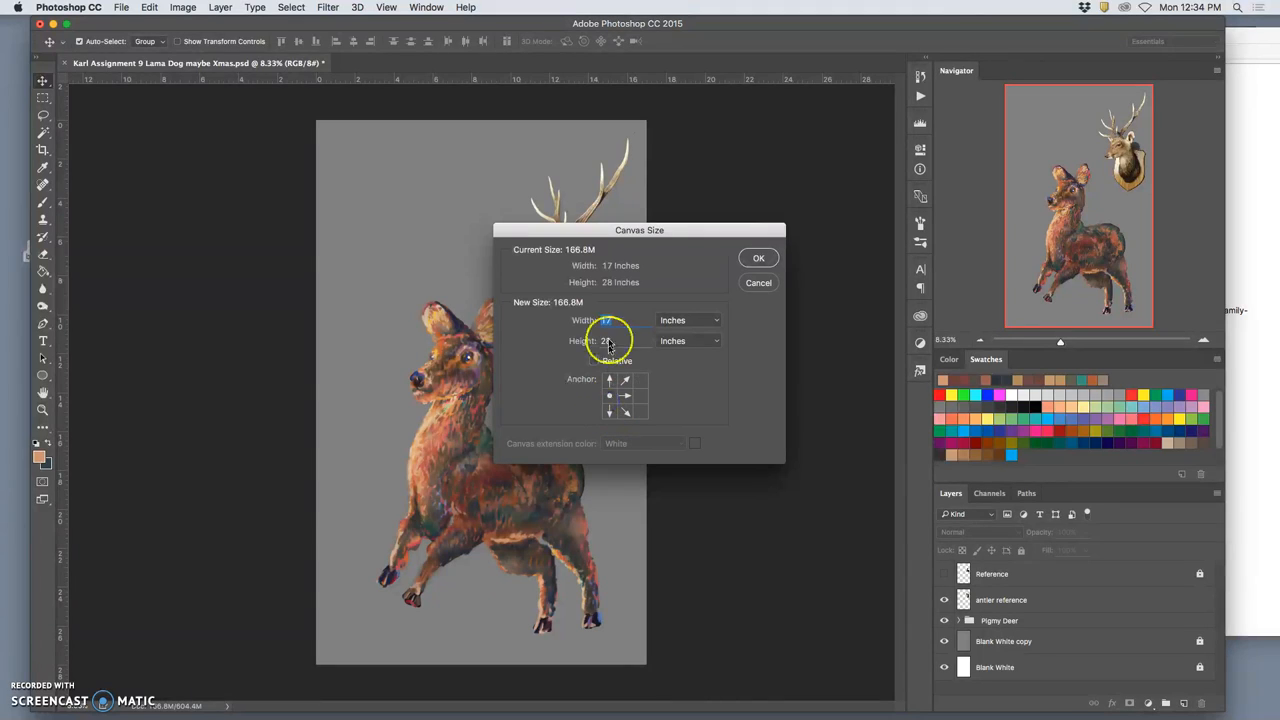
click(605, 320)
text(19)
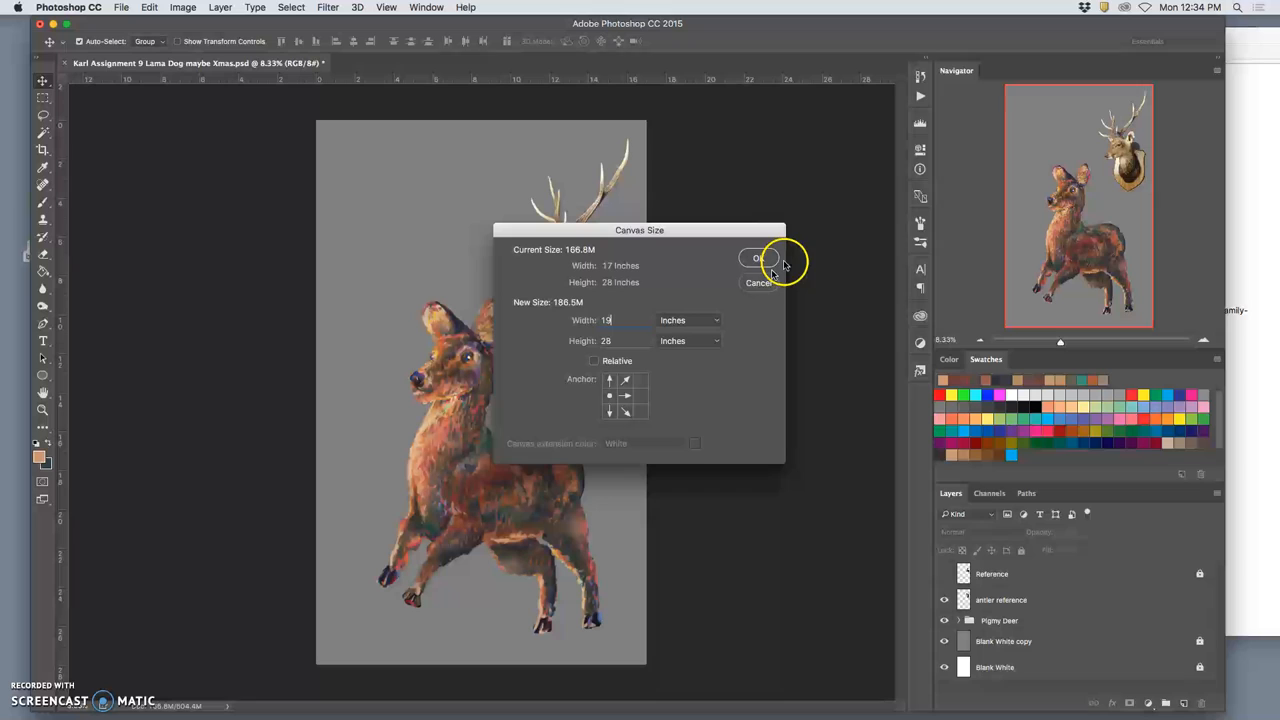
click(759, 258)
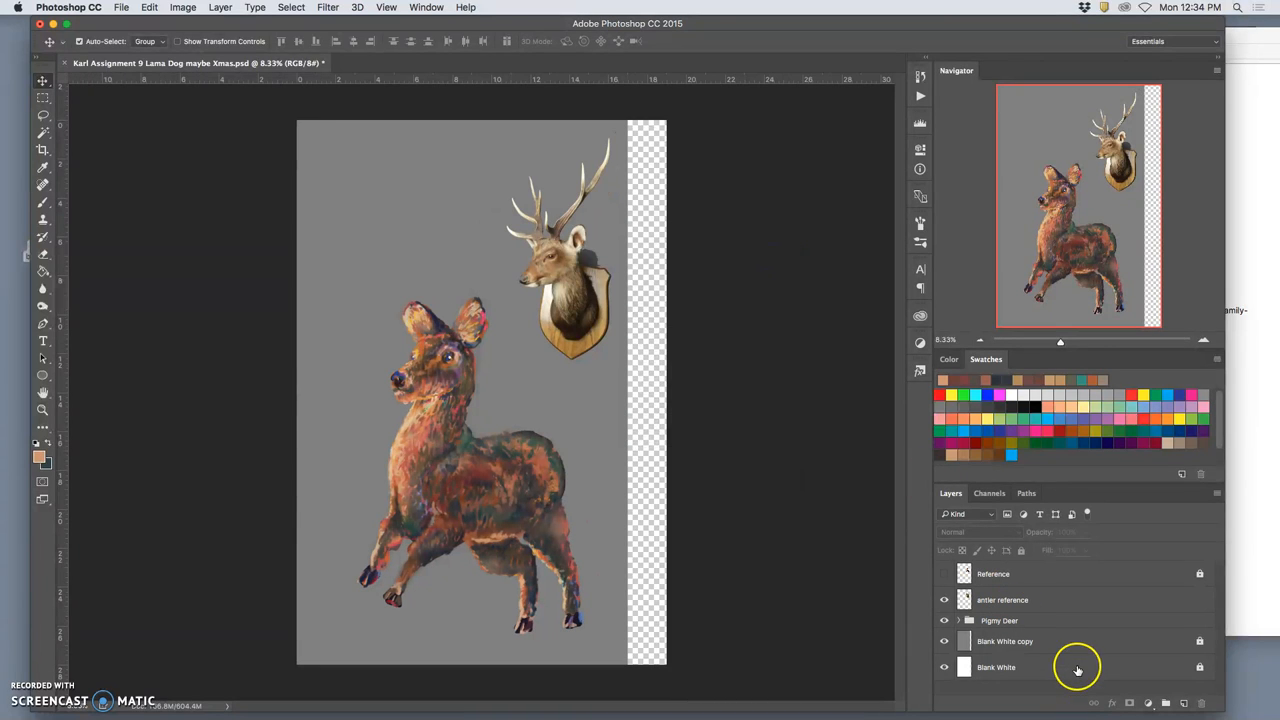
Fill the Blank White copy layer with 50% Gray
click(1005, 641)
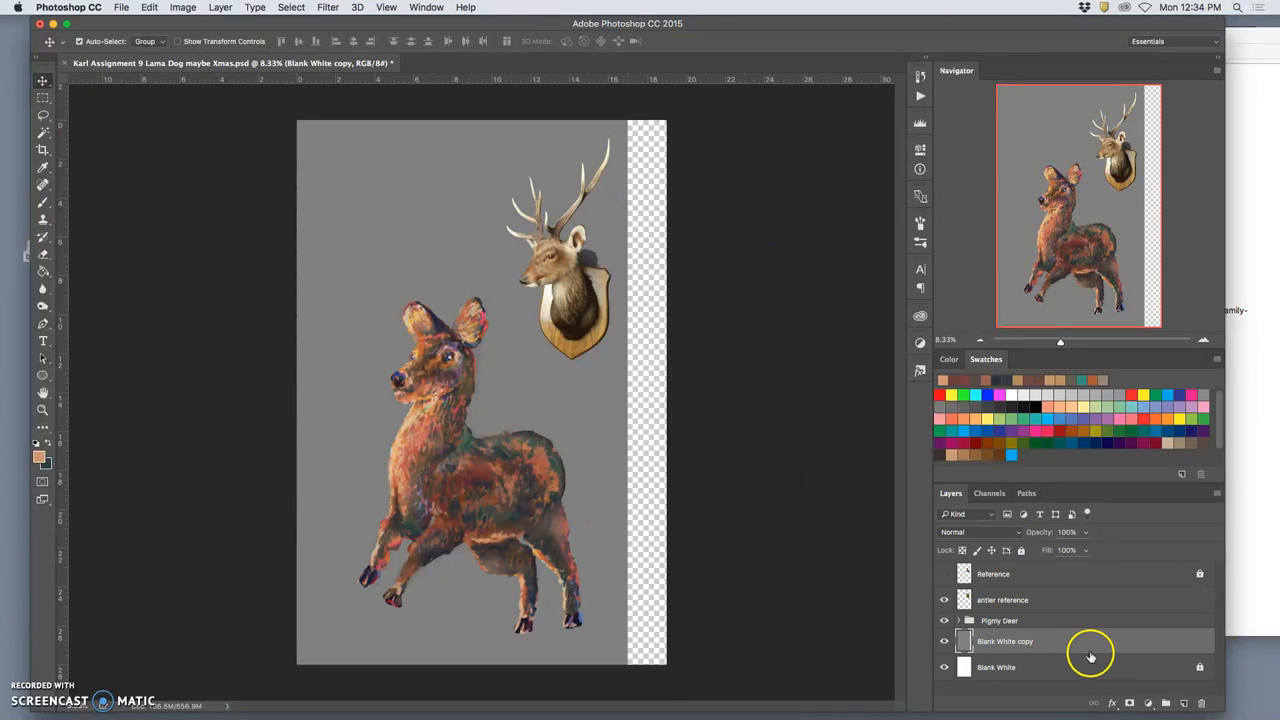
click(149, 7)
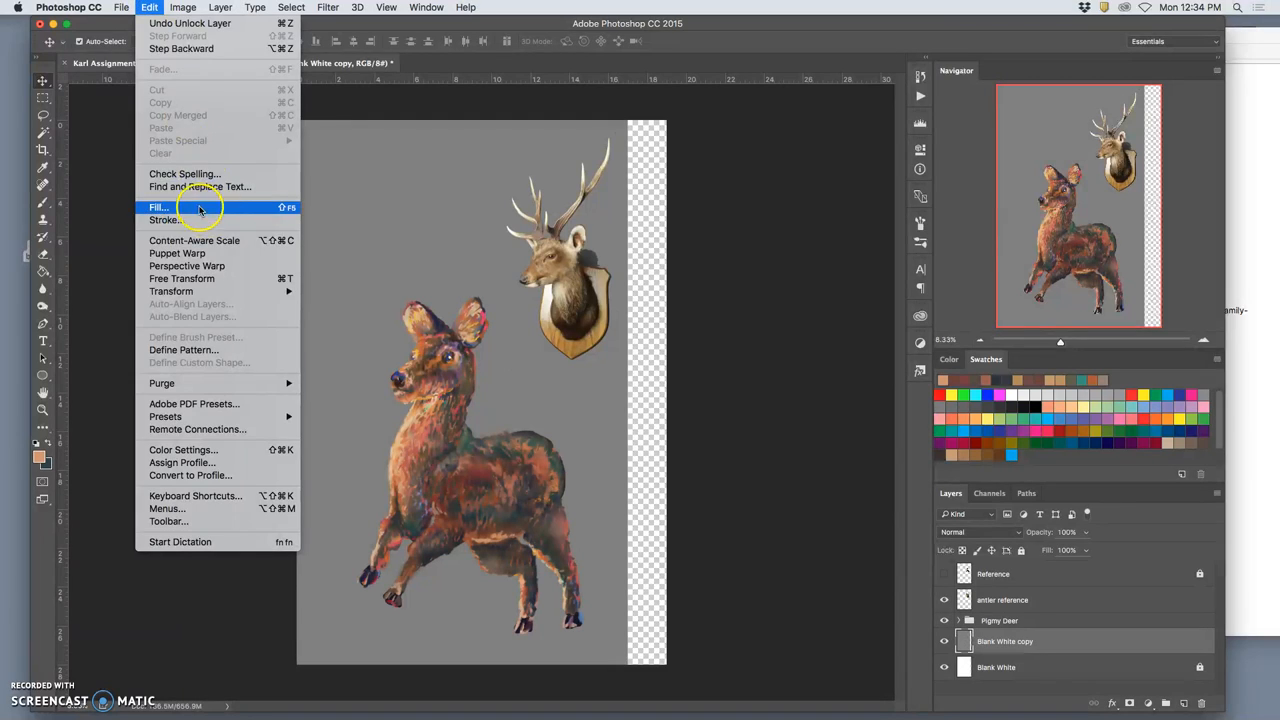
click(157, 207)
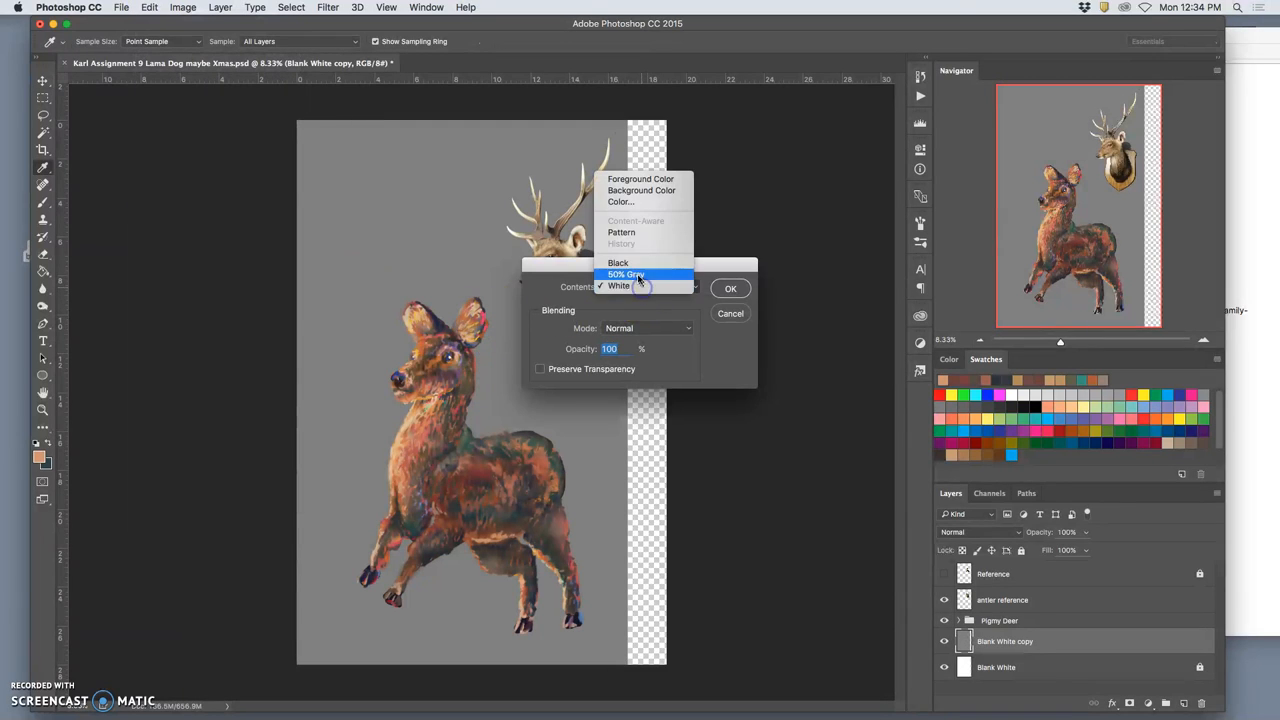
click(730, 288)
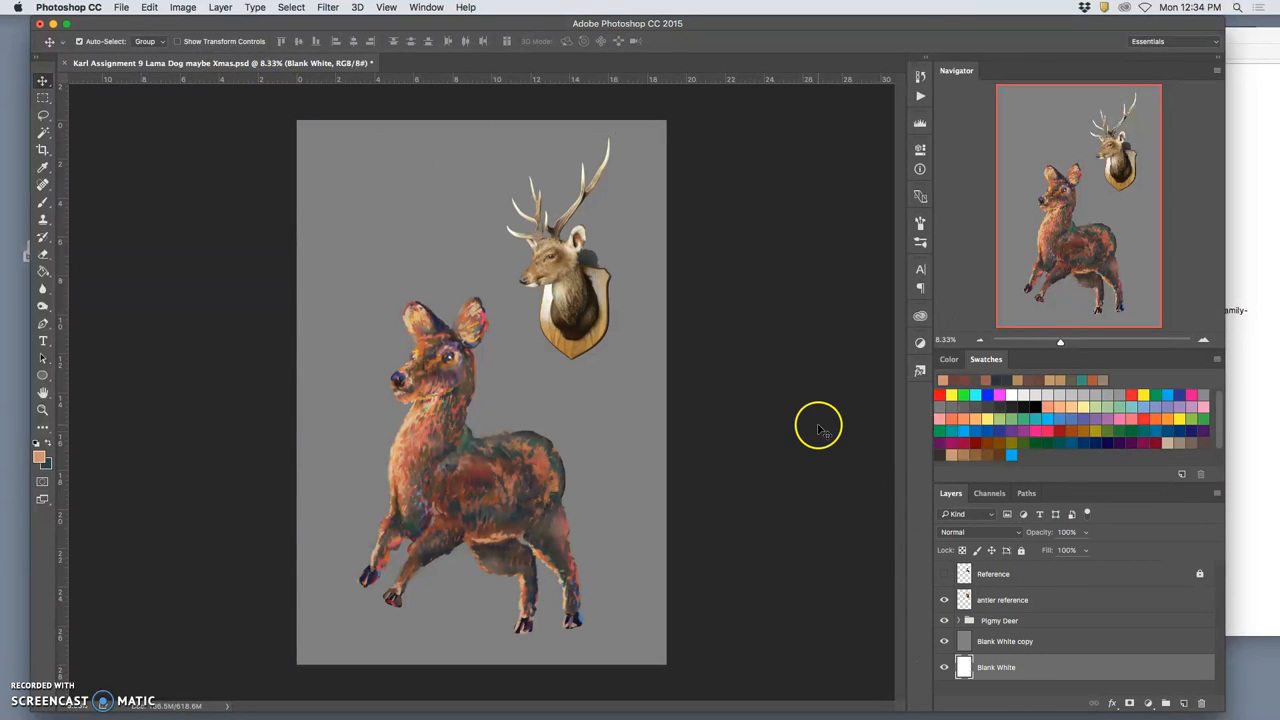
mouse_move(149, 7)
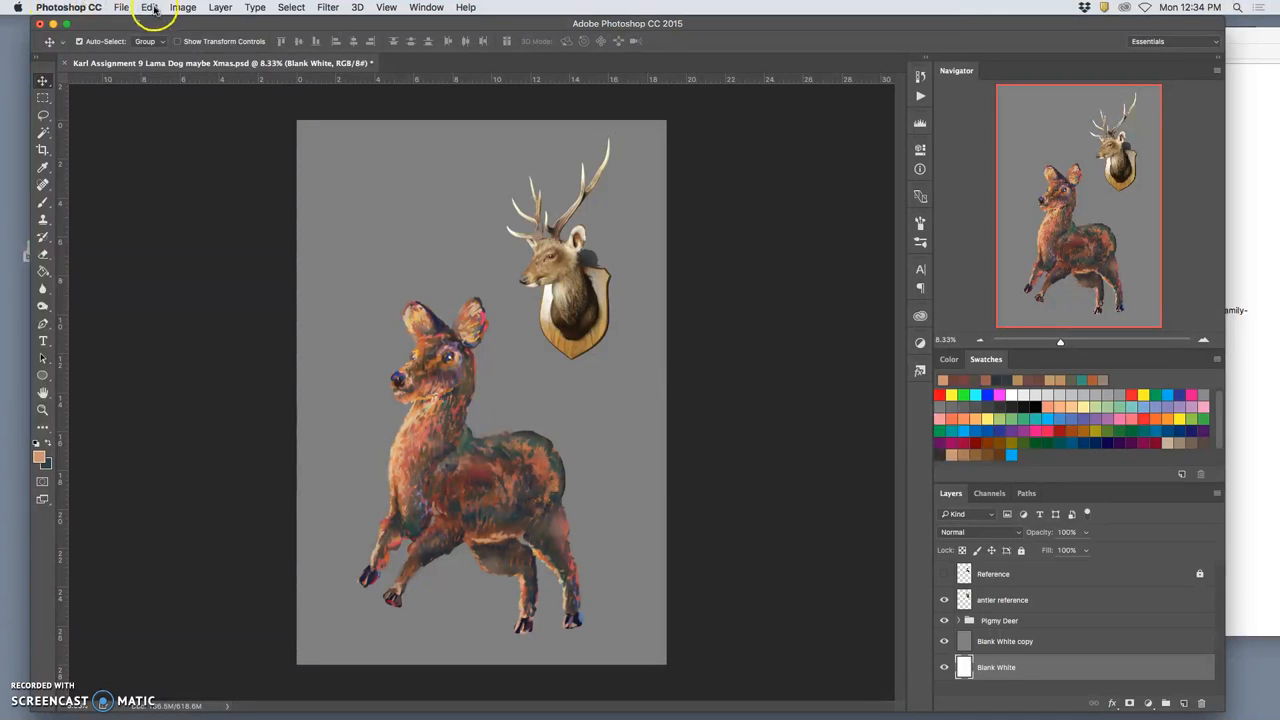
Fill the Blank White layer with white and lock the Blank White copy layer
click(149, 7)
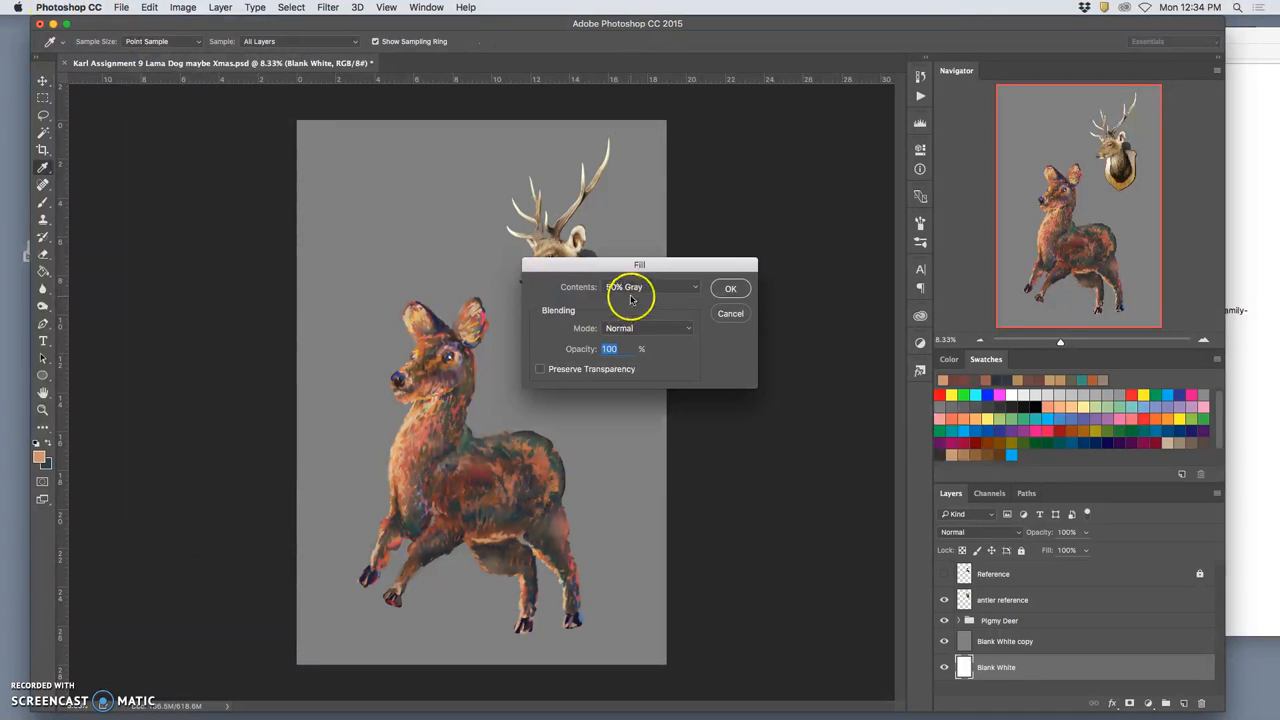
click(650, 287)
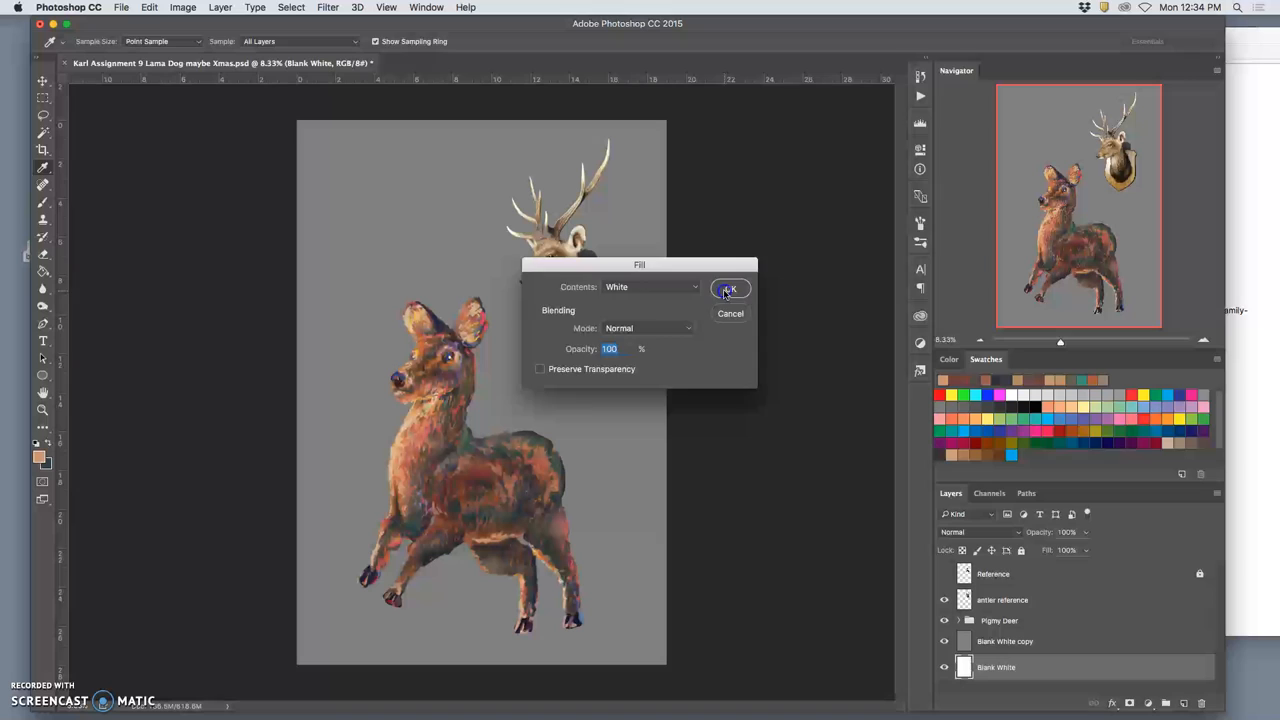
click(729, 289)
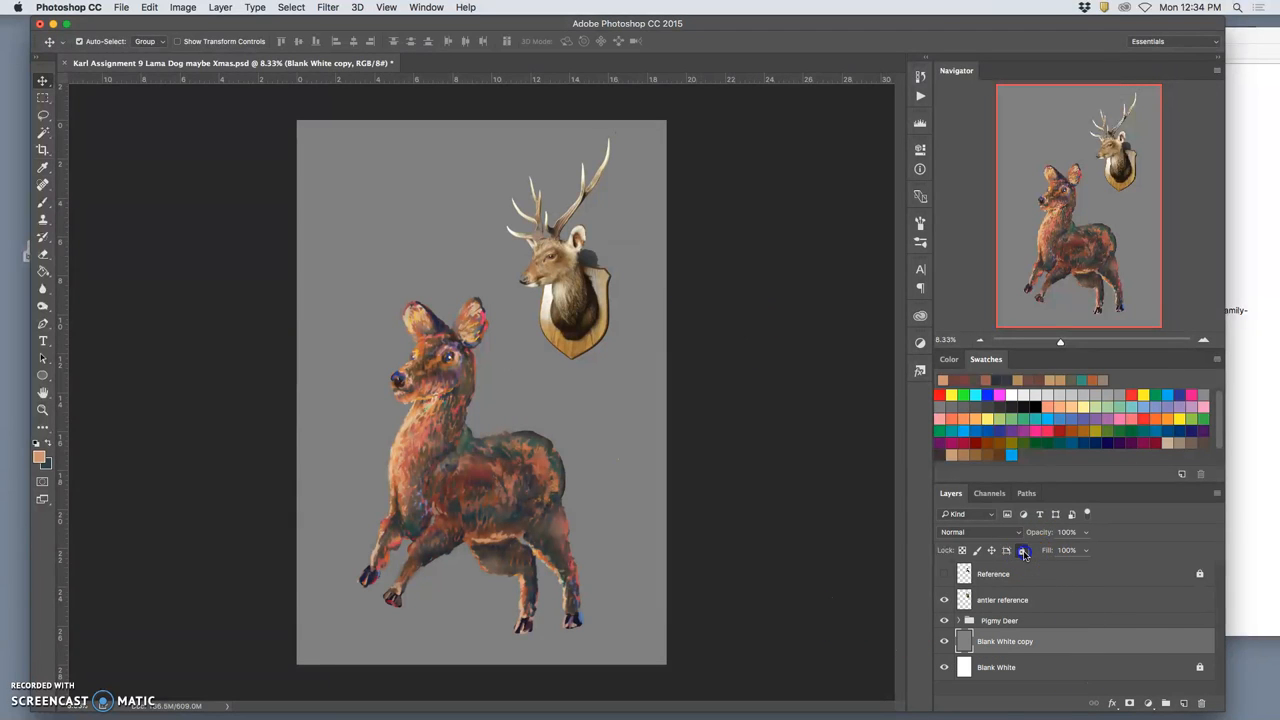
click(999, 620)
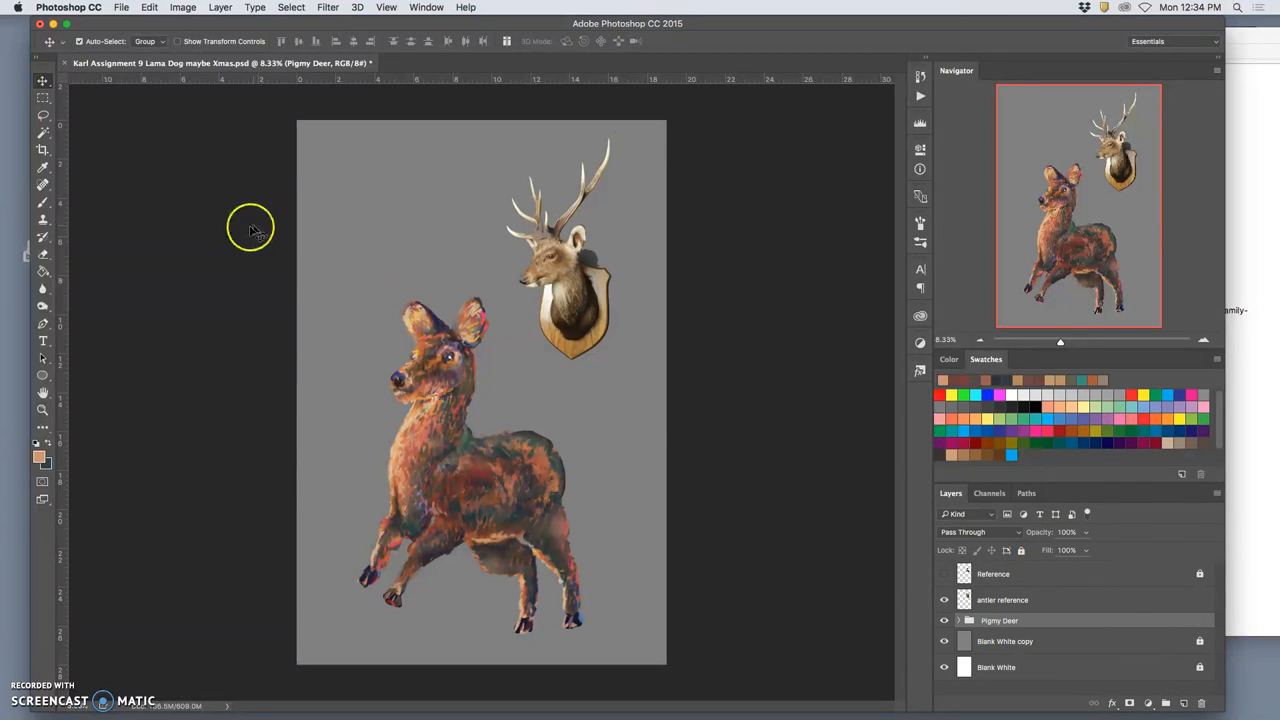
Reposition the deer and stag head, then copy the antlers onto the deer's head
drag(440, 450, 448, 353)
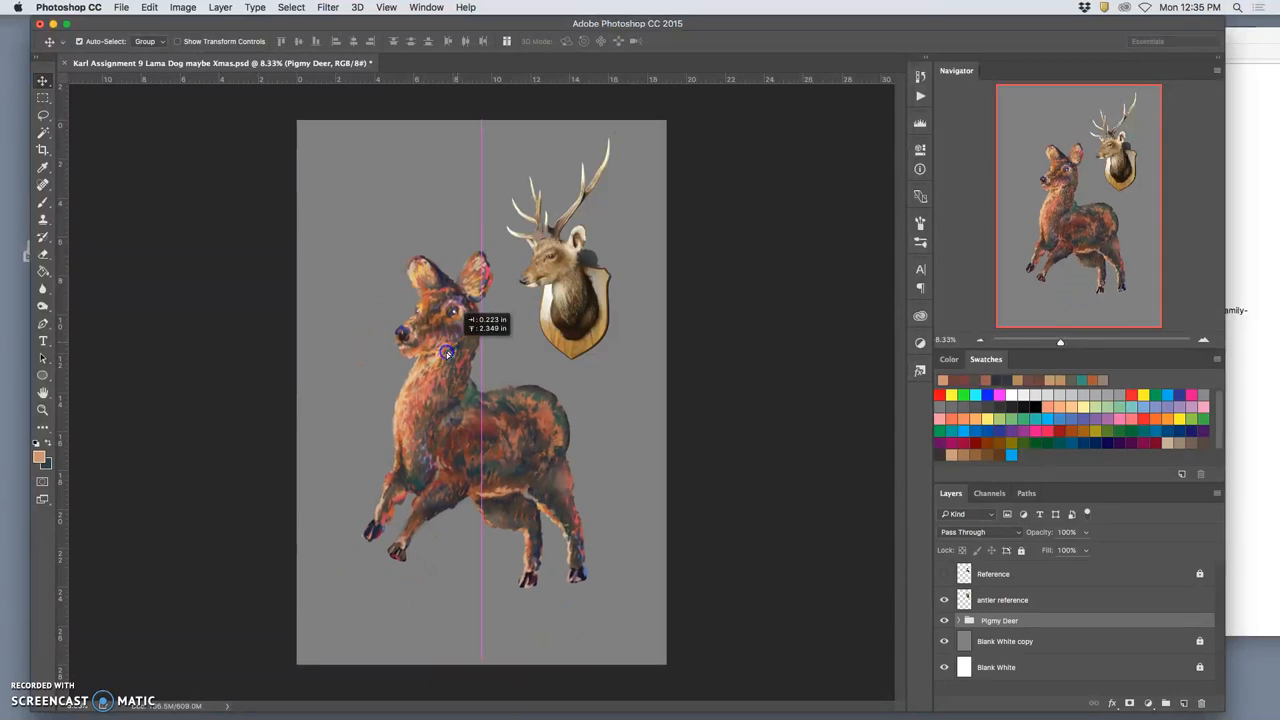
drag(447, 353, 430, 393)
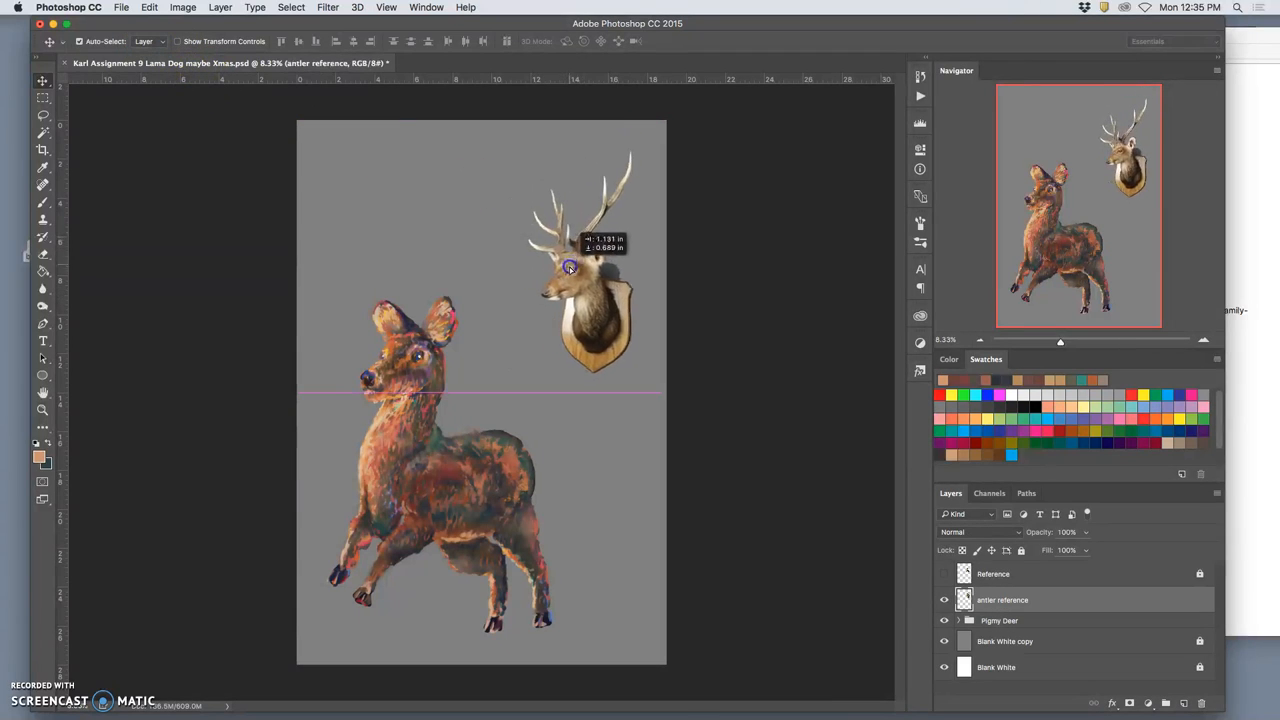
drag(570, 267, 585, 345)
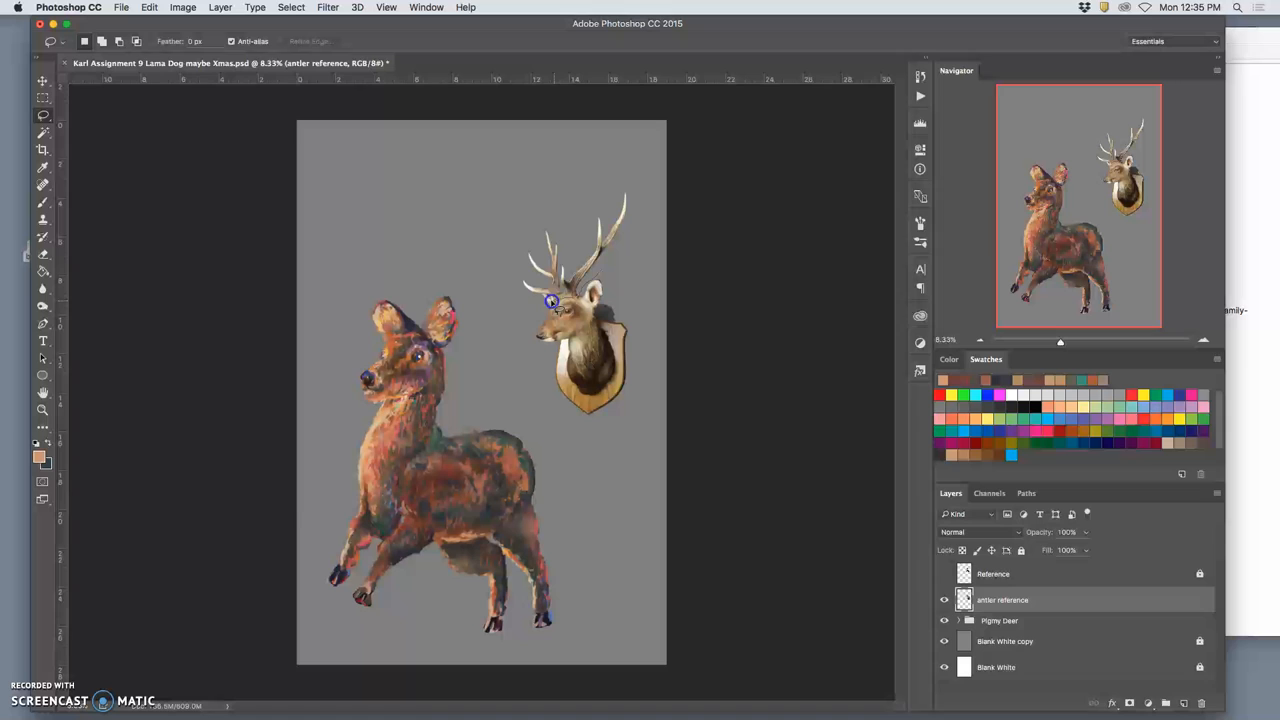
drag(550, 300, 640, 225)
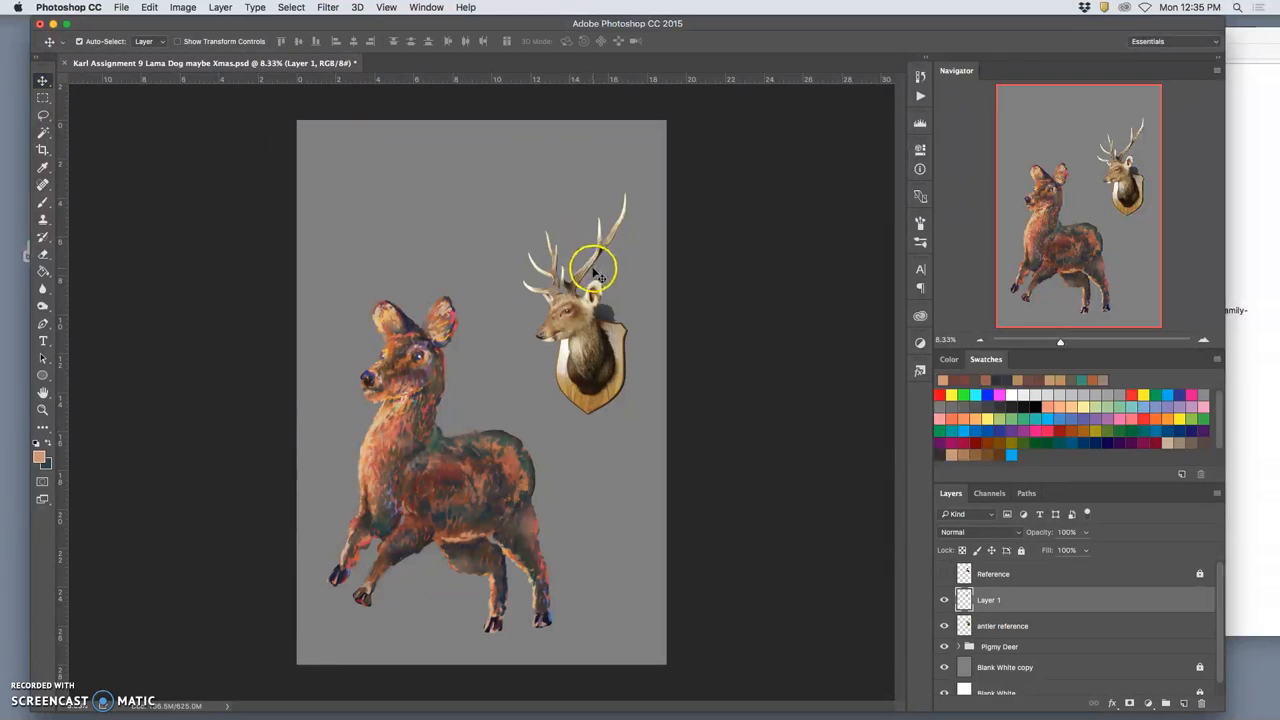
drag(595, 265, 437, 305)
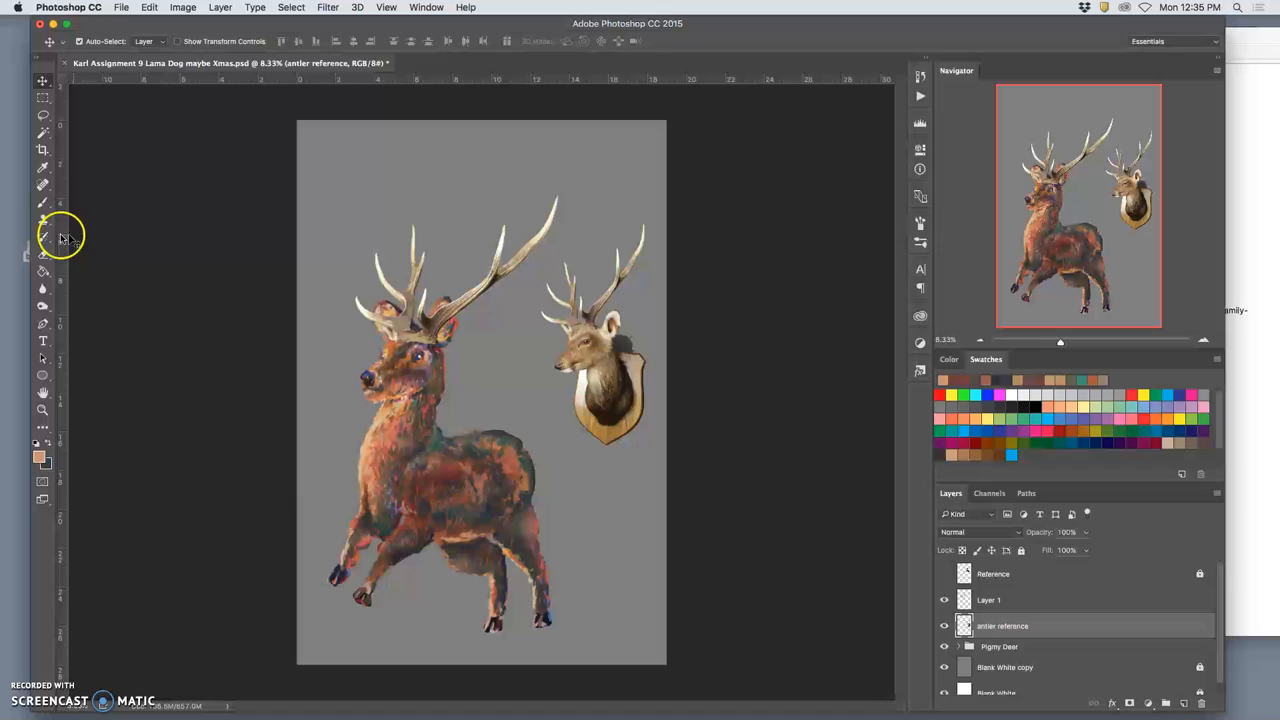
Choose the Eraser with a soft round tip to blend the antler base
click(43, 237)
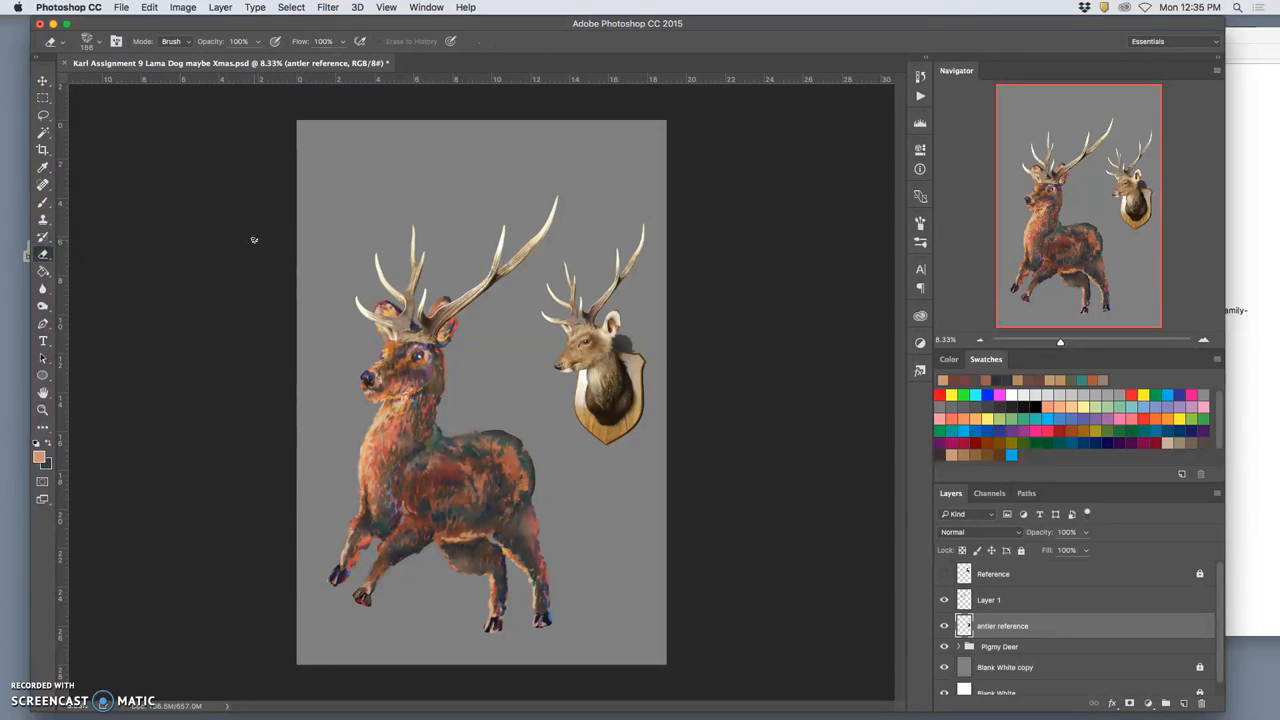
mouse_move(120, 135)
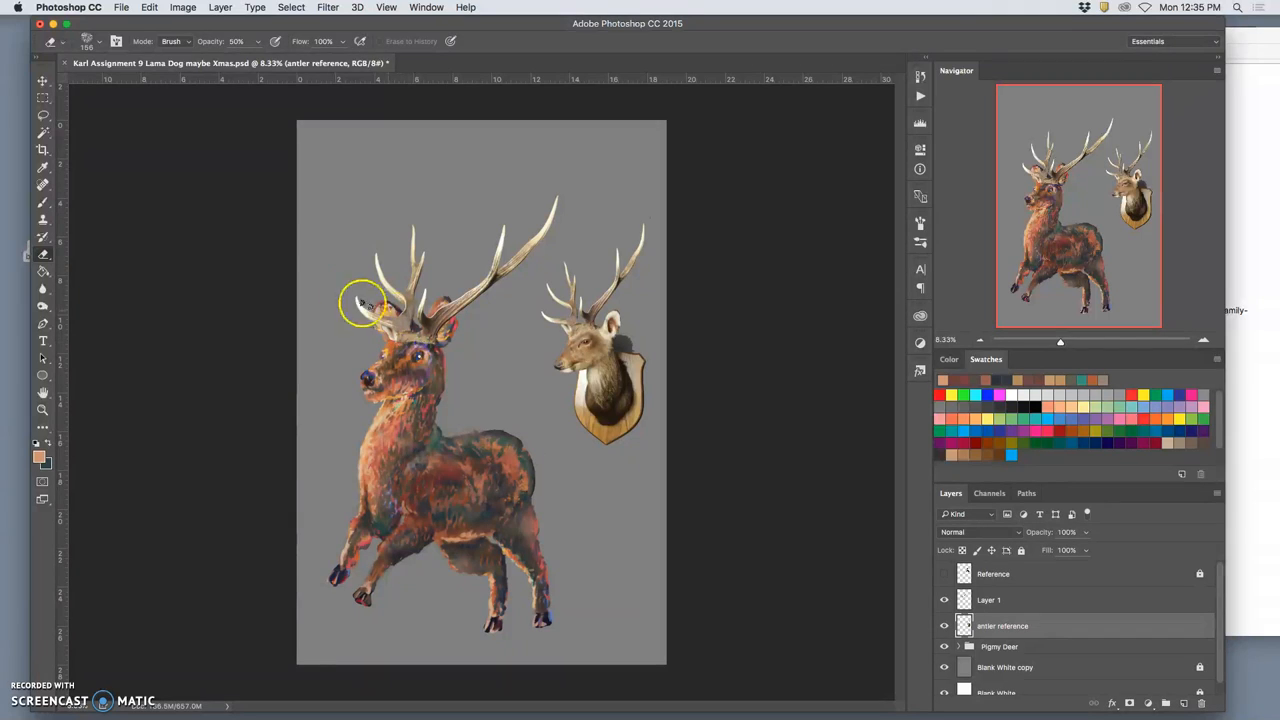
mouse_move(42, 218)
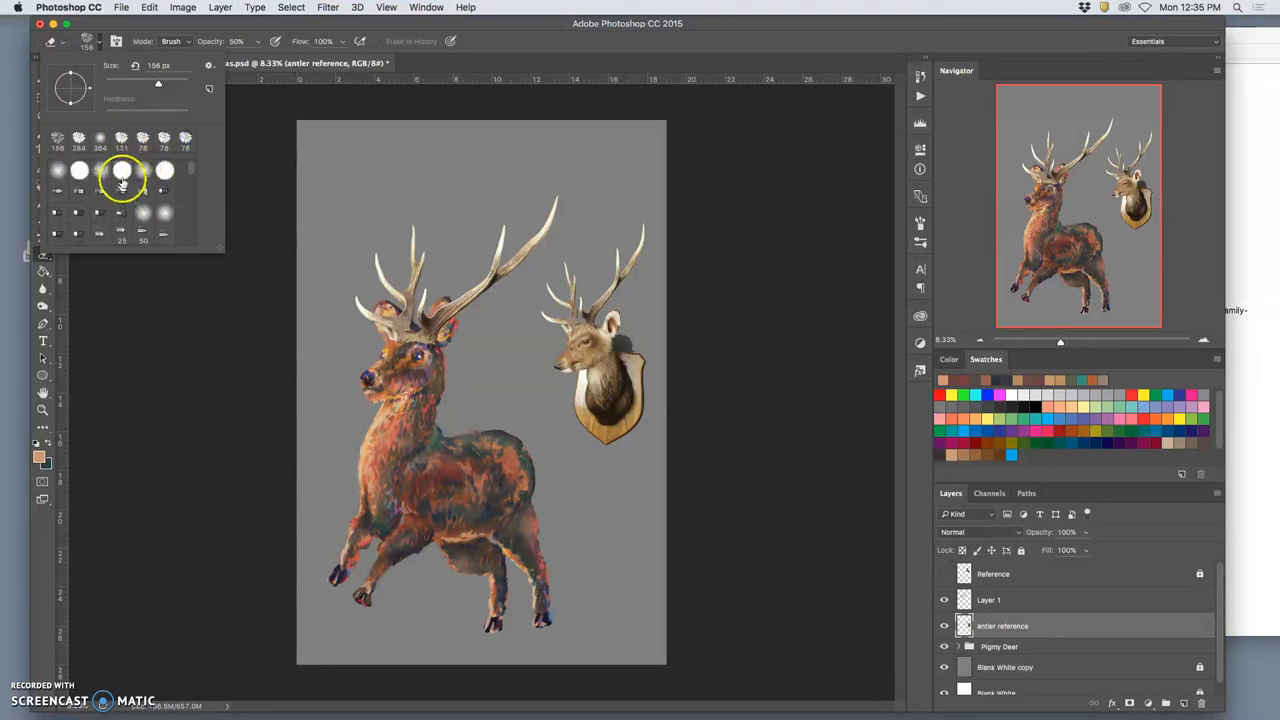
click(405, 340)
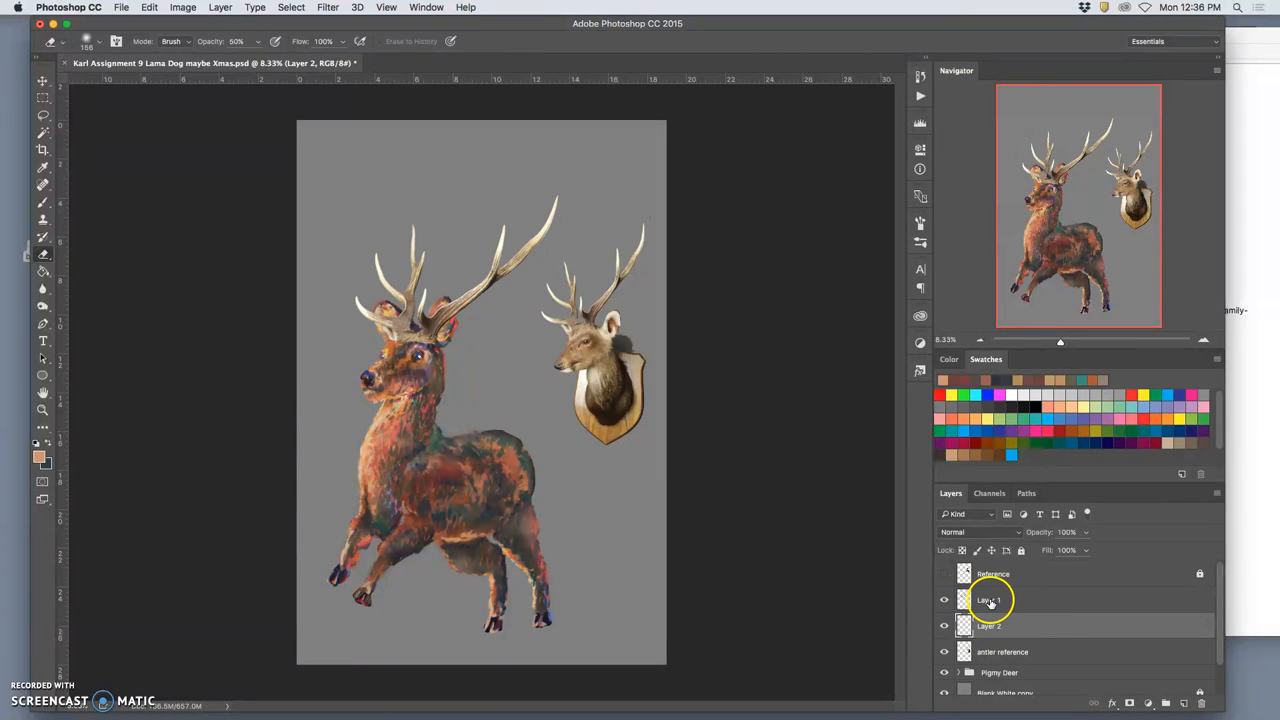
Move Layer 2 above Layer 1 and pick a bright blue brush
drag(988, 600, 988, 625)
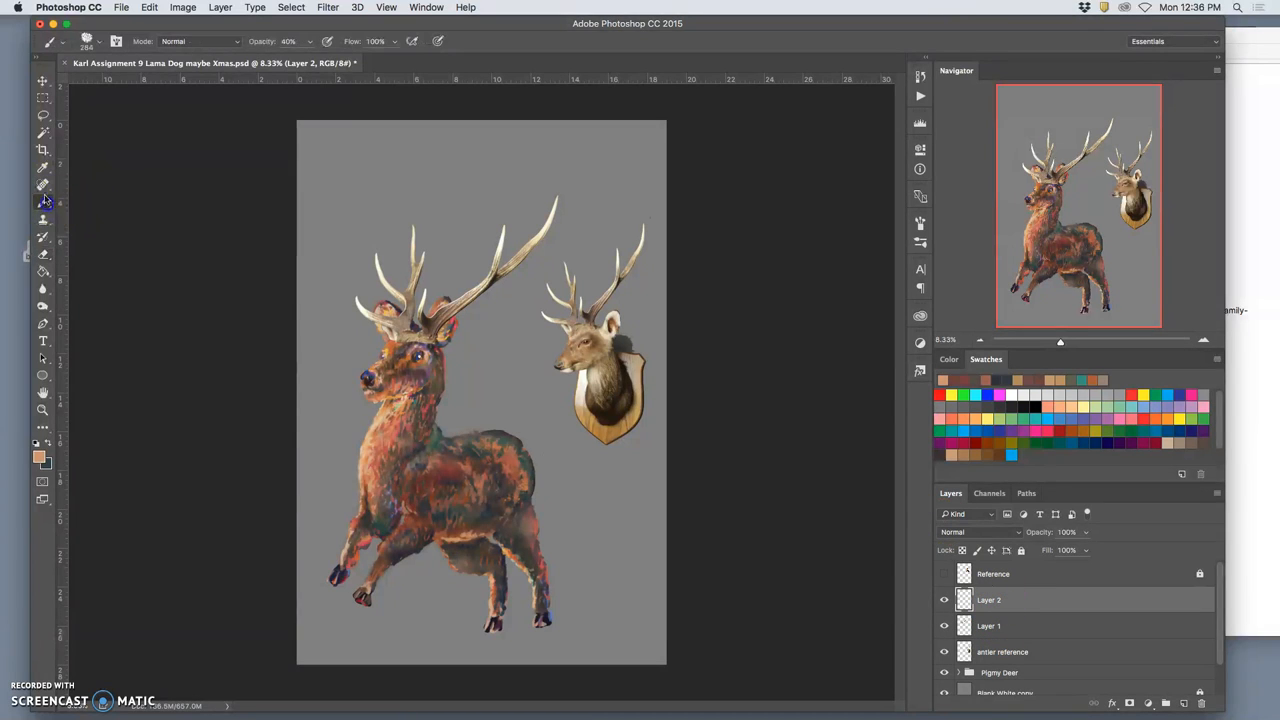
click(114, 41)
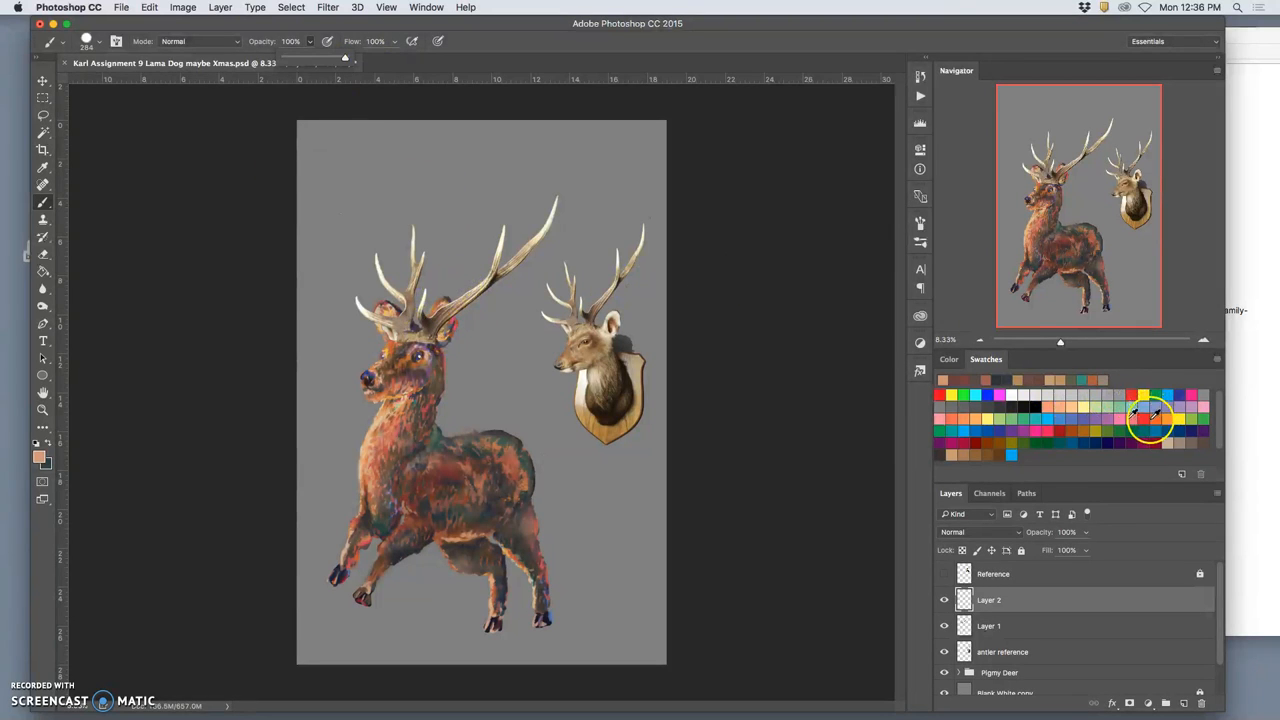
mouse_move(1023, 455)
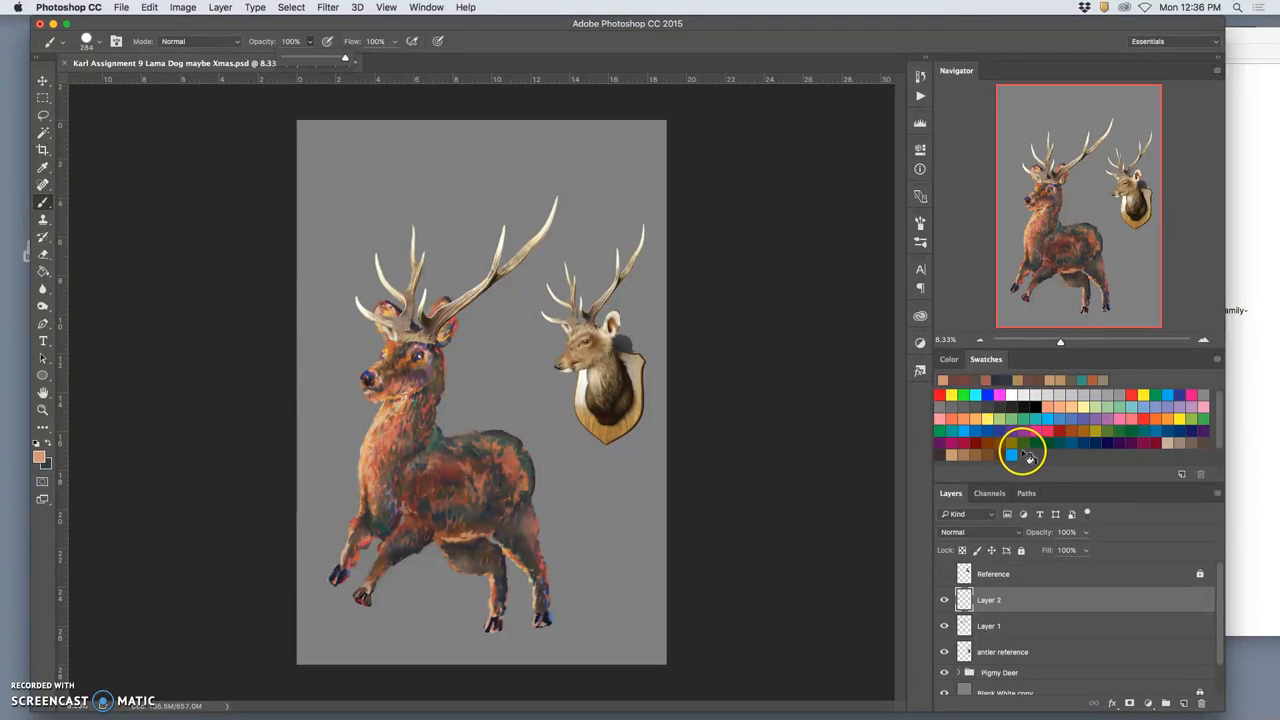
click(1012, 455)
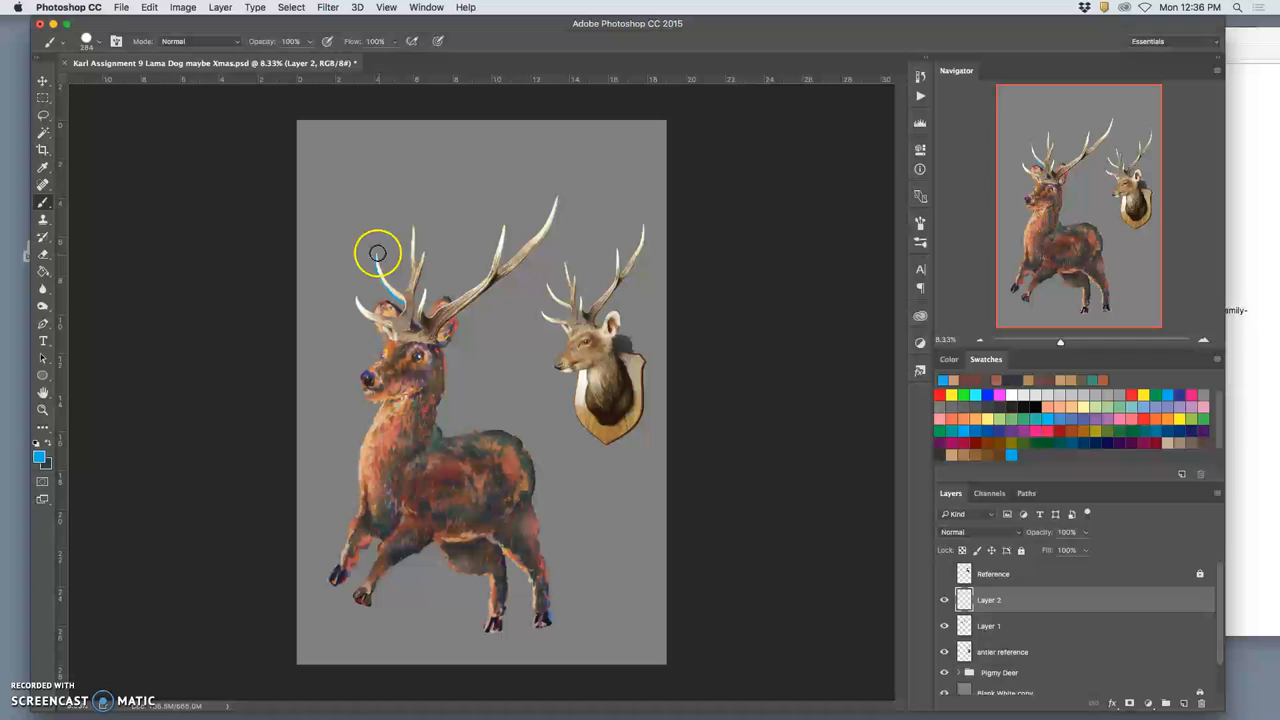
Paint blue outlines over the left antler tines and the long right antler
drag(378, 253, 407, 282)
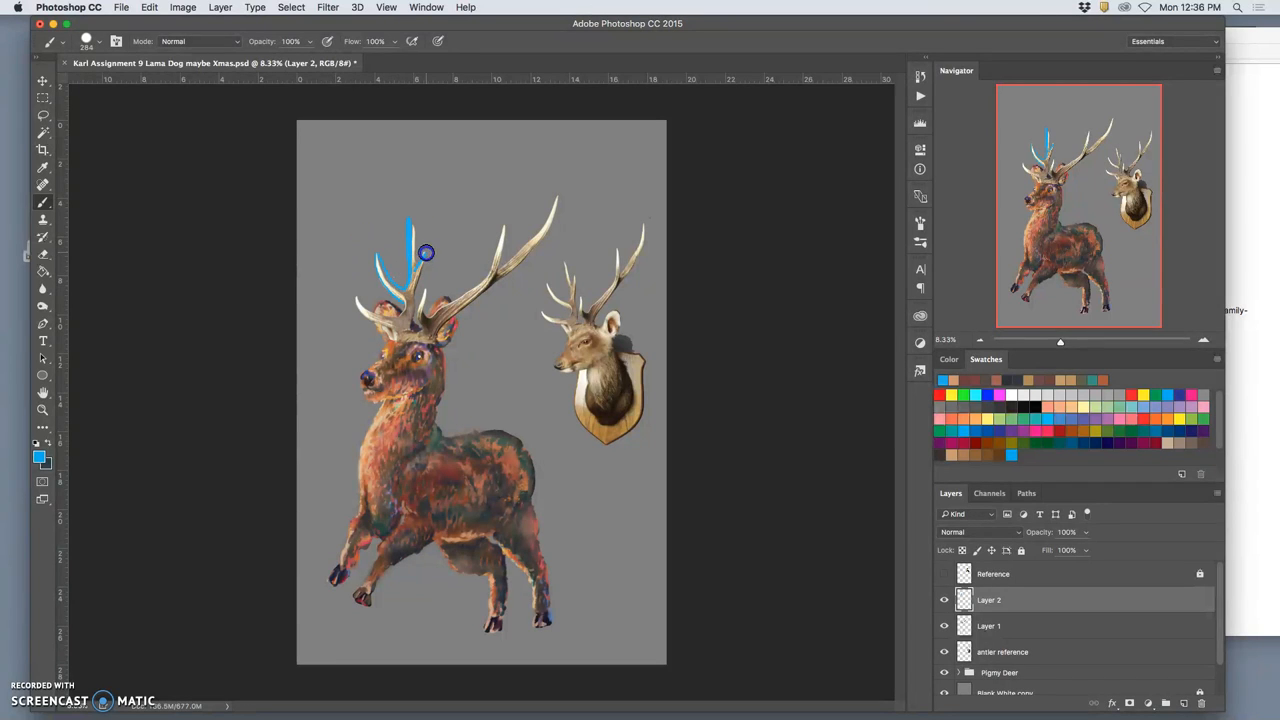
drag(425, 252, 403, 318)
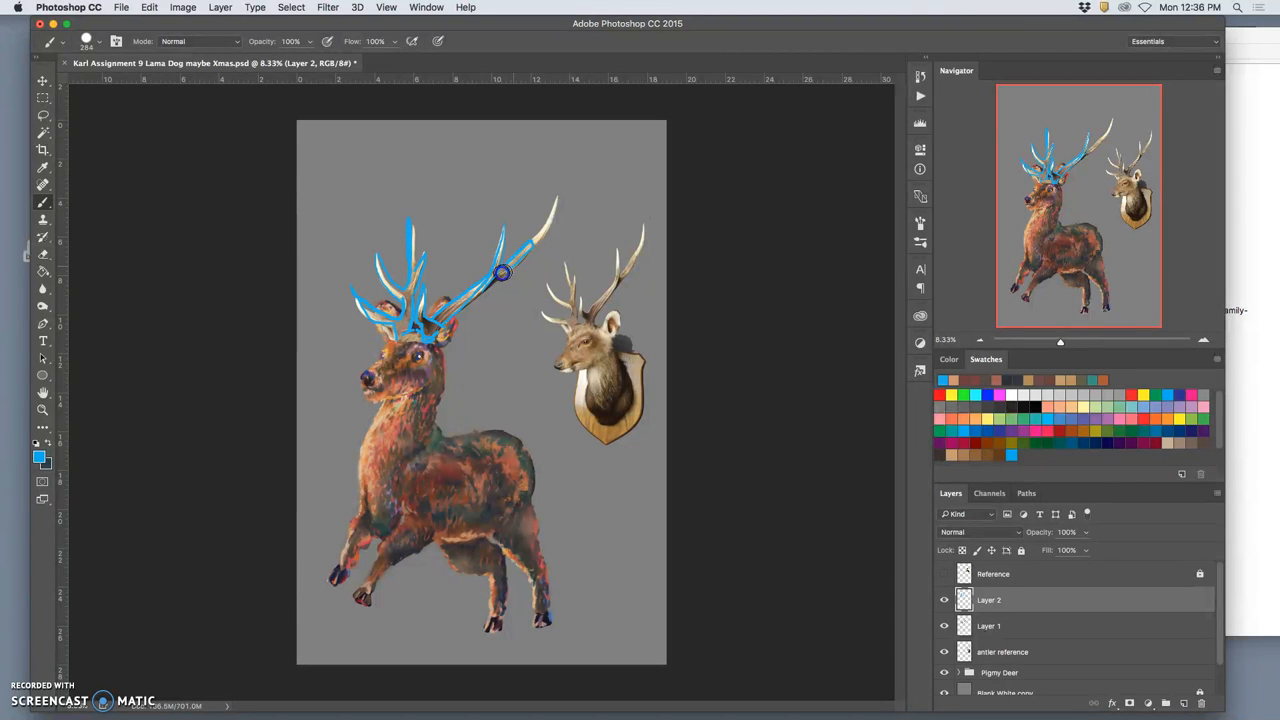
drag(500, 274, 540, 232)
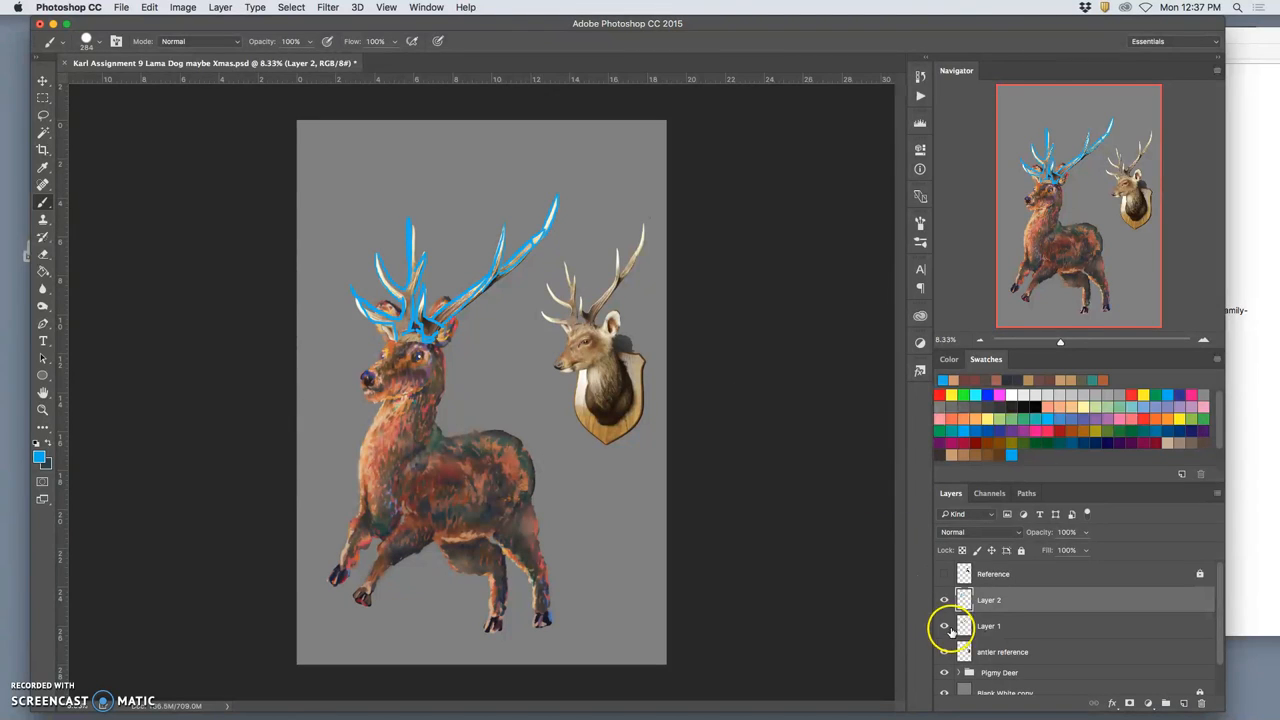
Hide Layer 1, rename Layer 2 'sketch', and lock sketch, antler reference and Layer 1
click(943, 625)
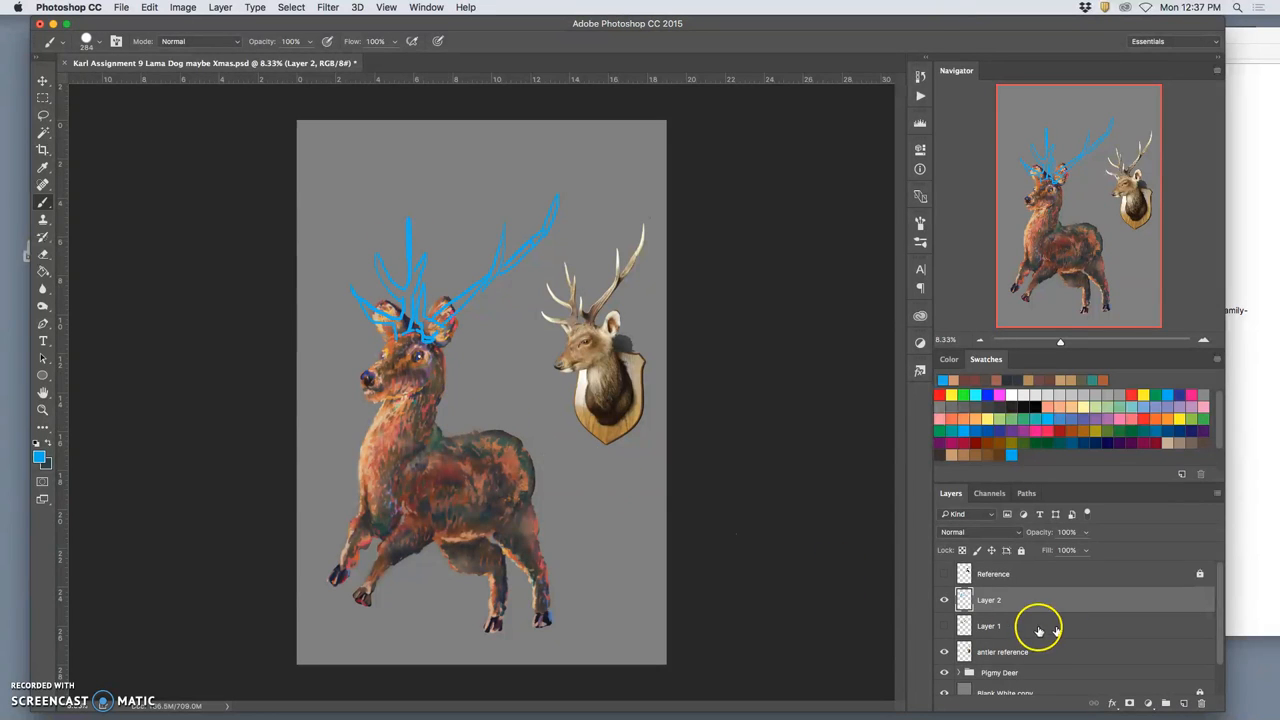
double_click(989, 599)
text(sketch)
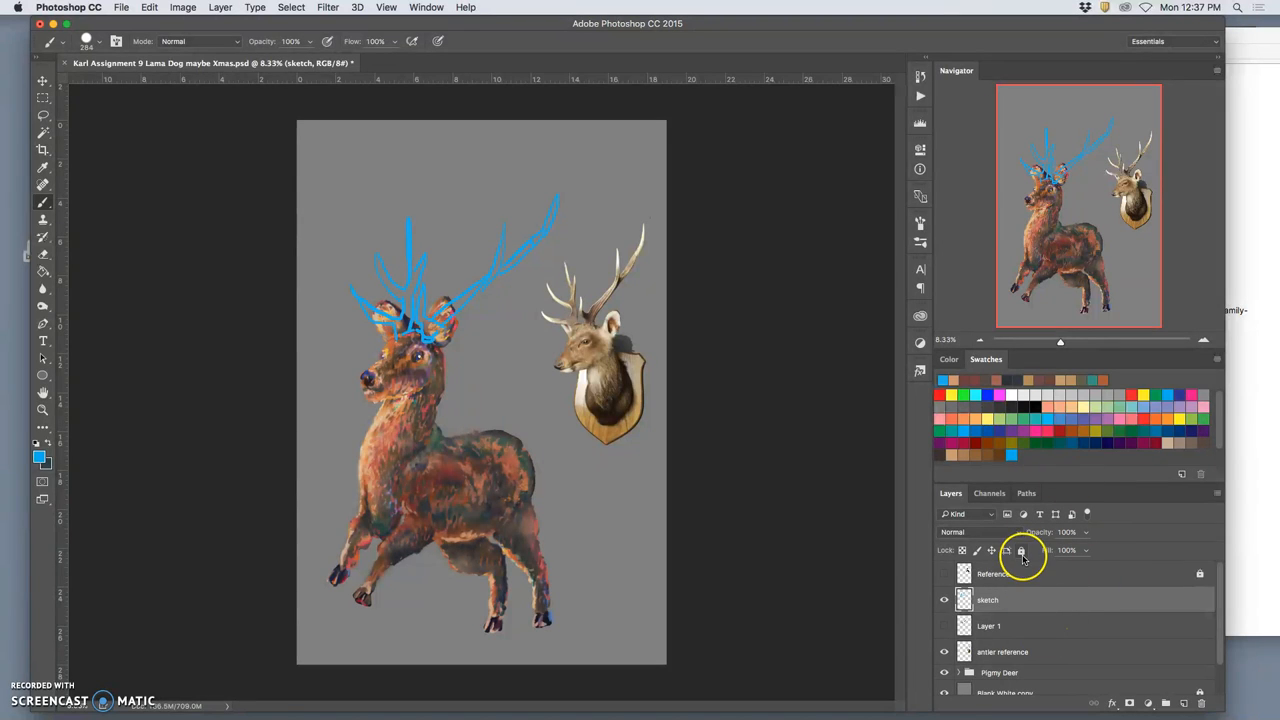
click(1020, 550)
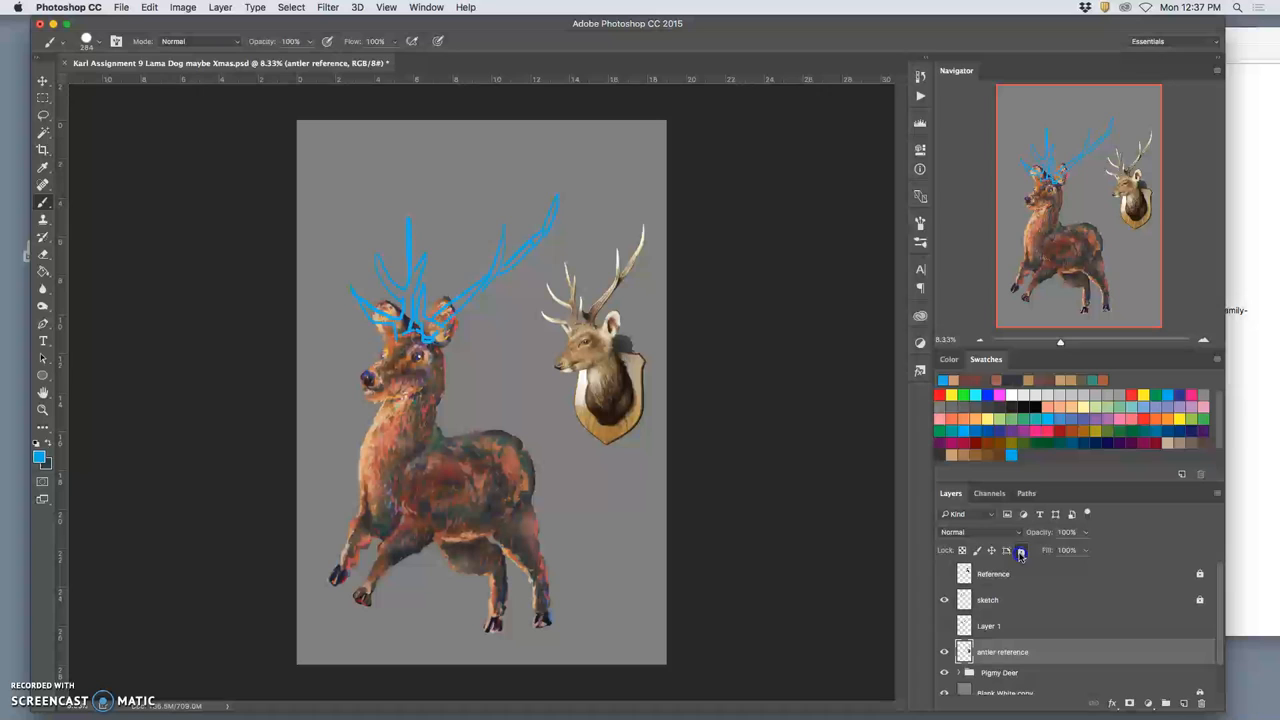
click(989, 625)
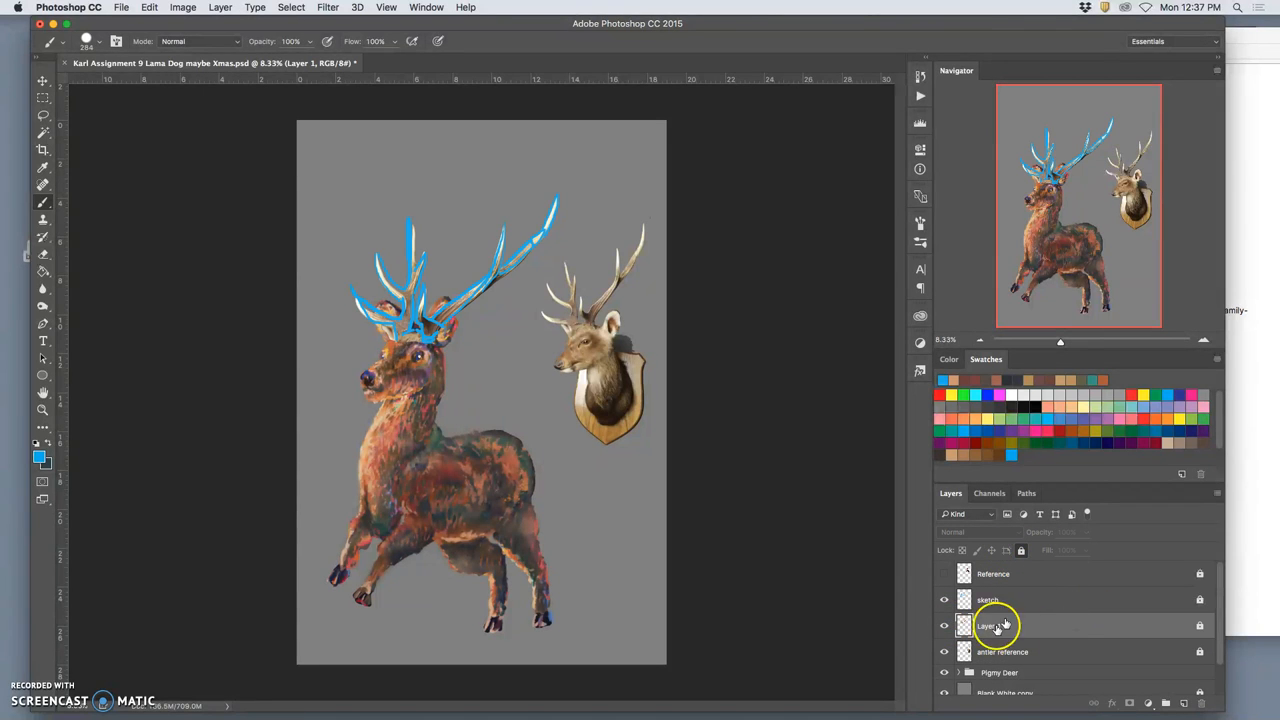
click(943, 625)
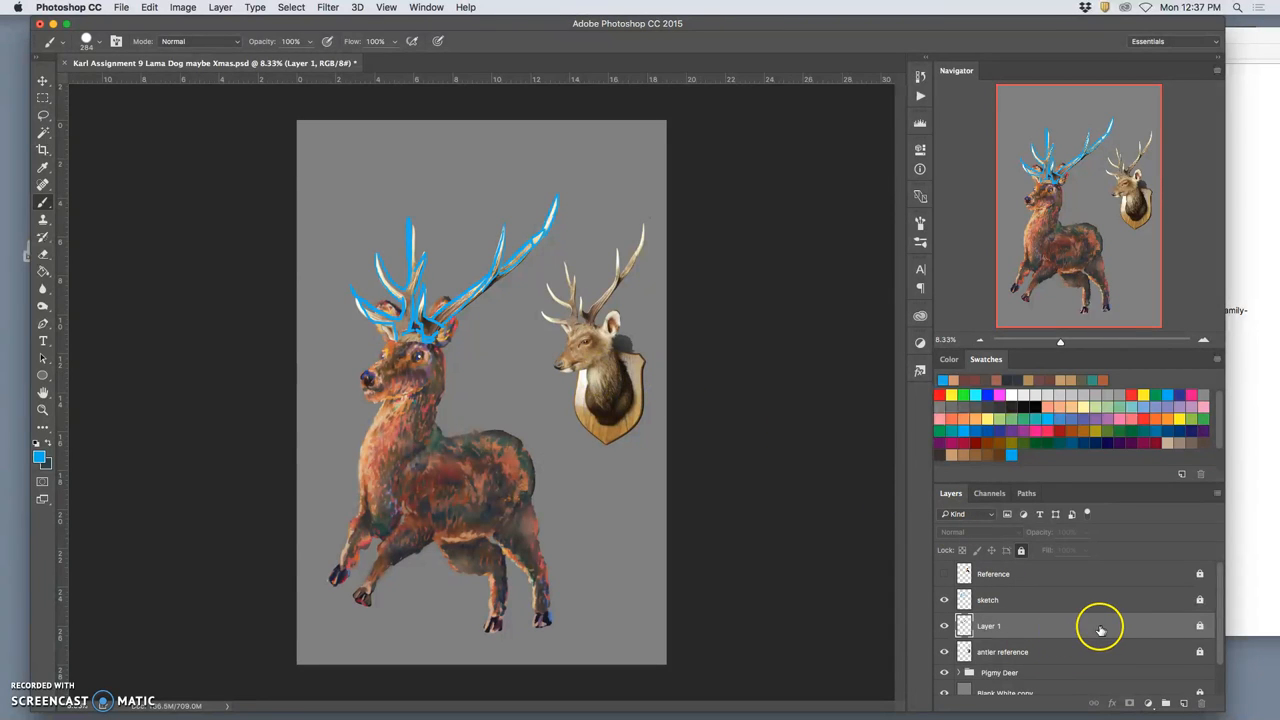
click(987, 600)
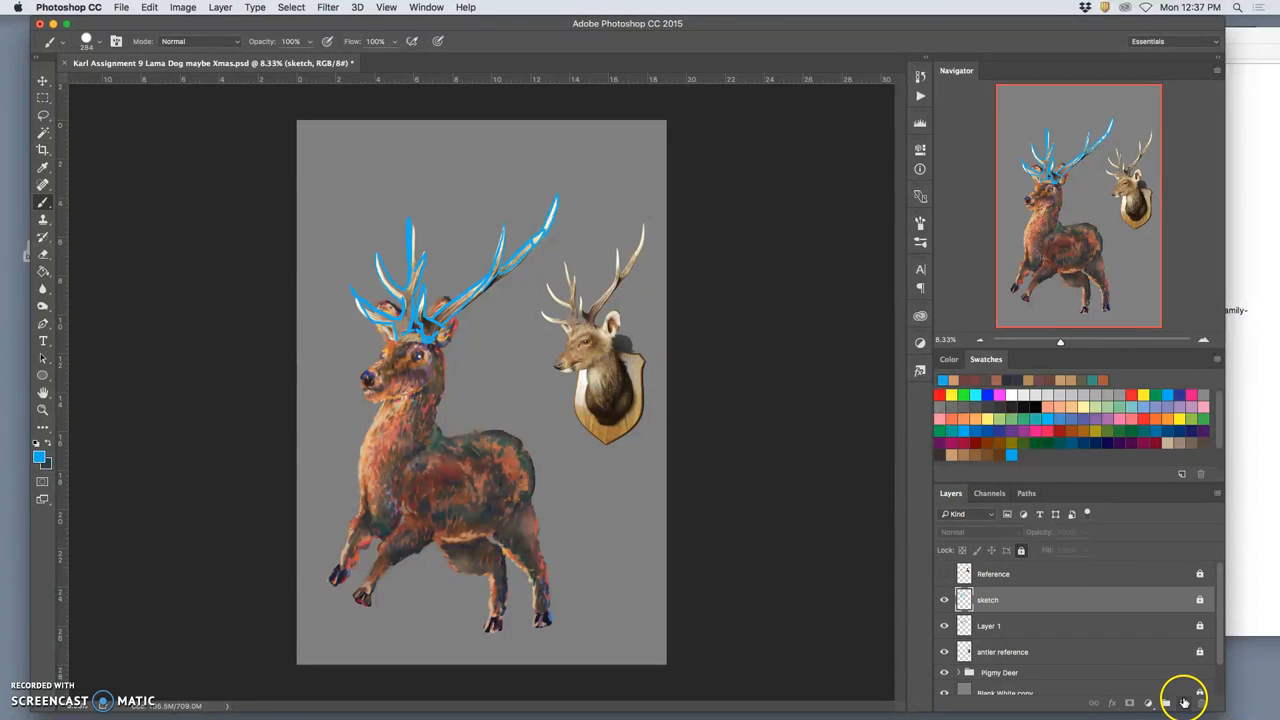
Add a new layer and paint cream down the left antler tip
click(1183, 703)
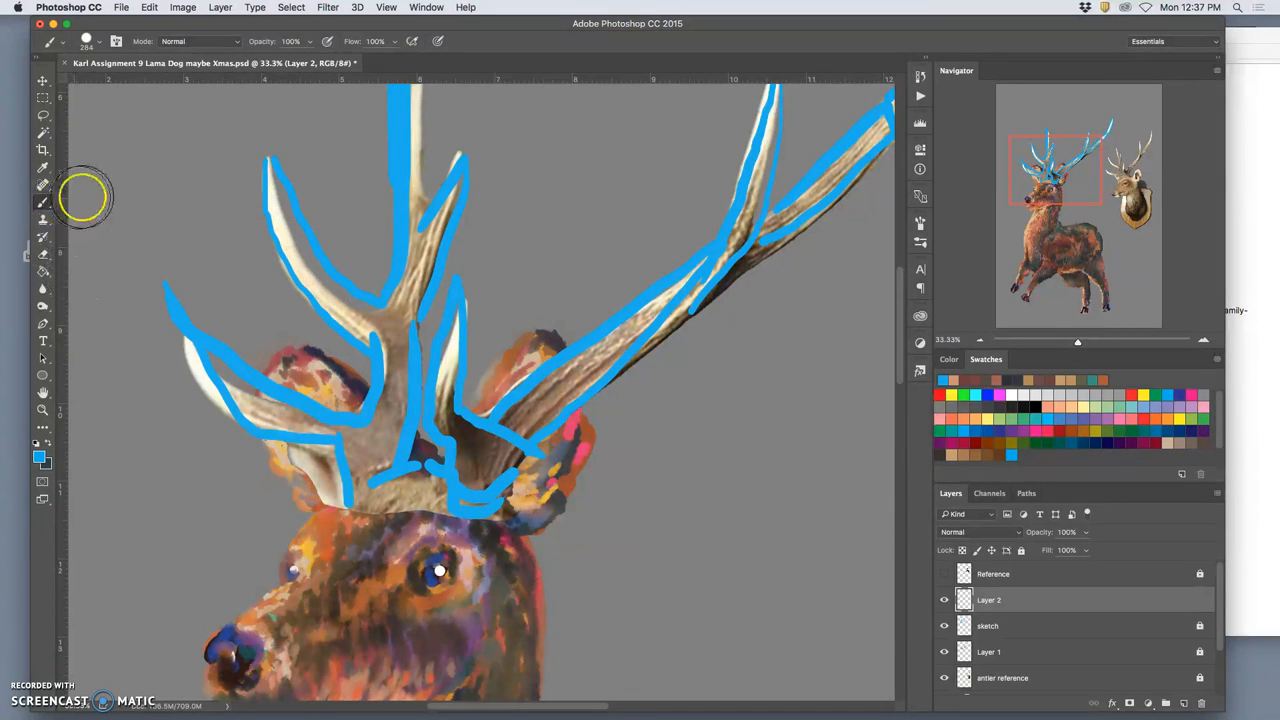
mouse_move(272, 188)
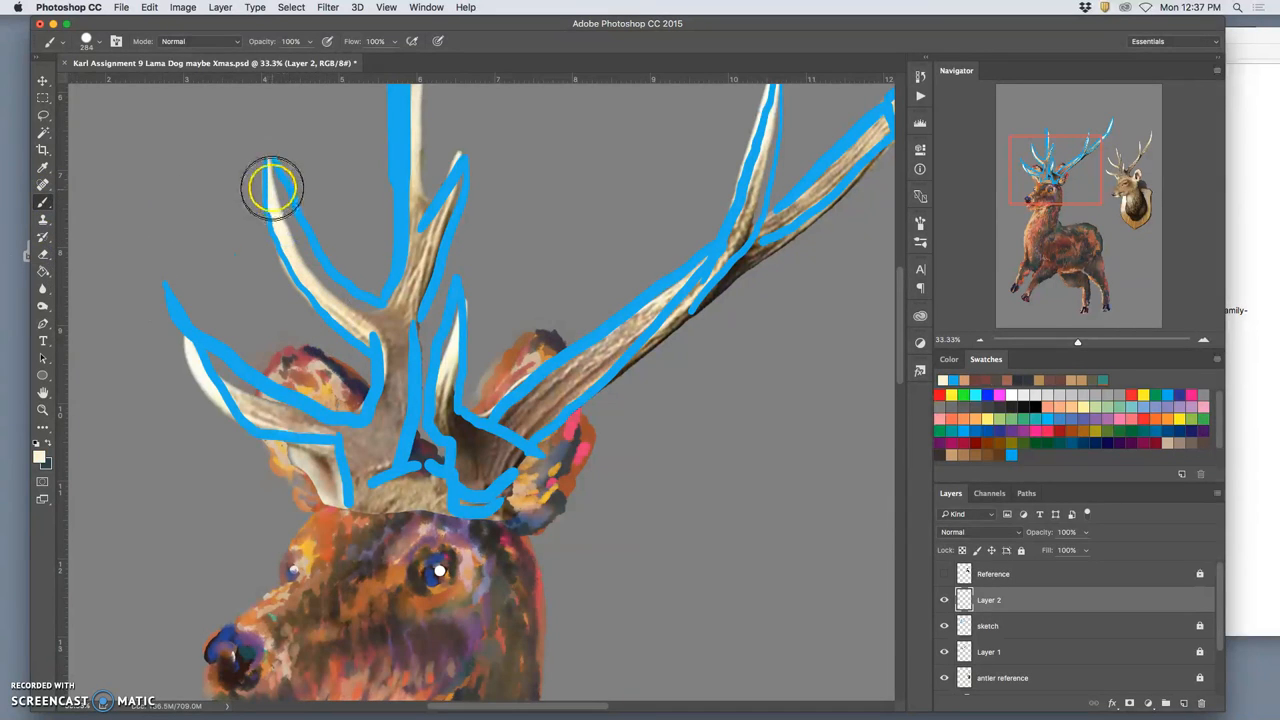
drag(270, 188, 292, 258)
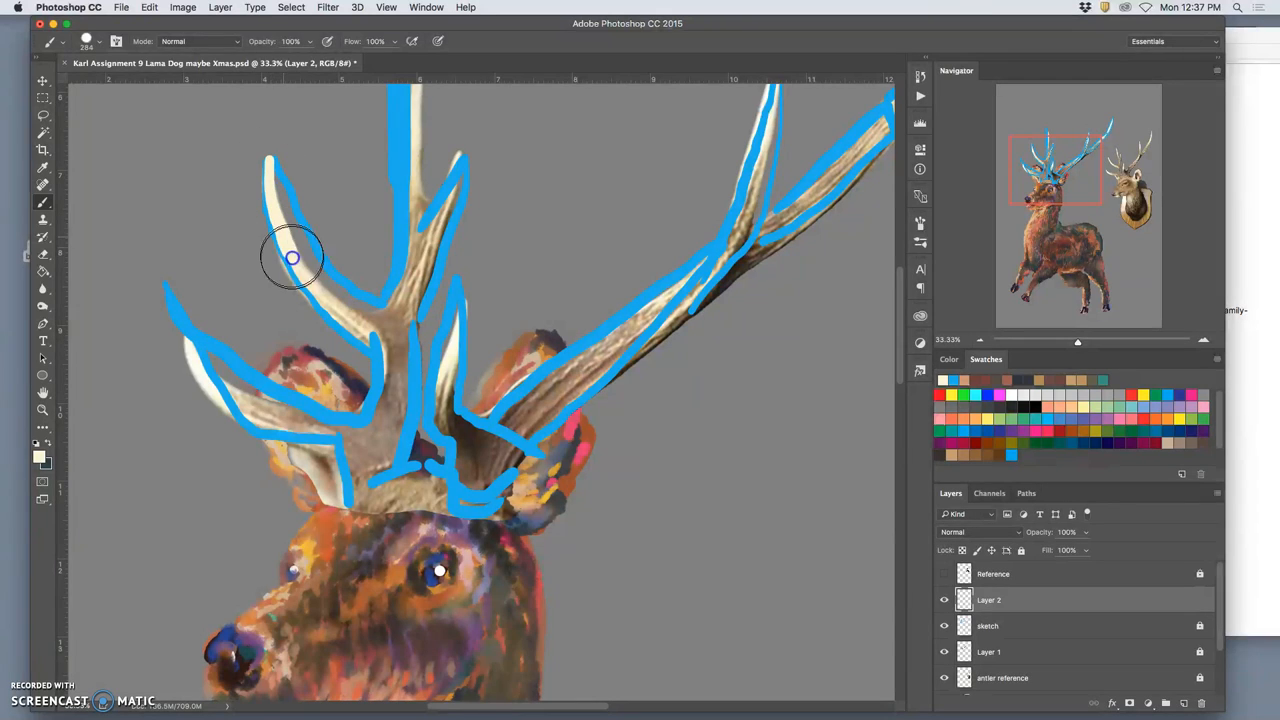
drag(292, 258, 375, 385)
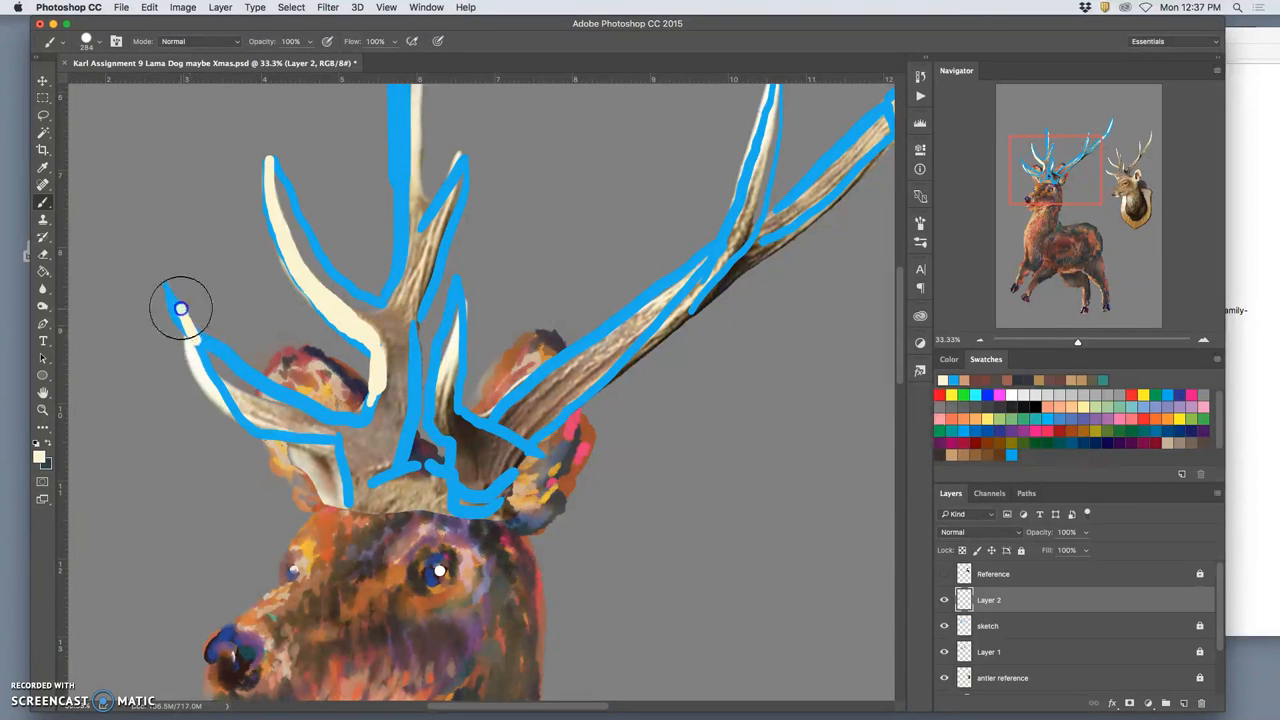
Paint cream highlights on the far-left and middle tines and the right antler
drag(181, 308, 307, 443)
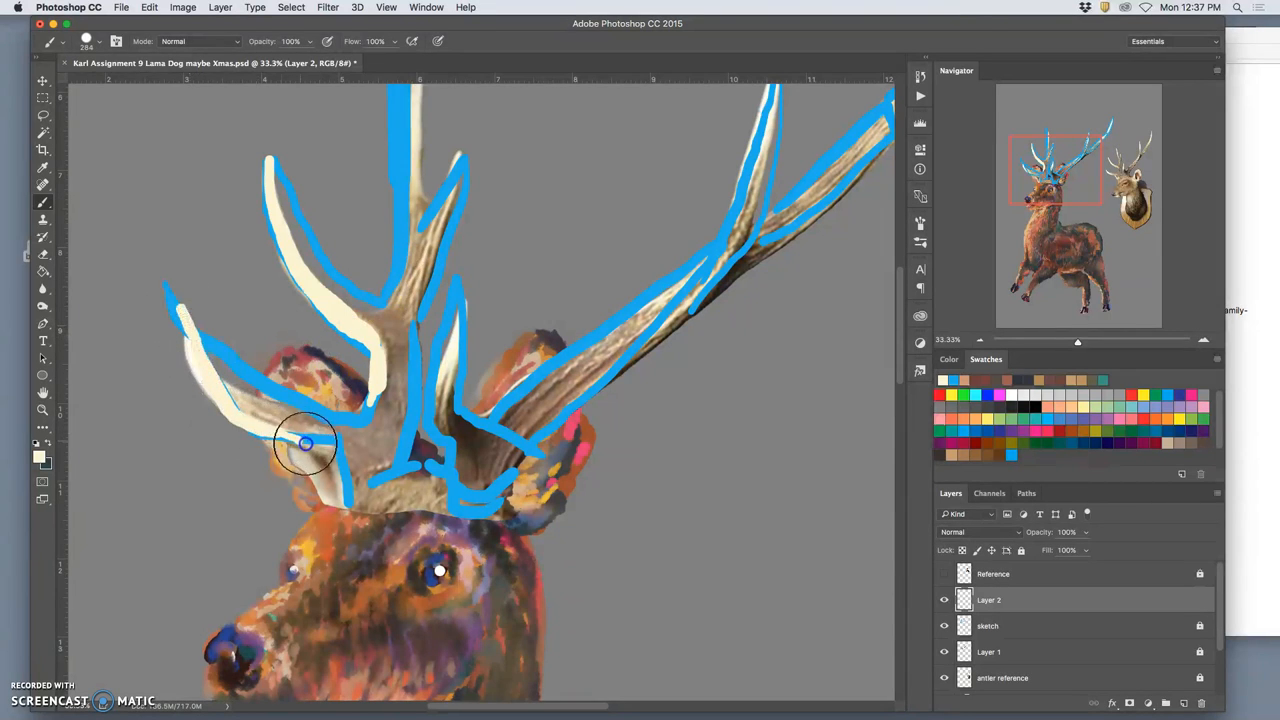
drag(307, 443, 170, 292)
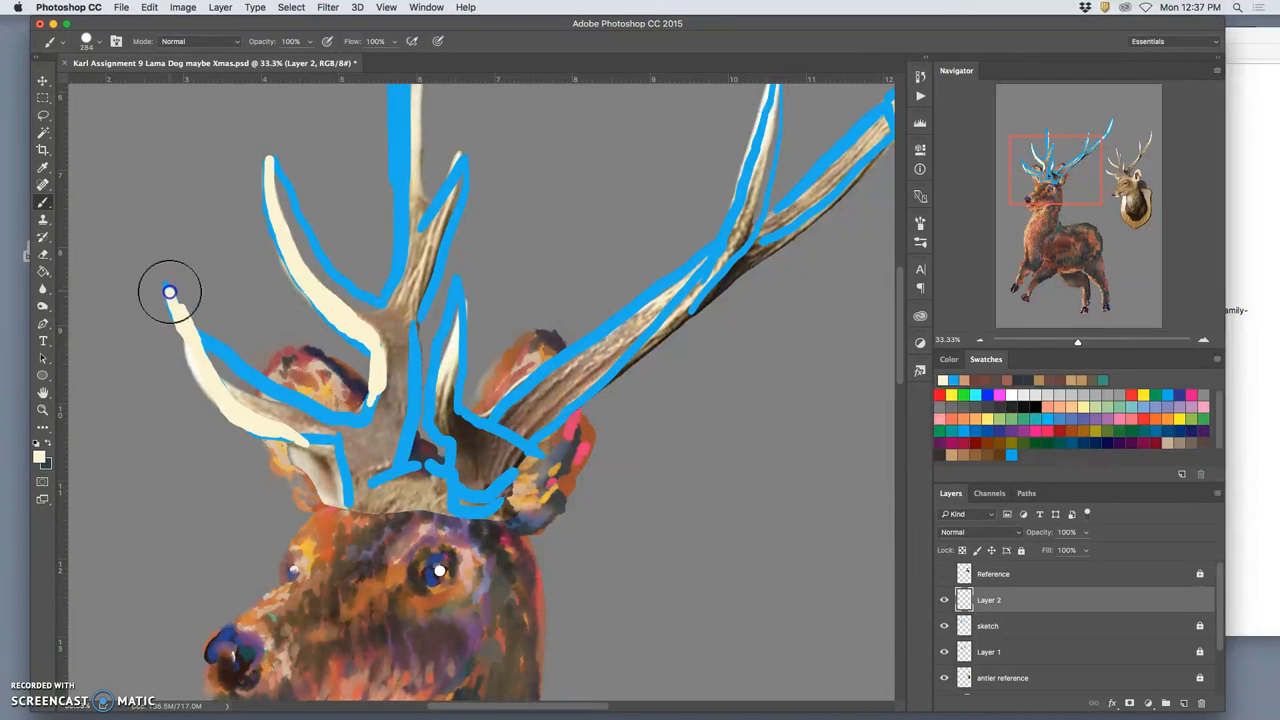
drag(170, 290, 193, 334)
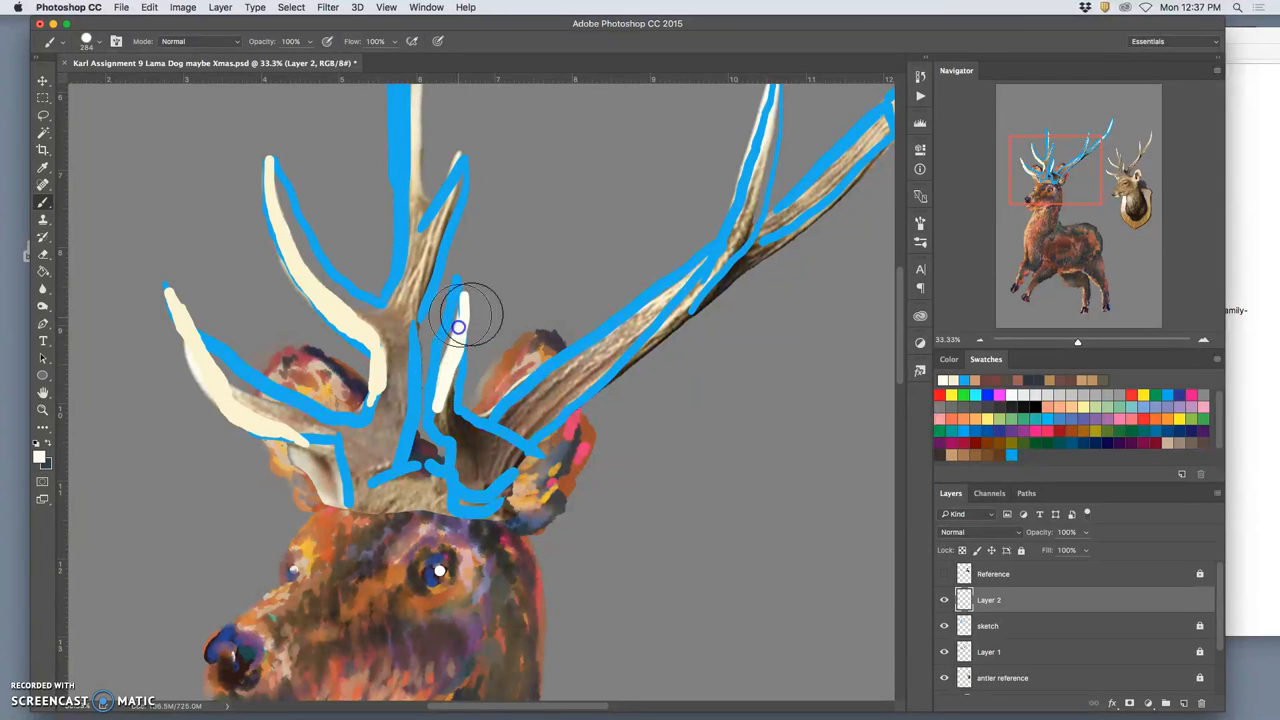
drag(458, 328, 670, 295)
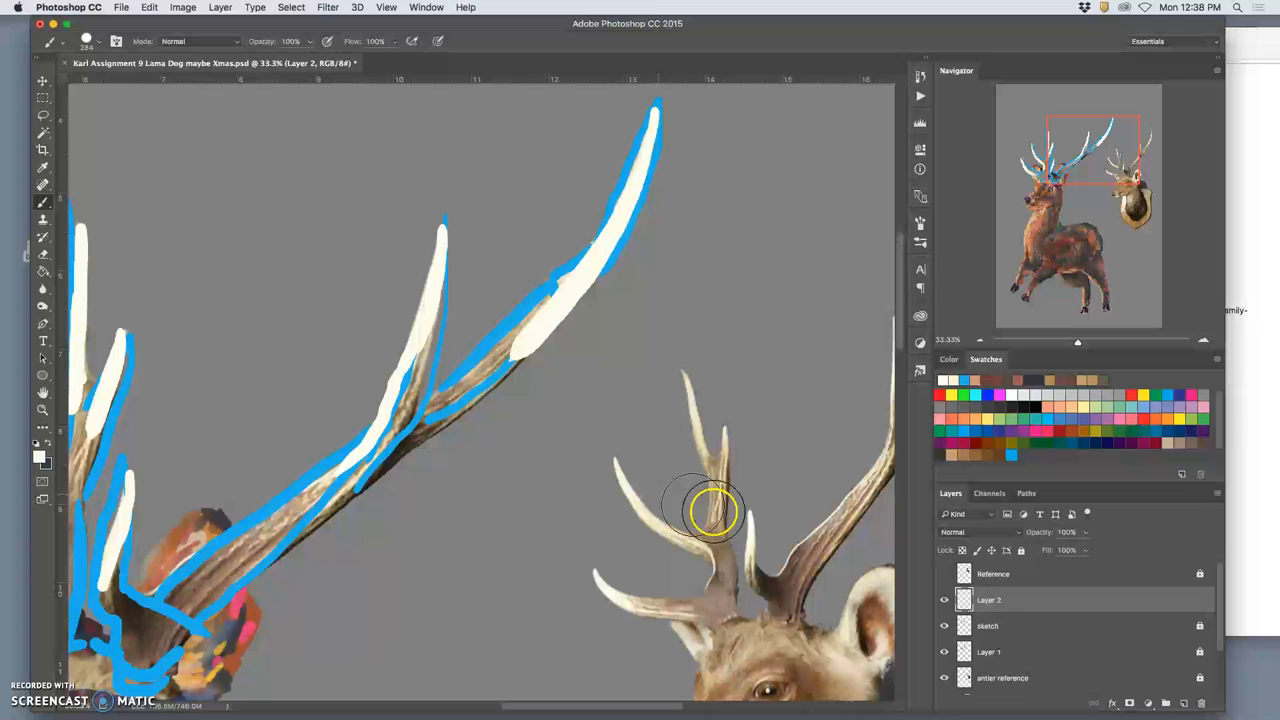
Hide and re-show the highlights layer to compare, then shade the right antler base dark brown
click(943, 599)
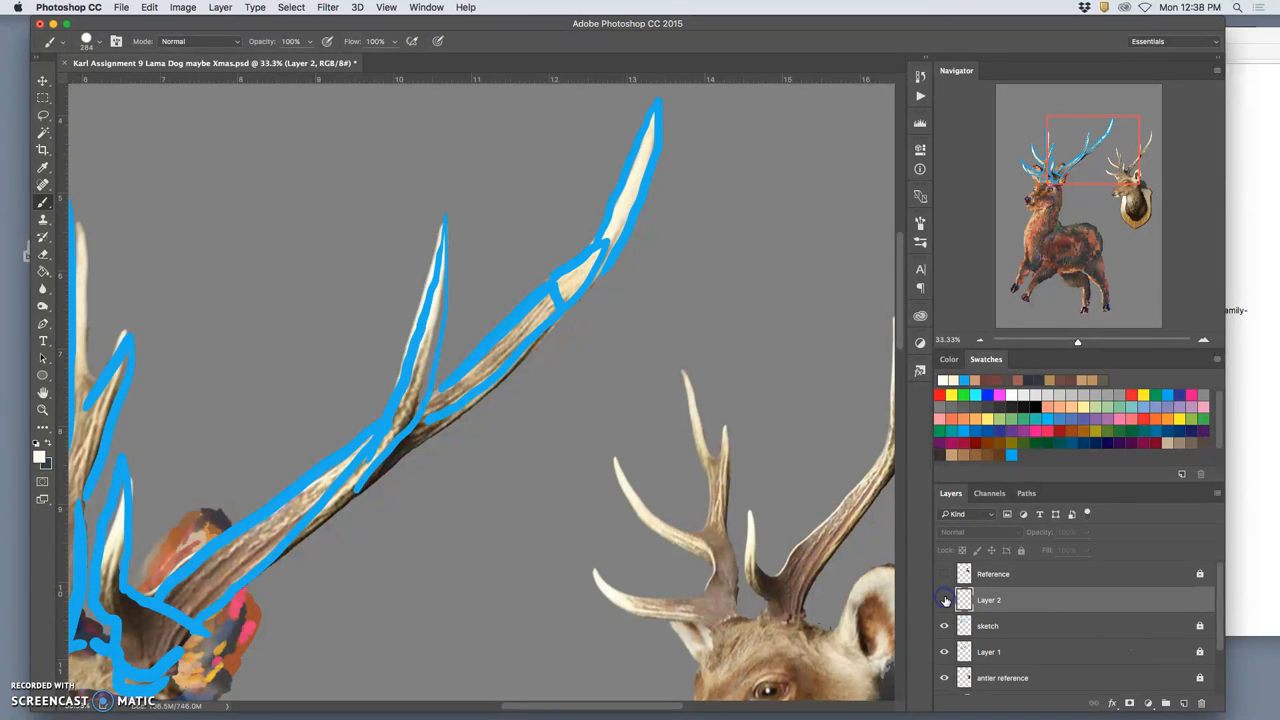
click(943, 652)
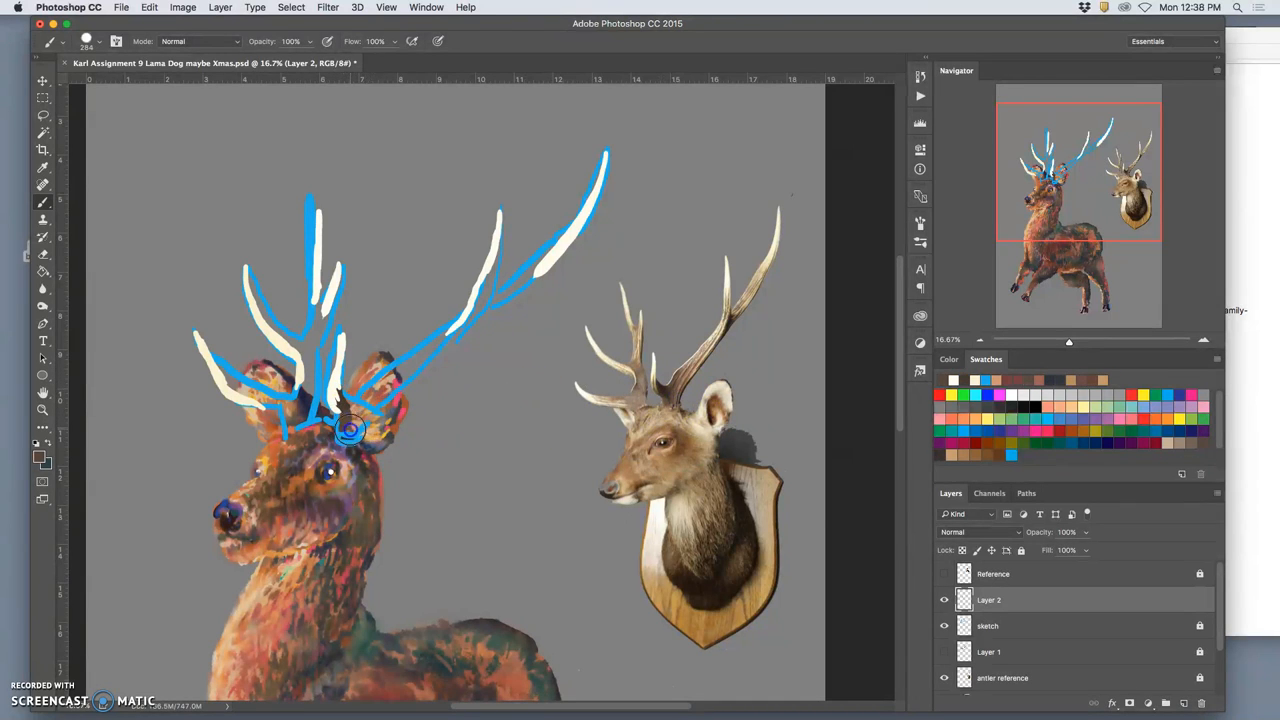
drag(350, 430, 450, 330)
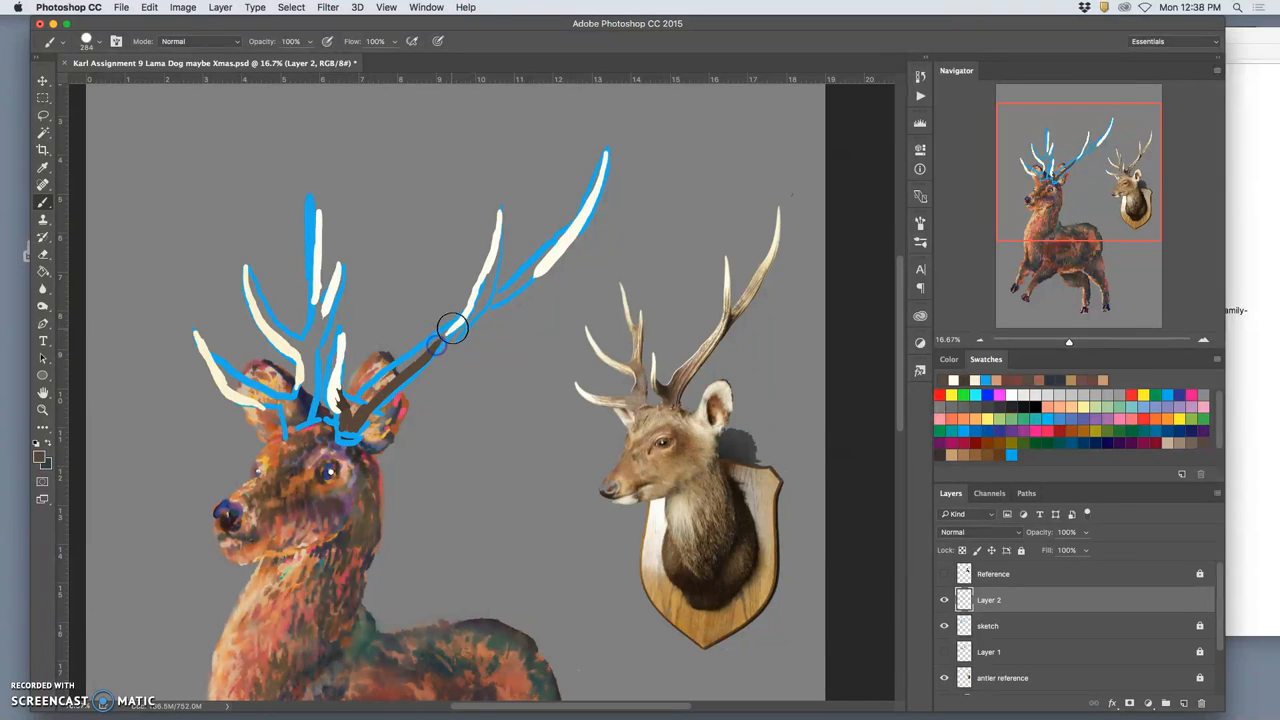
drag(455, 328, 345, 410)
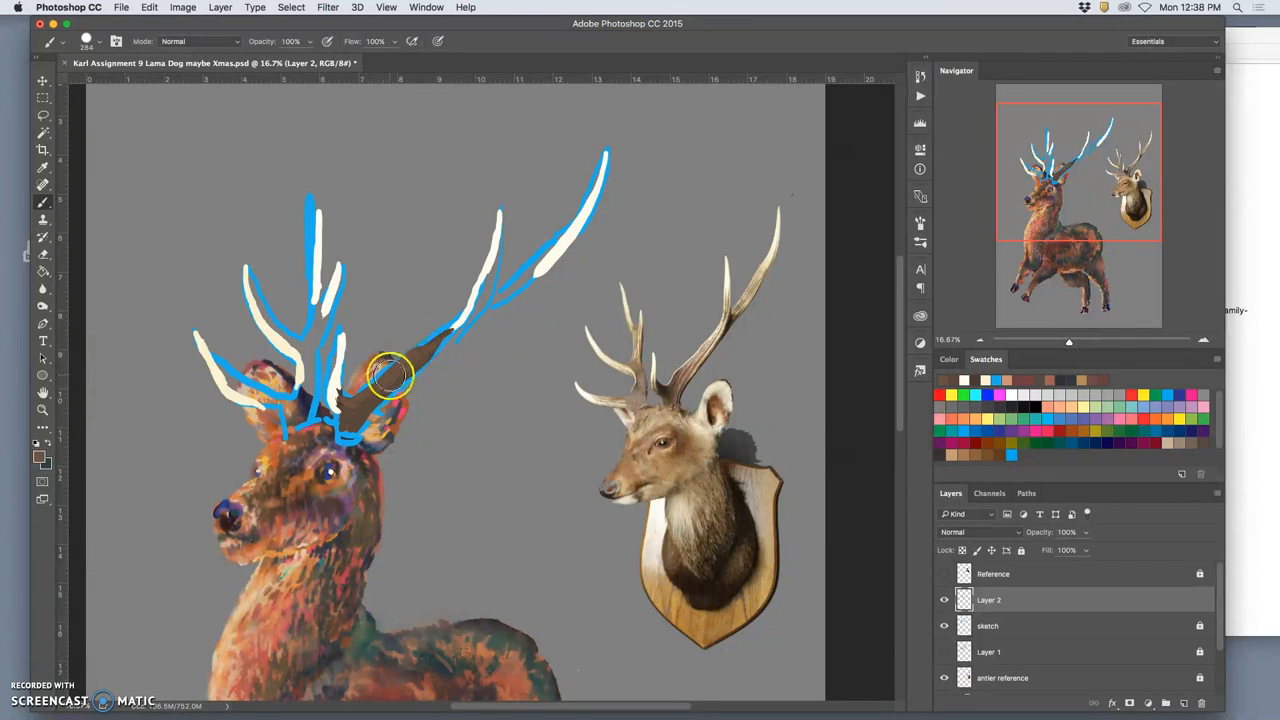
Shade the right antler beam and tip in brown with a cream highlight along the beam
drag(390, 375, 730, 300)
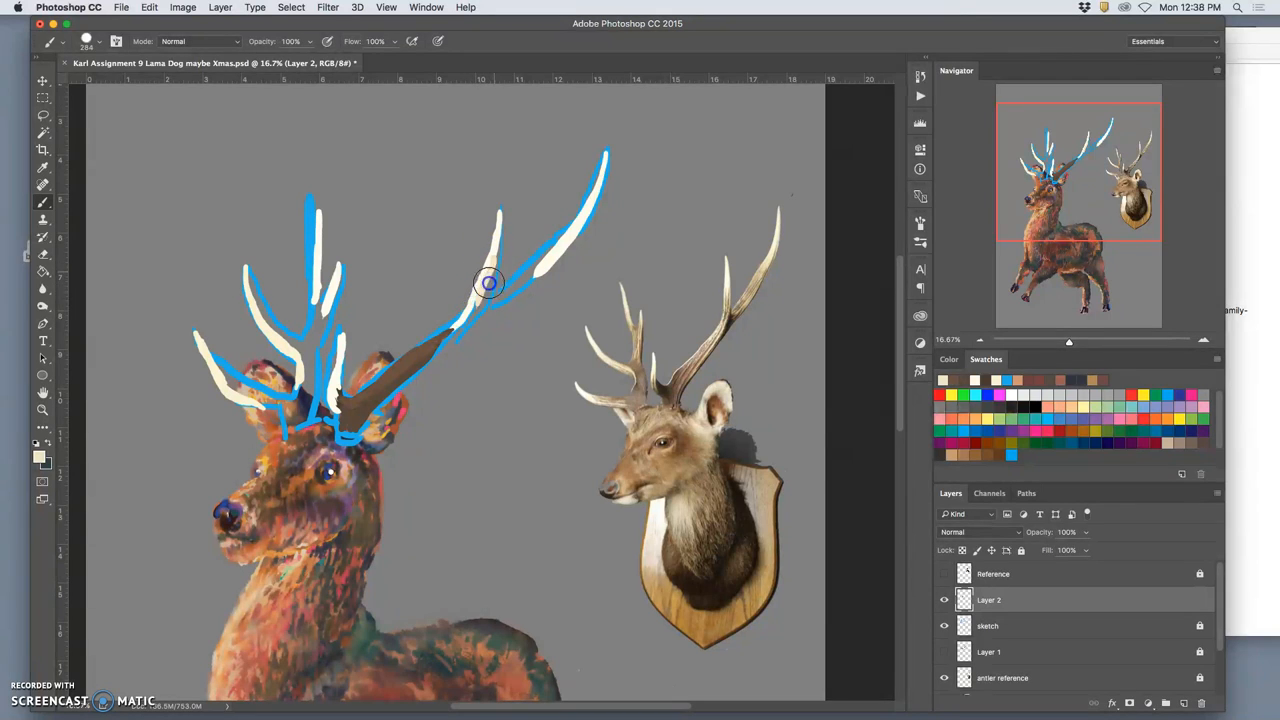
drag(489, 283, 378, 390)
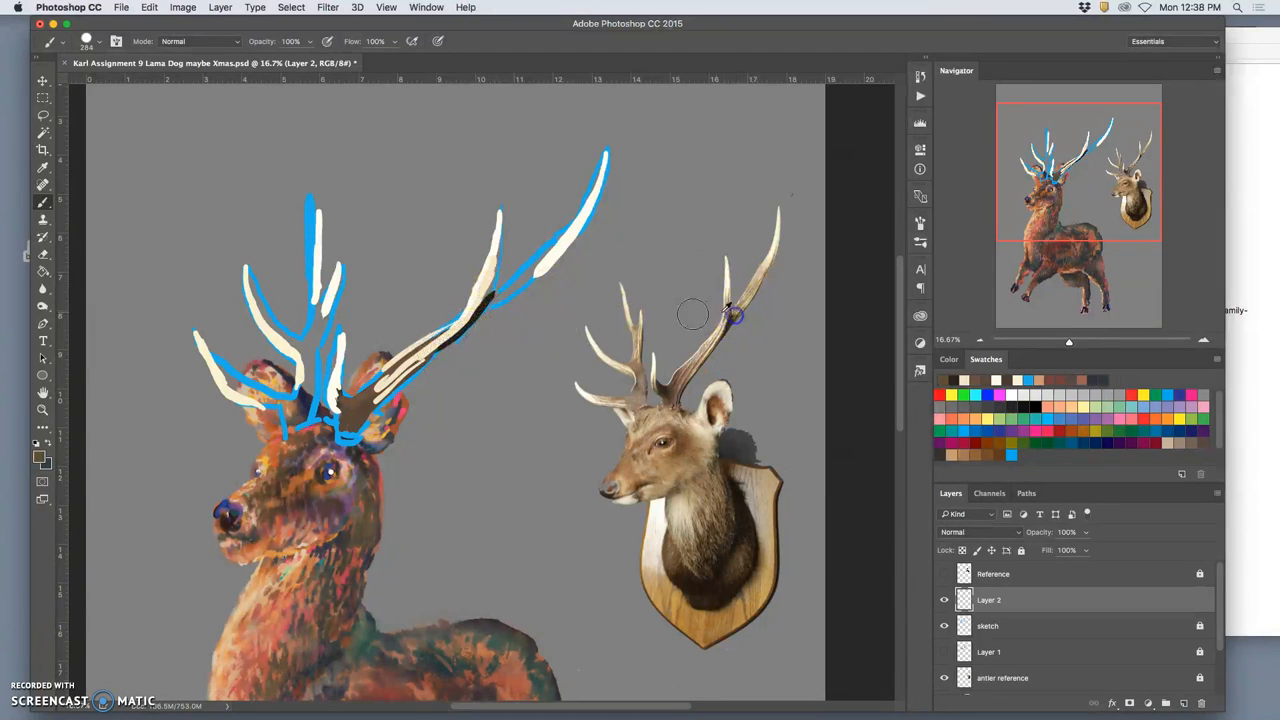
drag(730, 315, 505, 300)
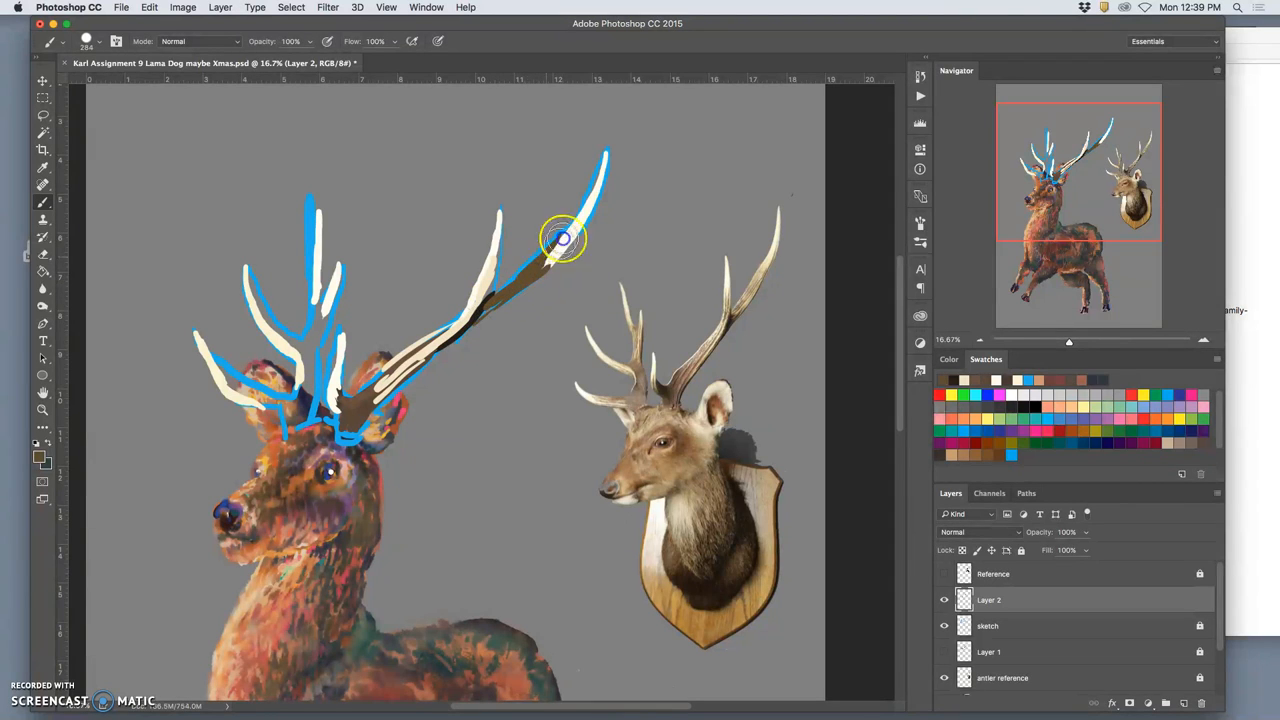
drag(560, 240, 595, 190)
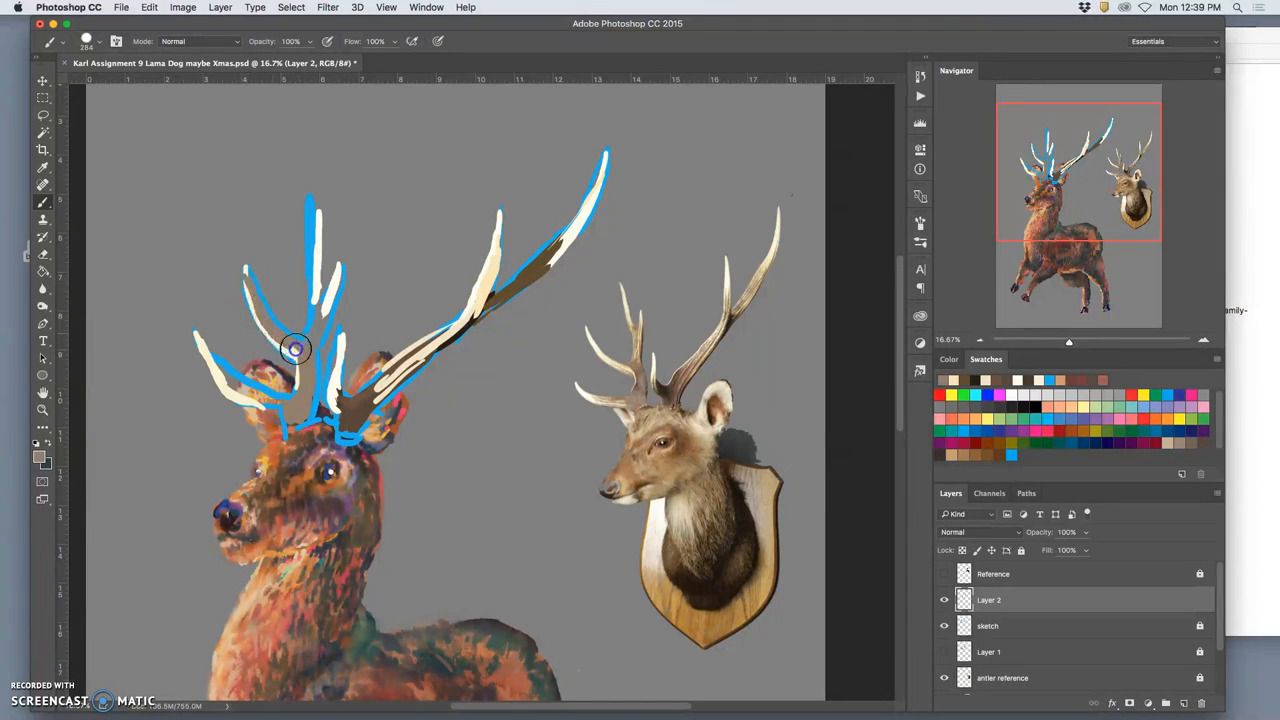
mouse_move(645, 355)
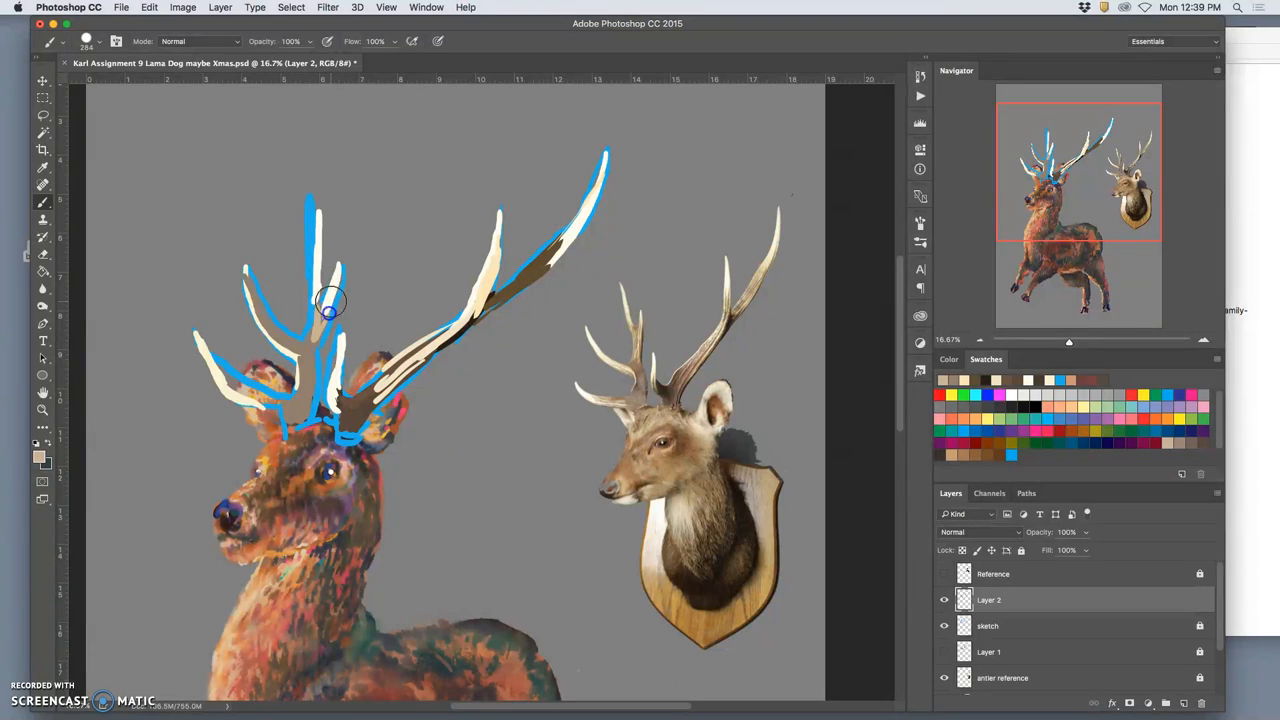
mouse_move(313, 305)
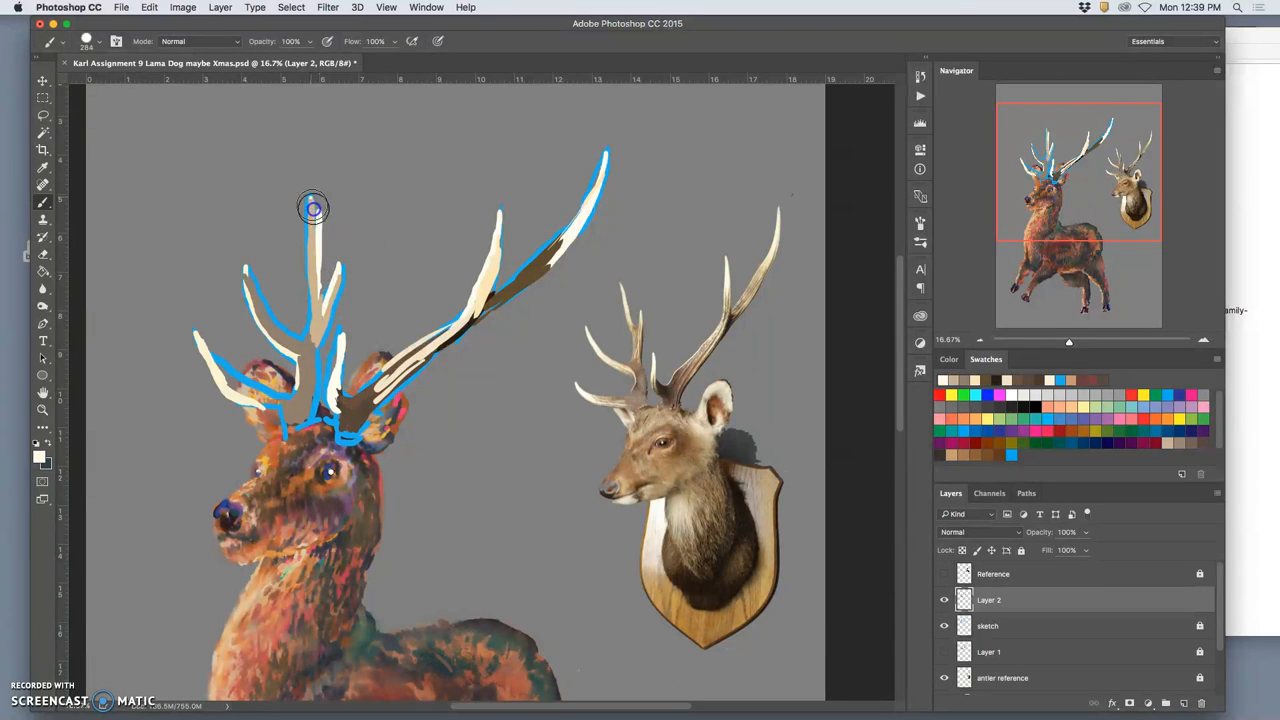
Paint a cream highlight up the tall left tine and dab brown at the right antler base
drag(313, 208, 305, 345)
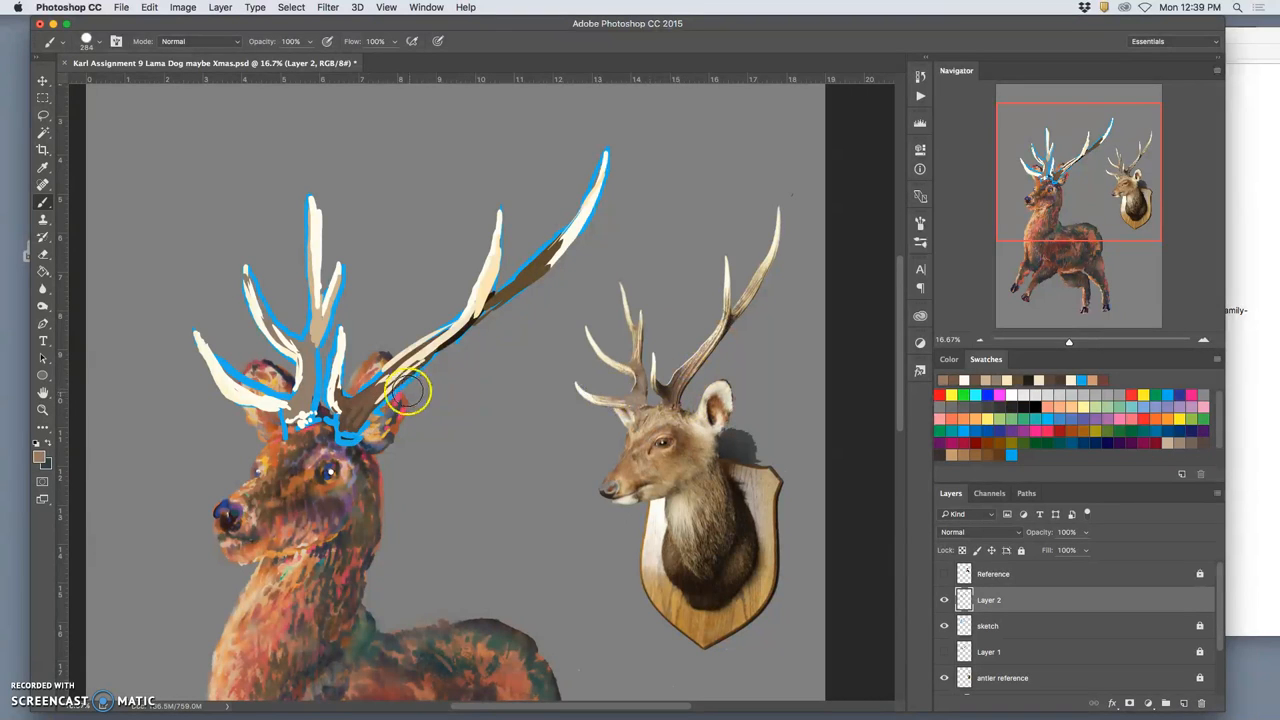
click(370, 410)
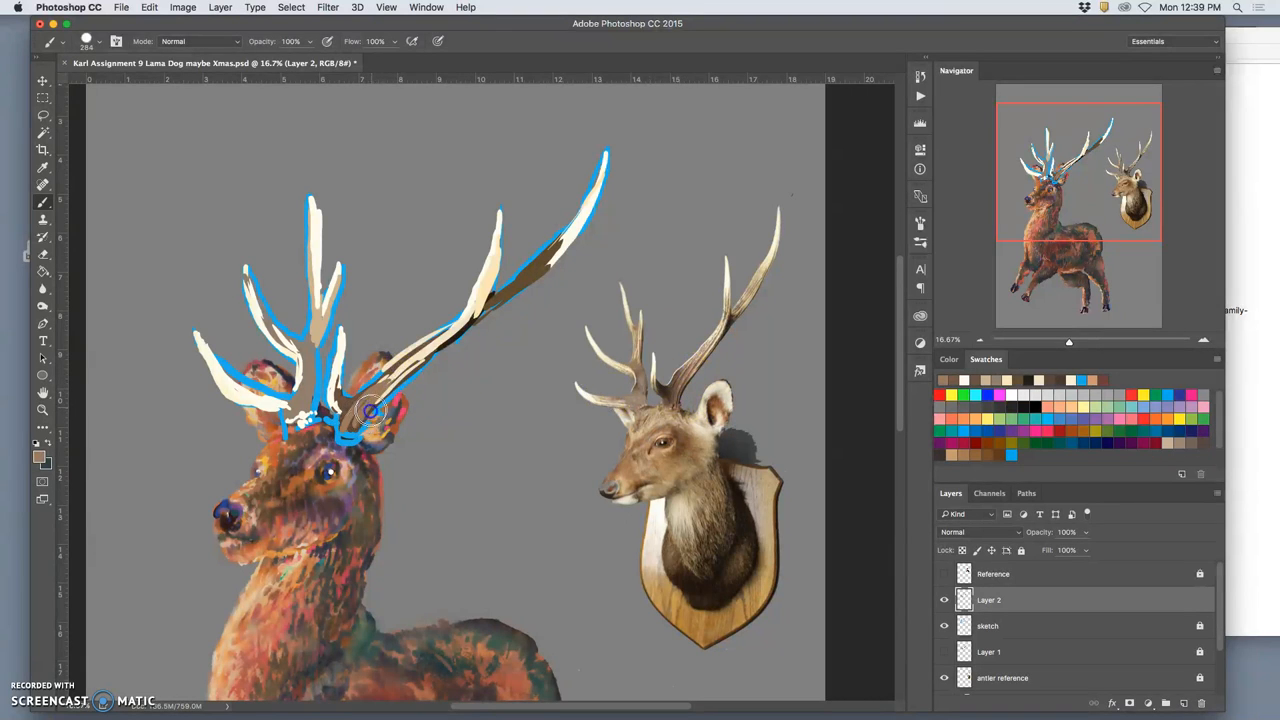
mouse_move(640, 388)
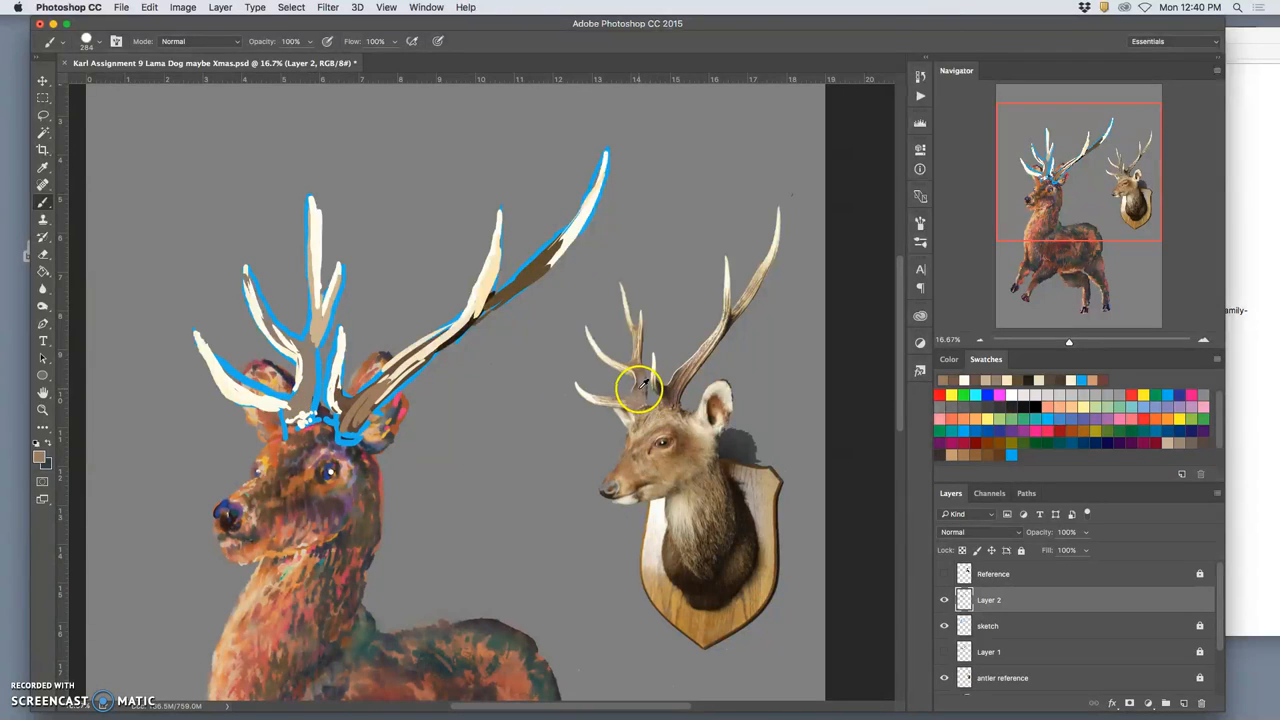
mouse_move(300, 395)
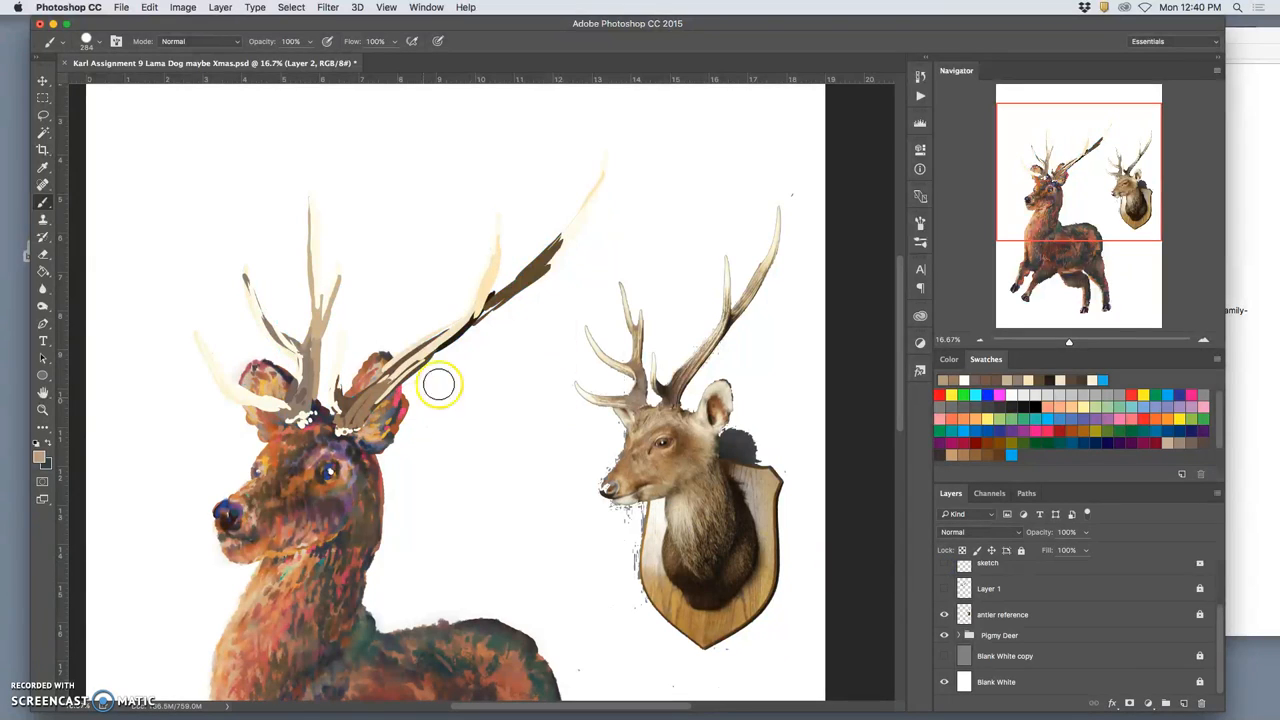
Toggle the grey background layer's visibility to judge the painted antlers on their own
click(943, 656)
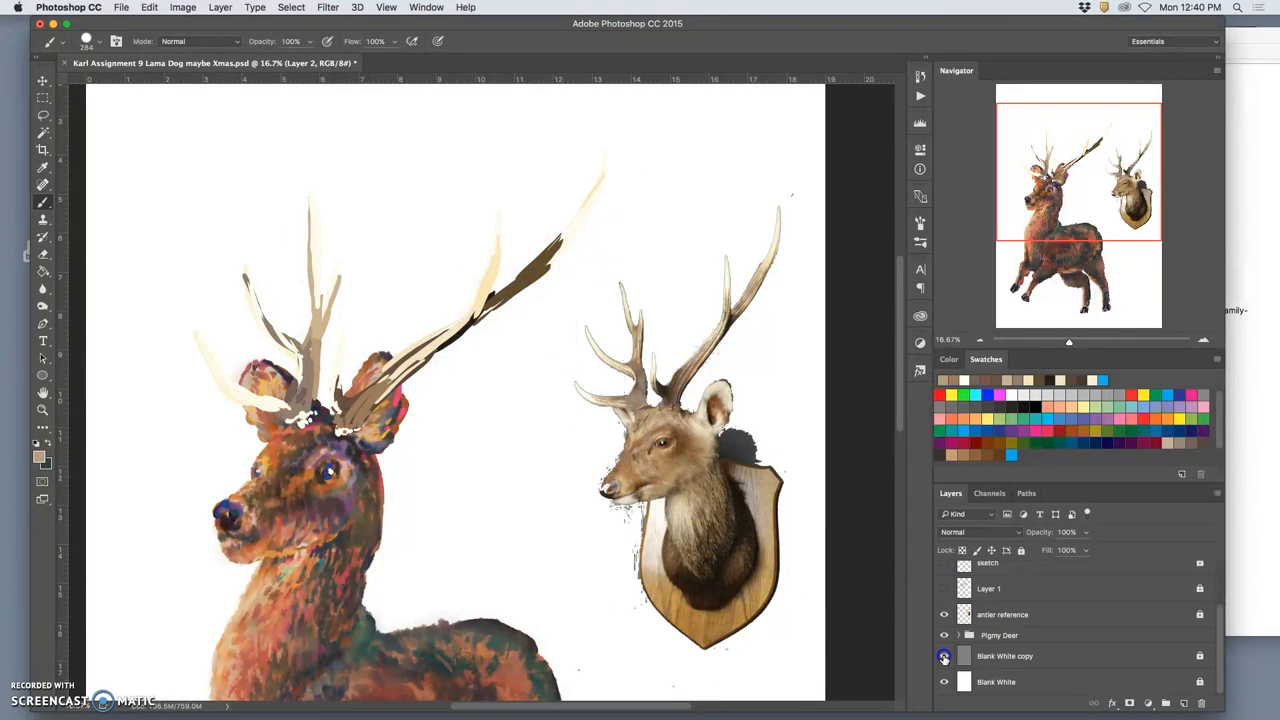
click(944, 656)
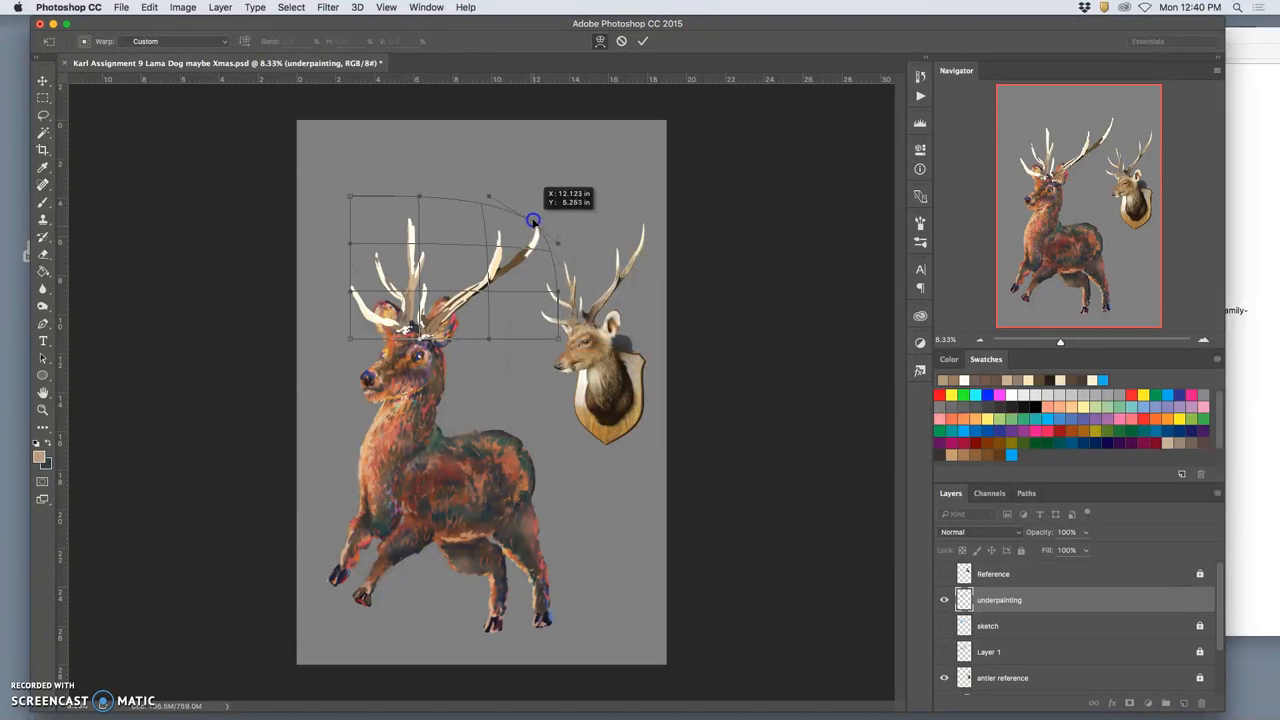
Drag the warp grid's corner and middle to bend the long right antler upward
drag(533, 220, 490, 283)
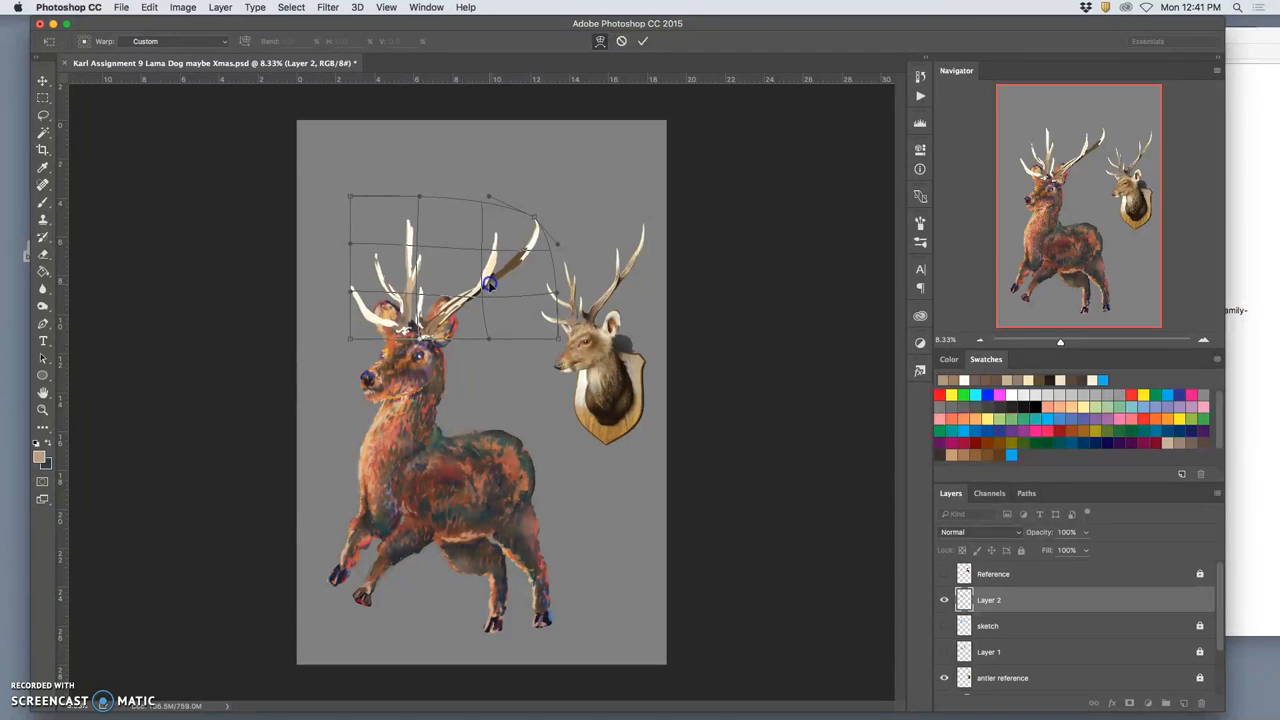
drag(489, 284, 465, 330)
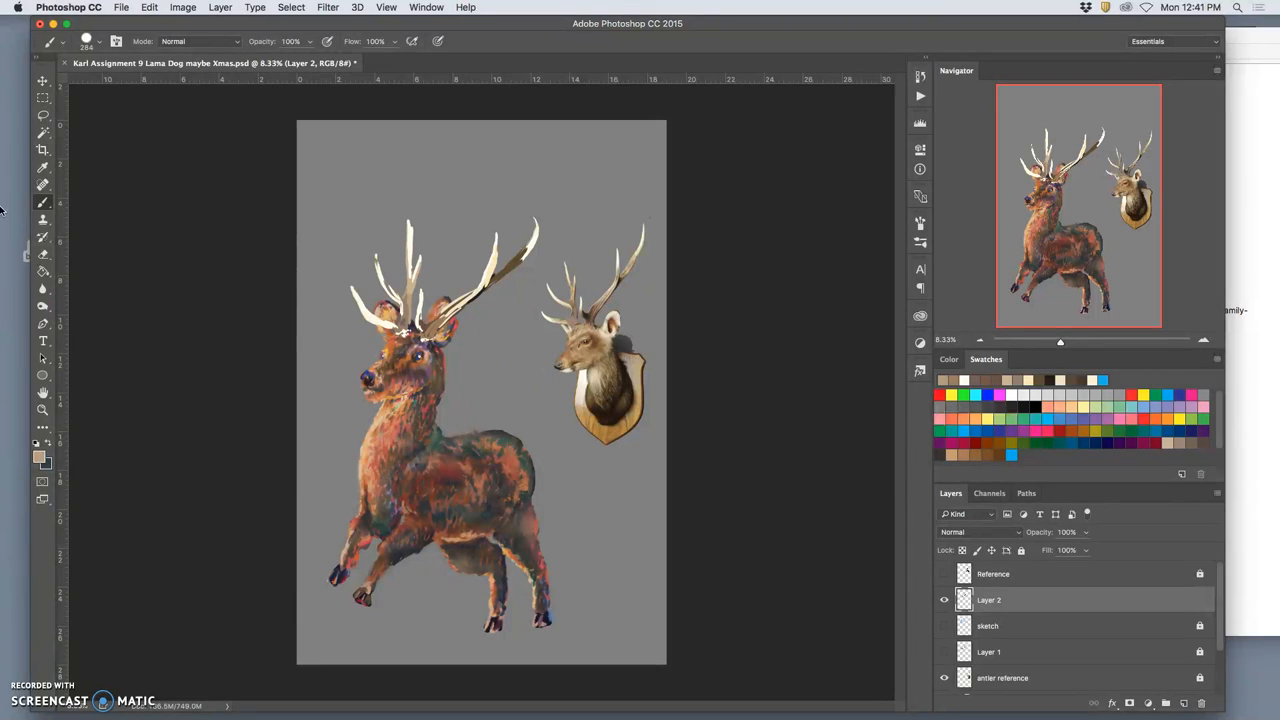
Erase stray paint at the tip of the left antler's tall tine
click(43, 237)
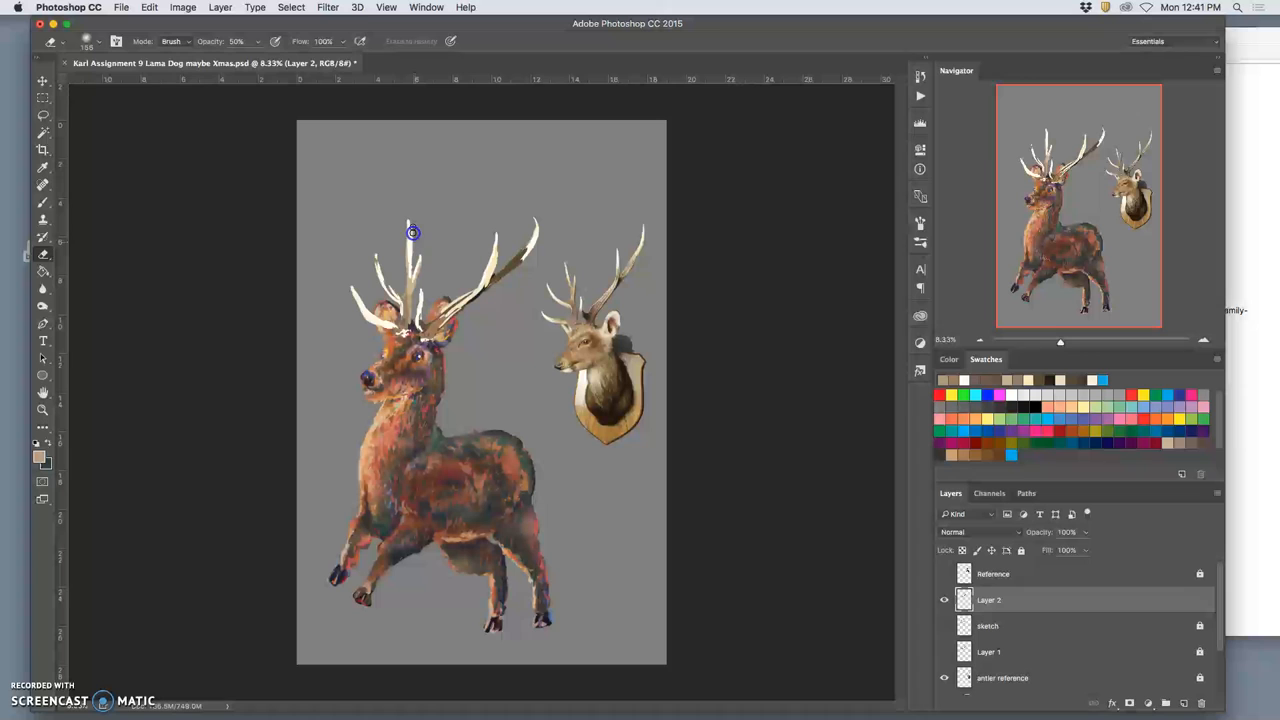
click(43, 115)
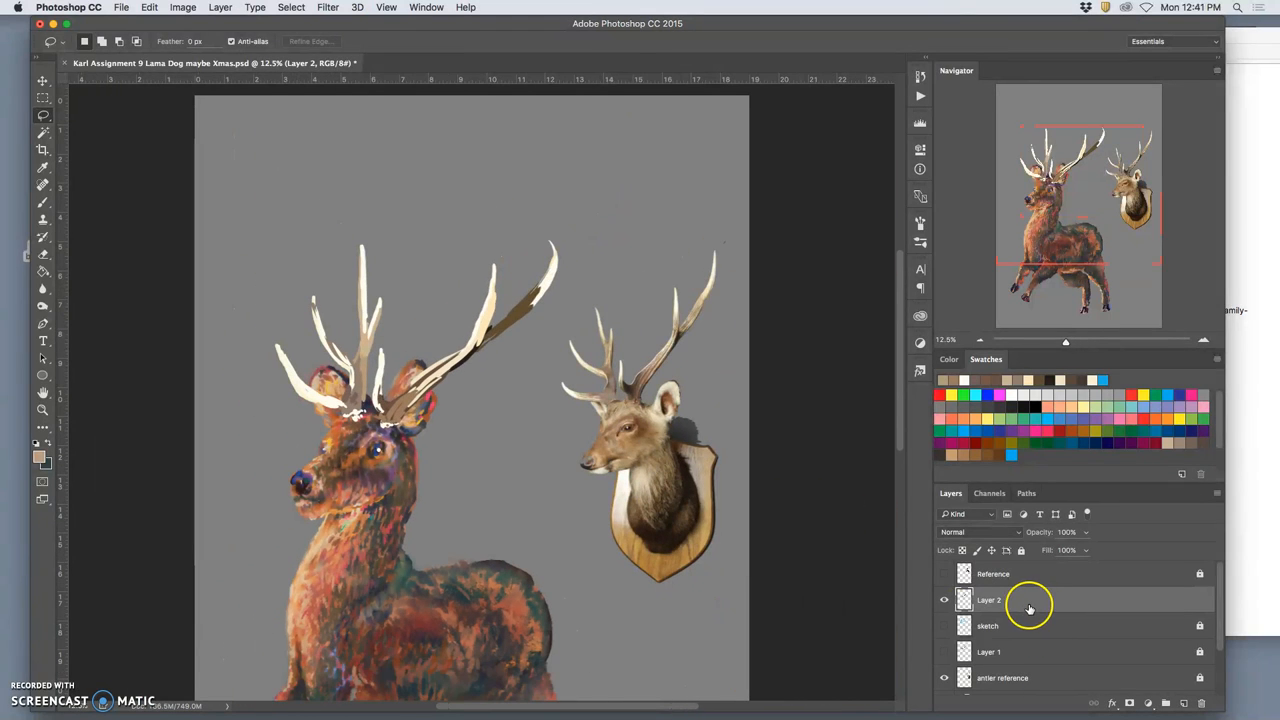
mouse_move(1189, 631)
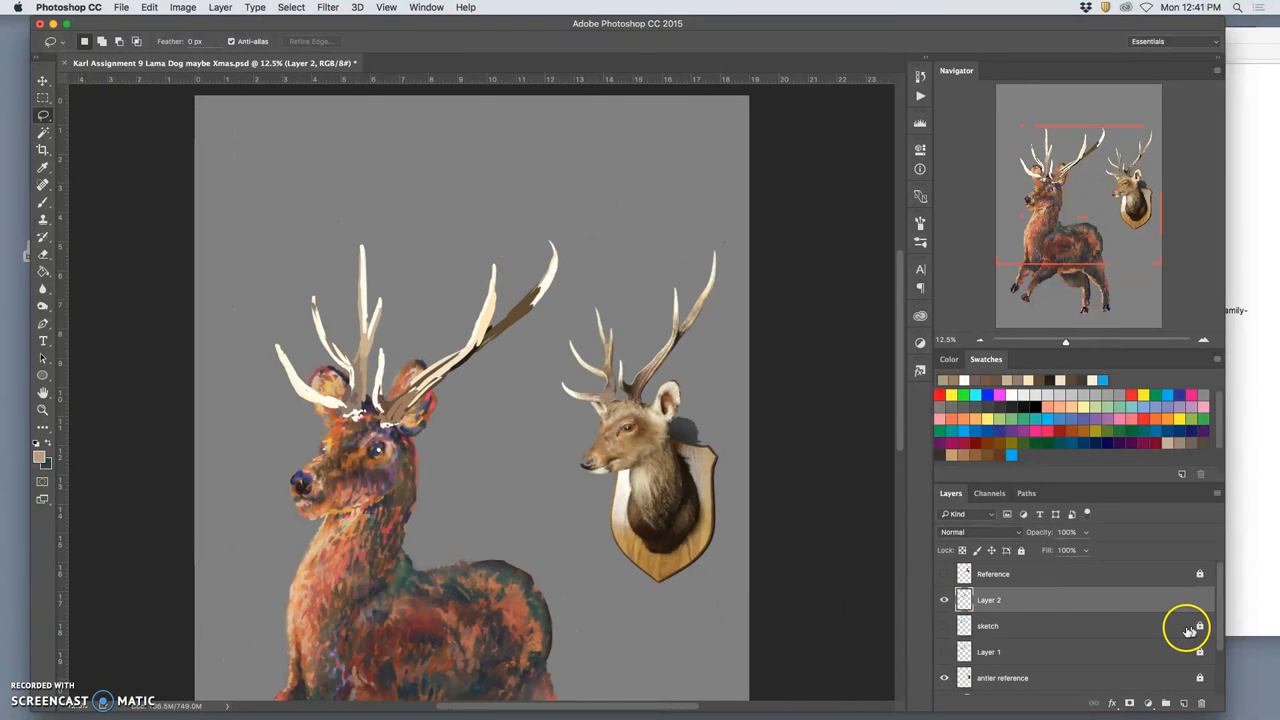
Rename Layer 2 'underpainting' and add a new layer above it named 'refined painting'
click(989, 599)
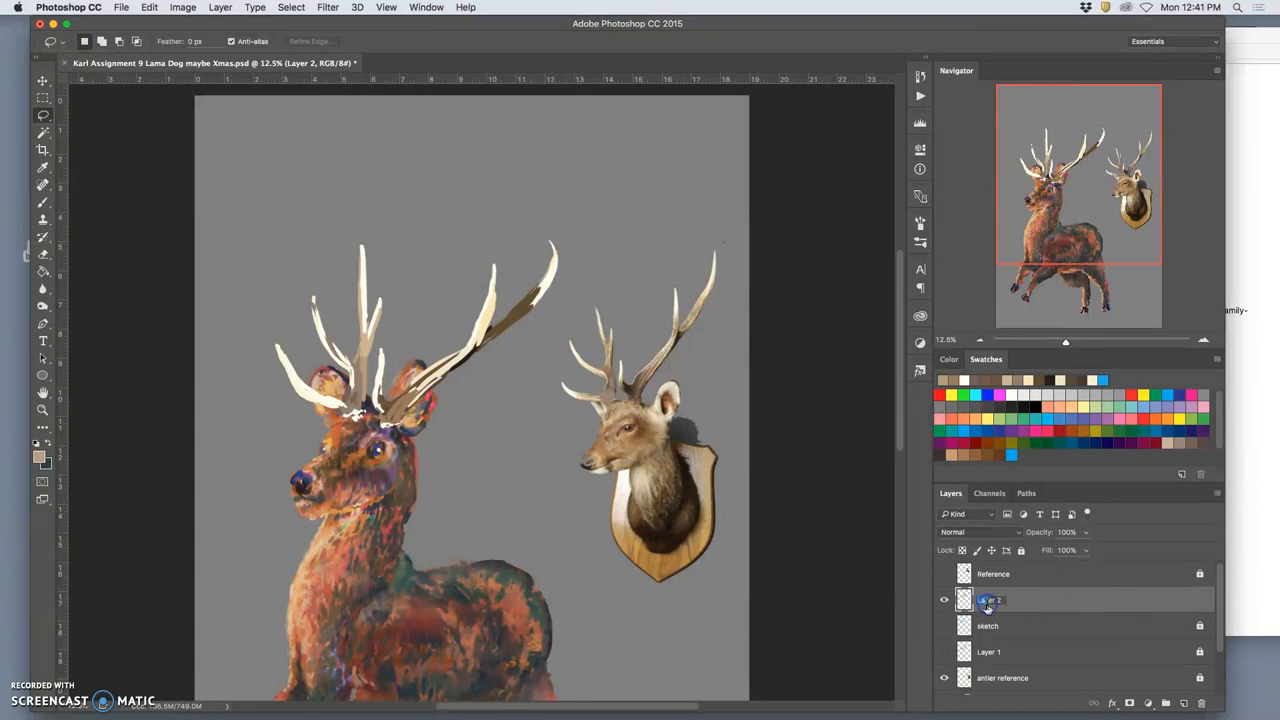
double_click(988, 599)
text(underpainting)
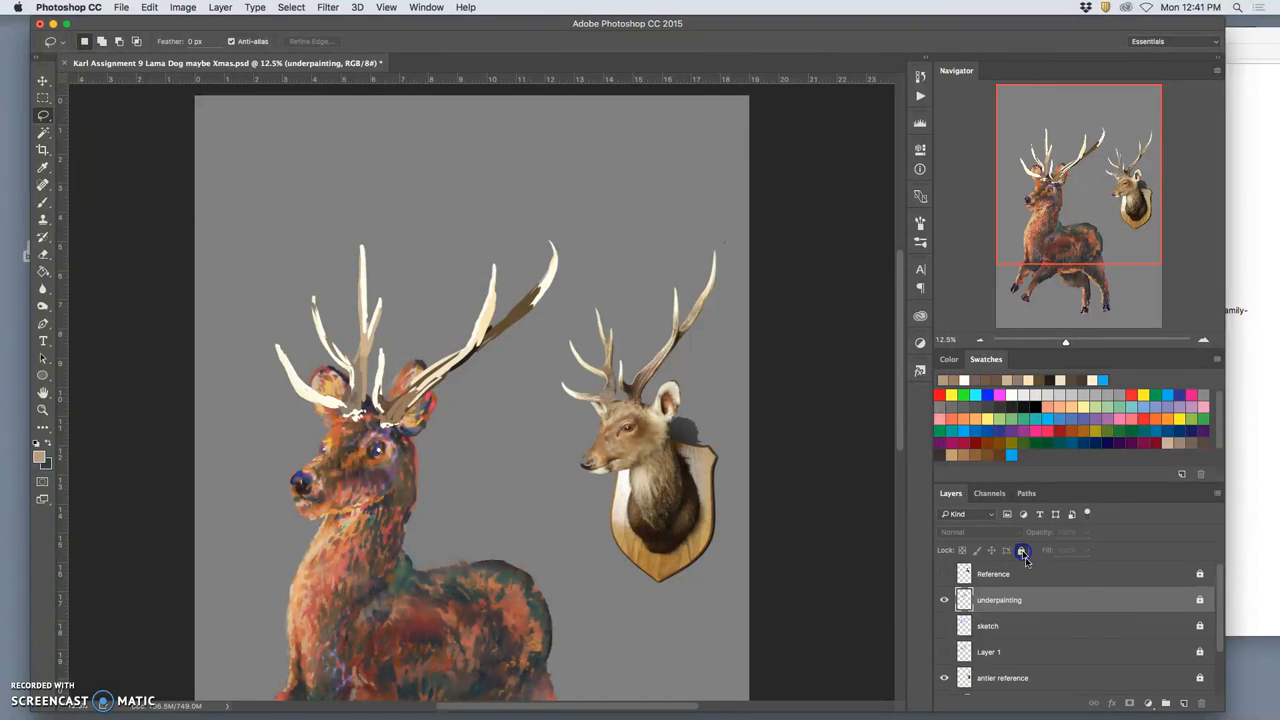
click(1146, 703)
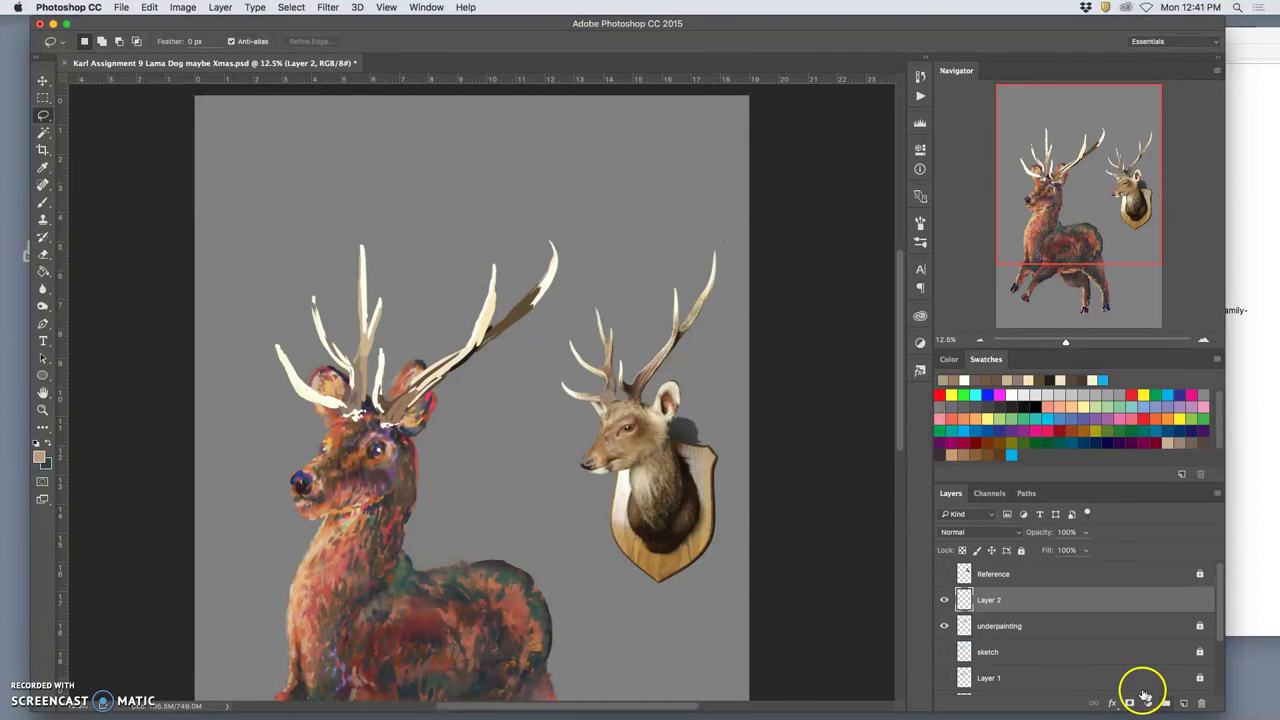
double_click(989, 599)
text(refined painting)
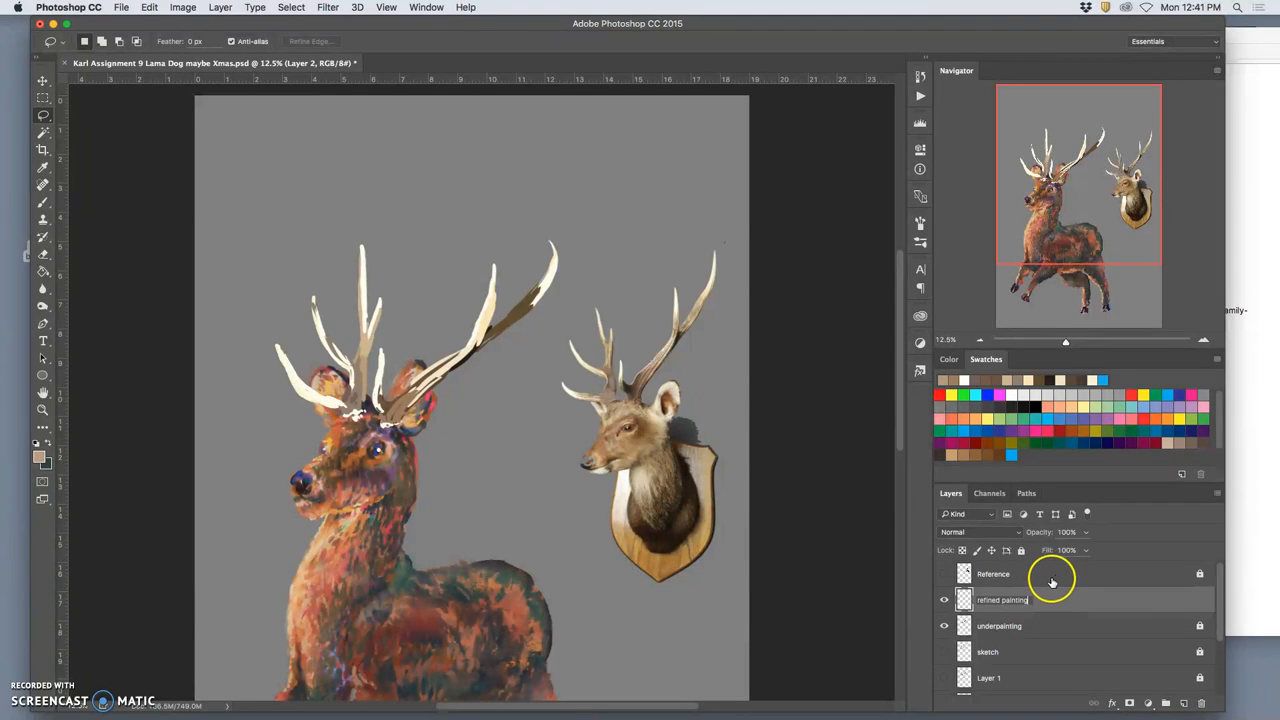
click(1002, 599)
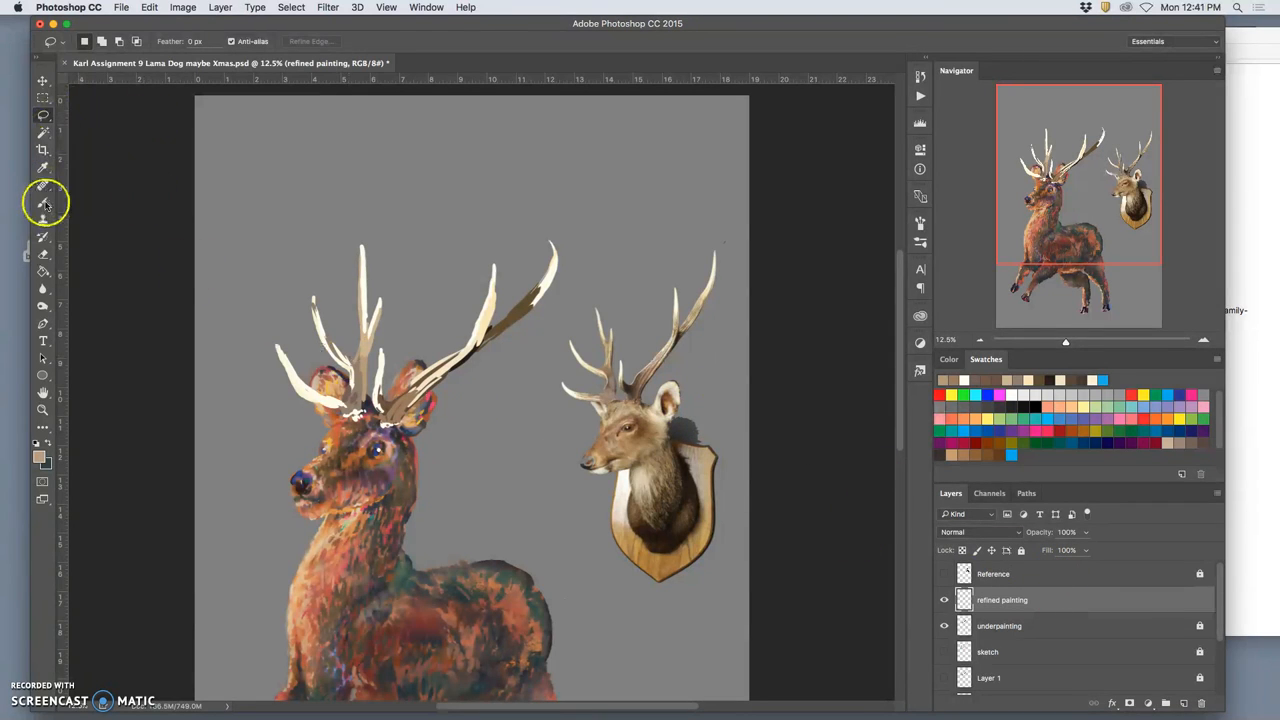
Pick a 156 px textured brush with pen-pressure size jitter plus angle and roundness jitter
click(43, 204)
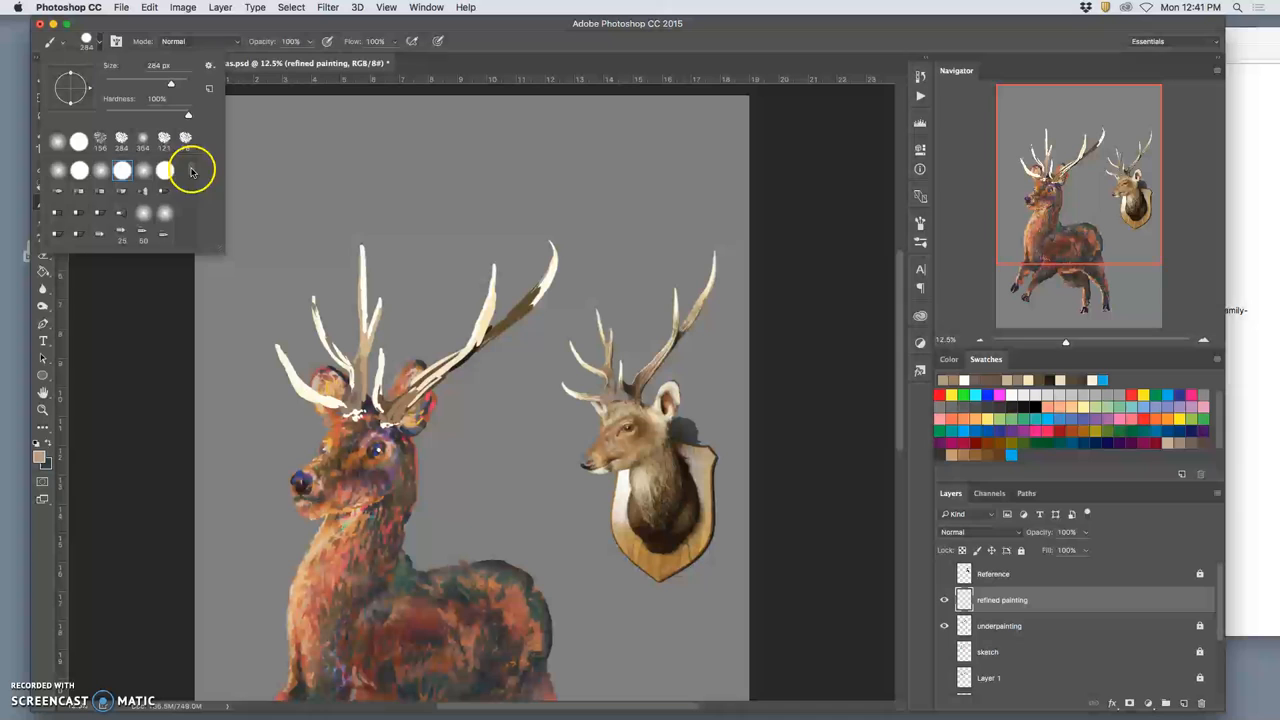
scroll(down, 3)
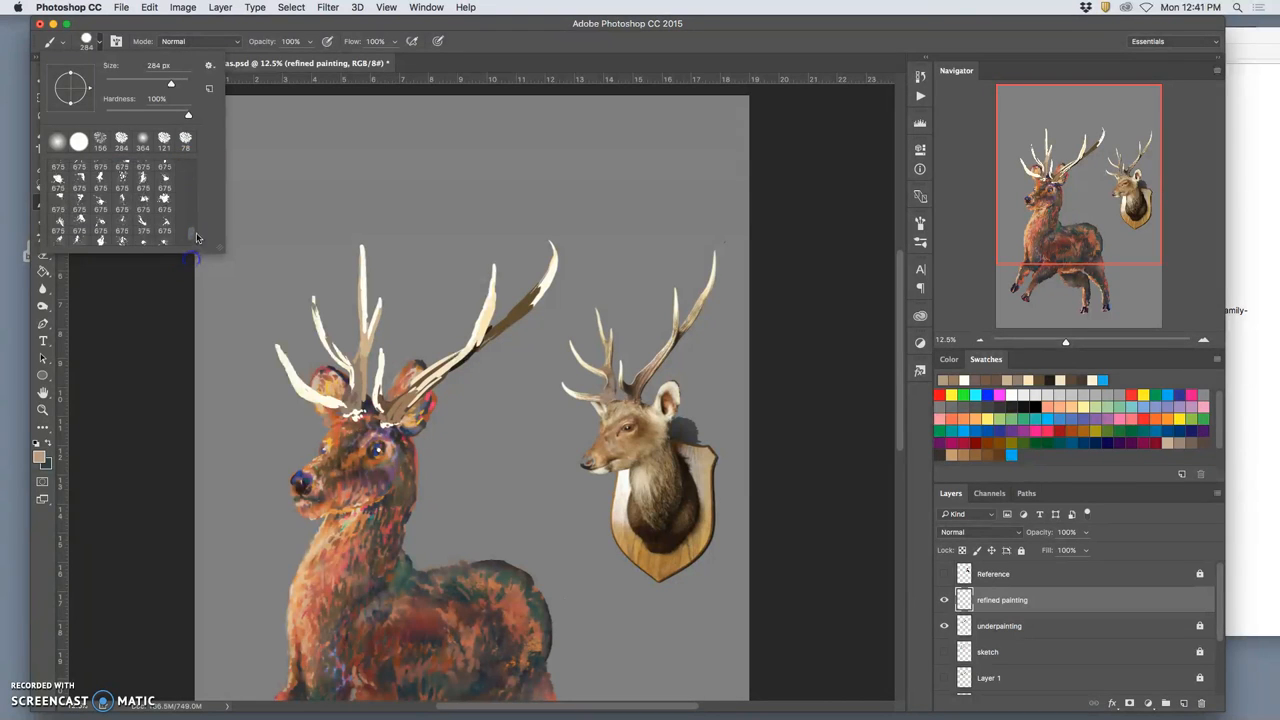
click(143, 231)
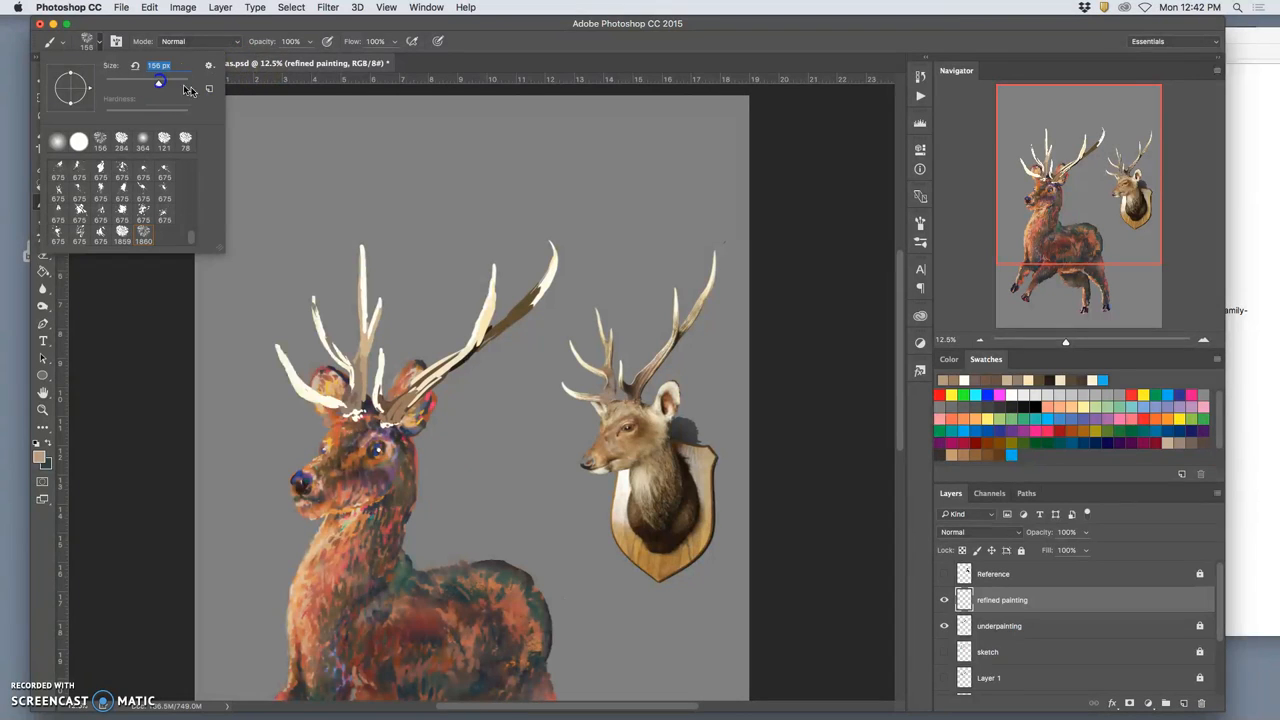
mouse_move(920, 188)
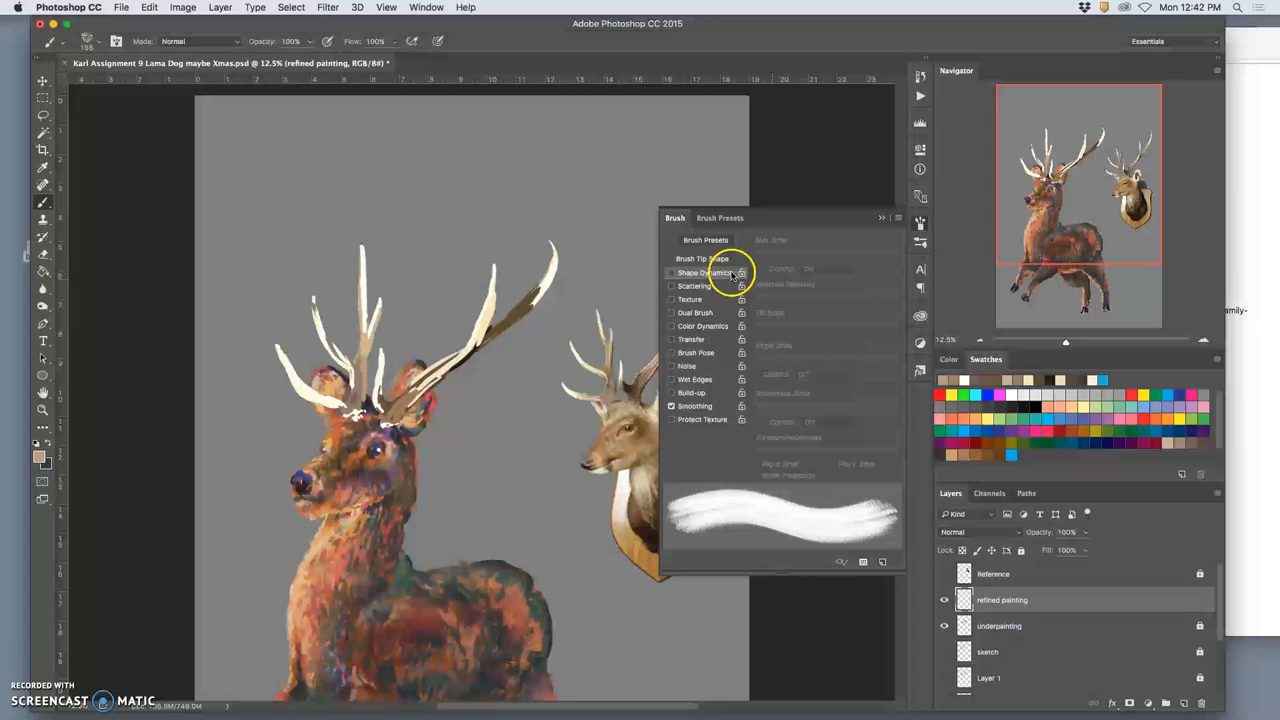
click(703, 272)
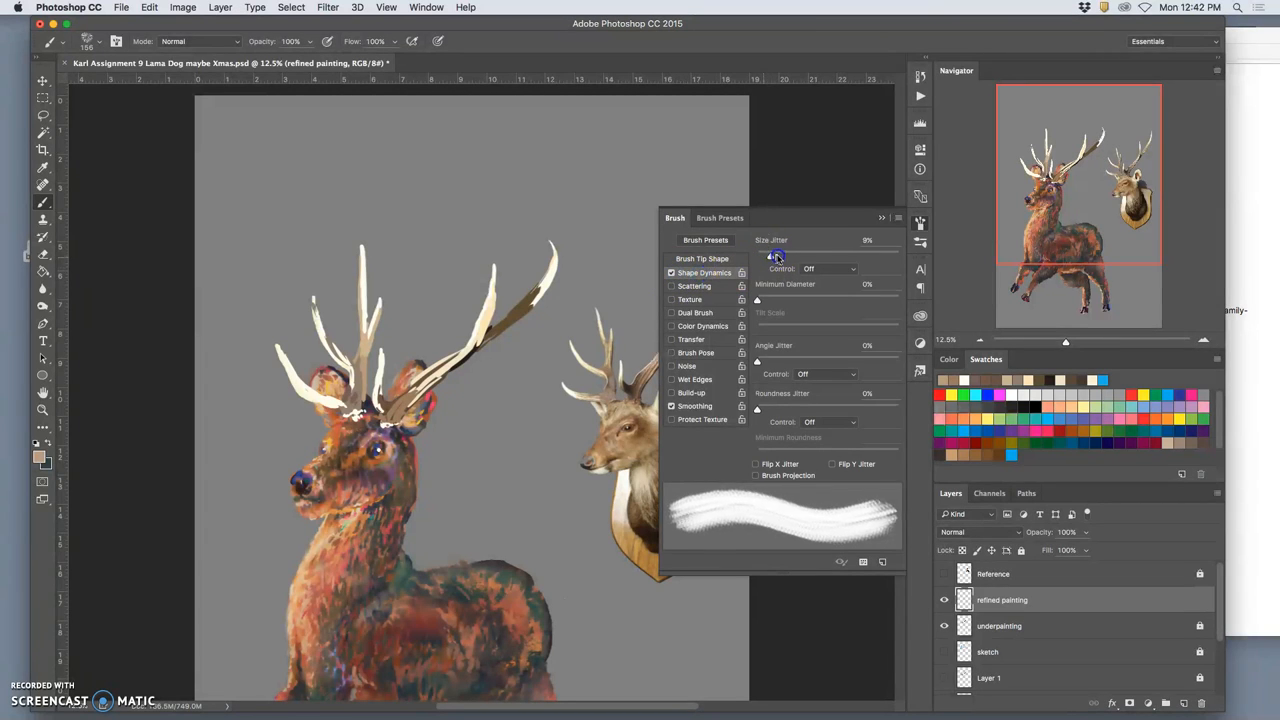
click(851, 268)
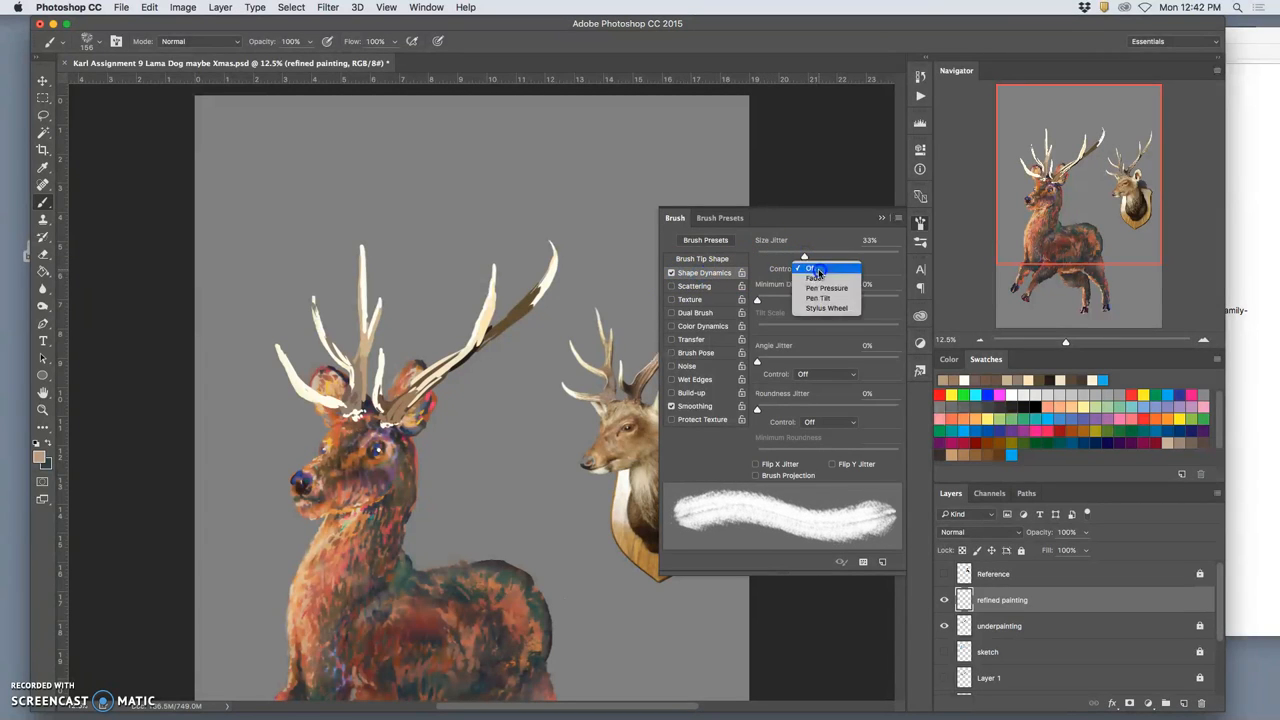
click(827, 288)
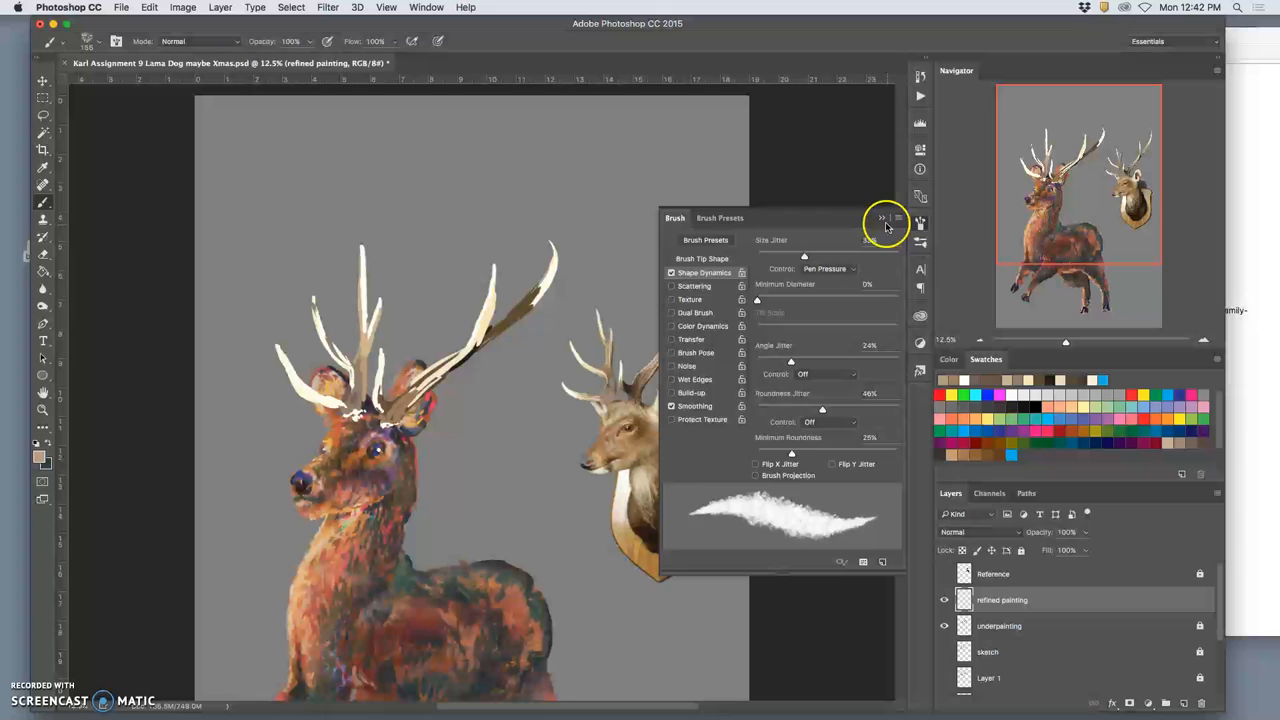
click(881, 218)
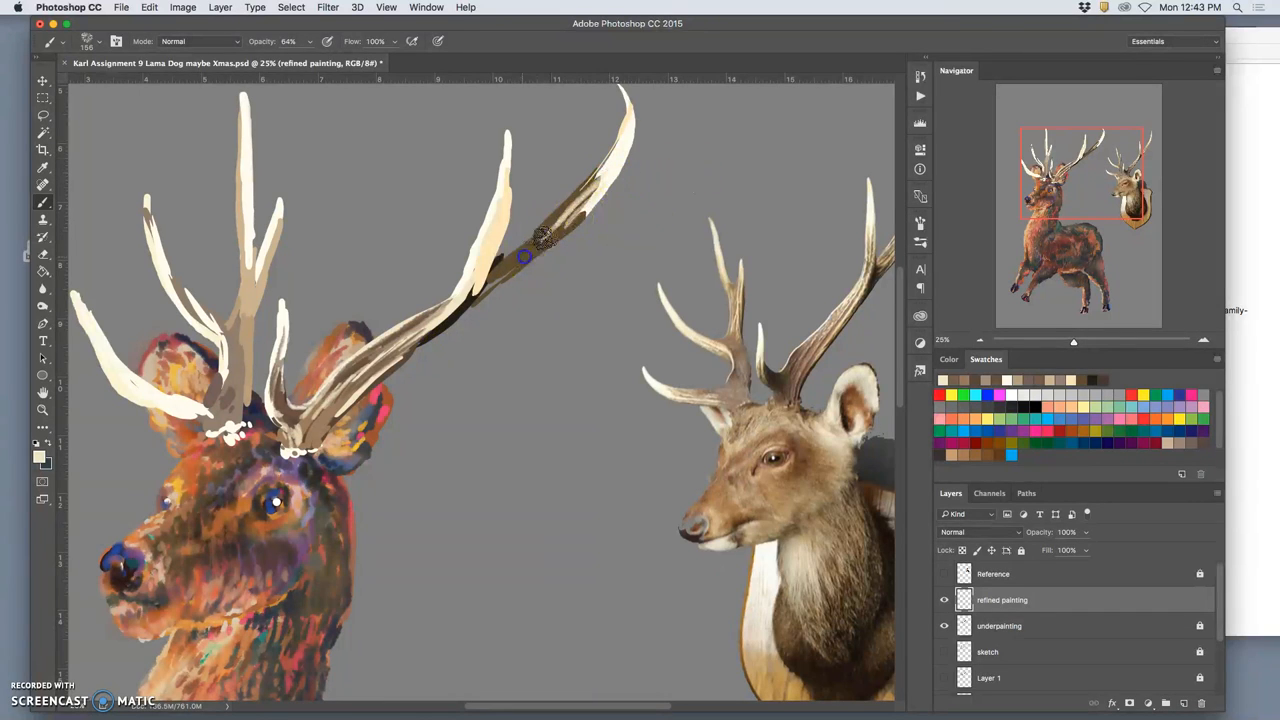
Paint dark brown shadows on the right antler's middle, tip, fork and lower beam, and the centre antler
drag(525, 255, 595, 180)
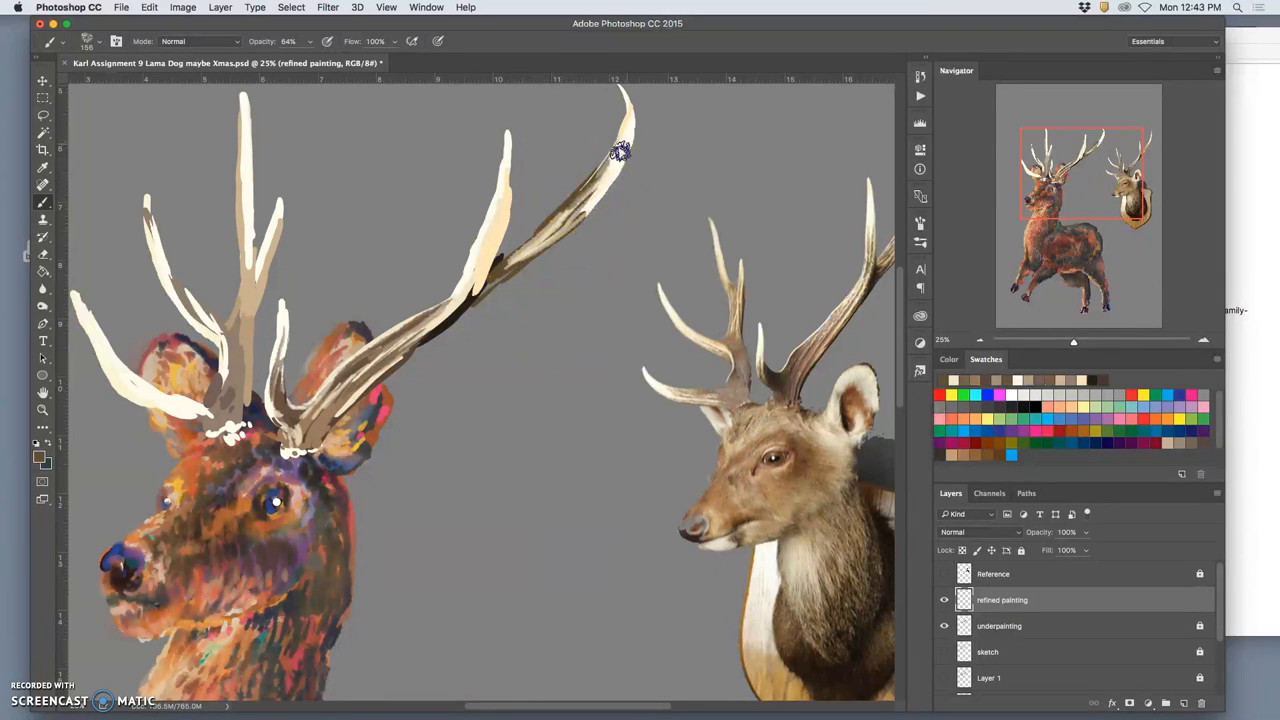
drag(620, 150, 515, 270)
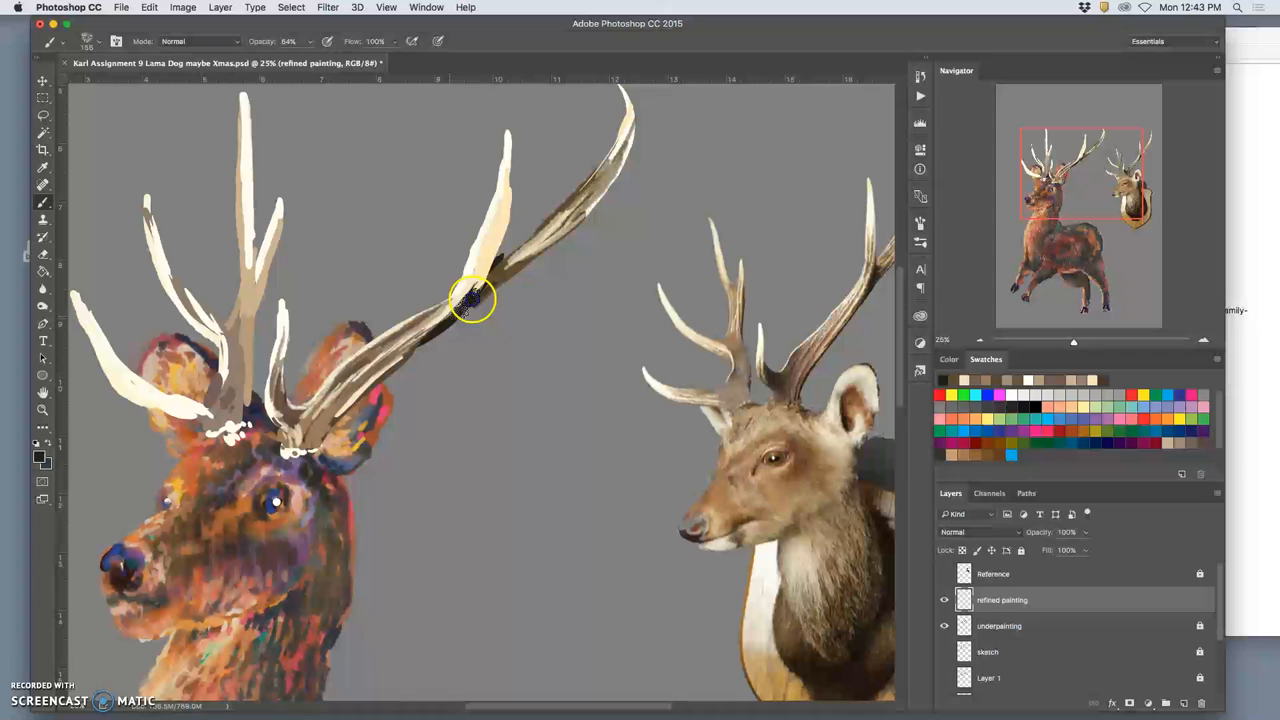
drag(473, 300, 430, 330)
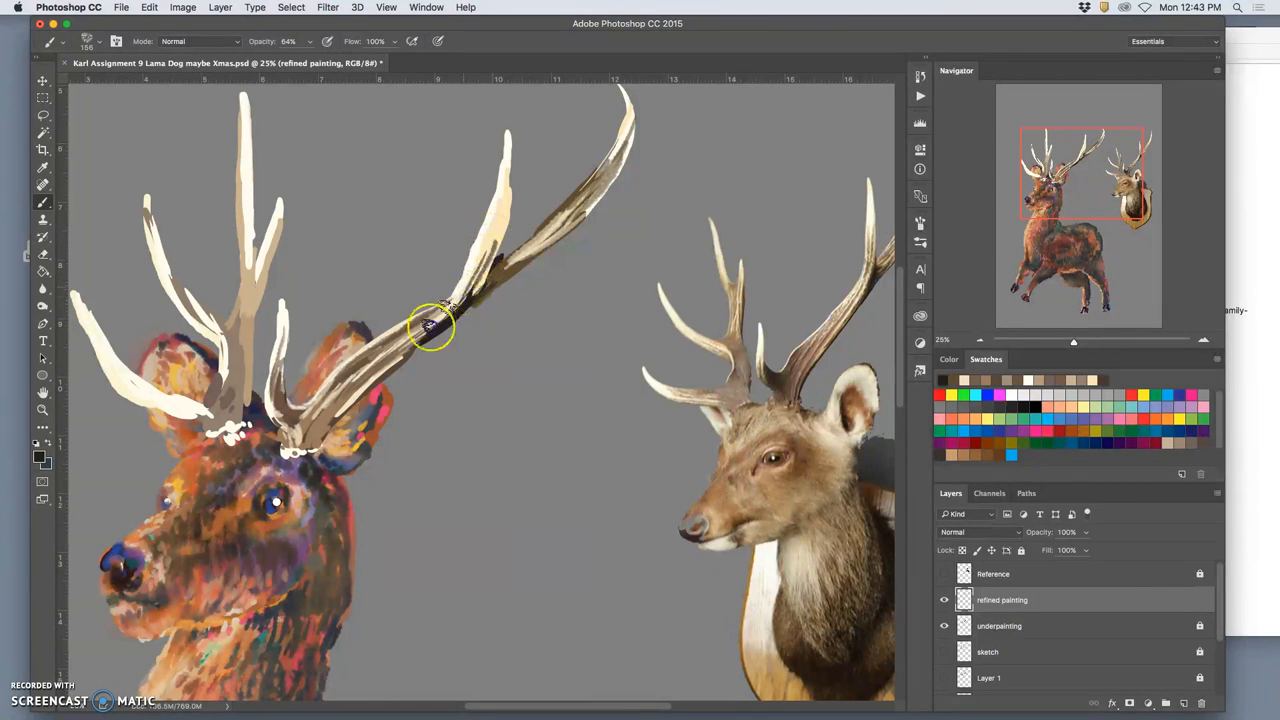
drag(440, 325, 345, 410)
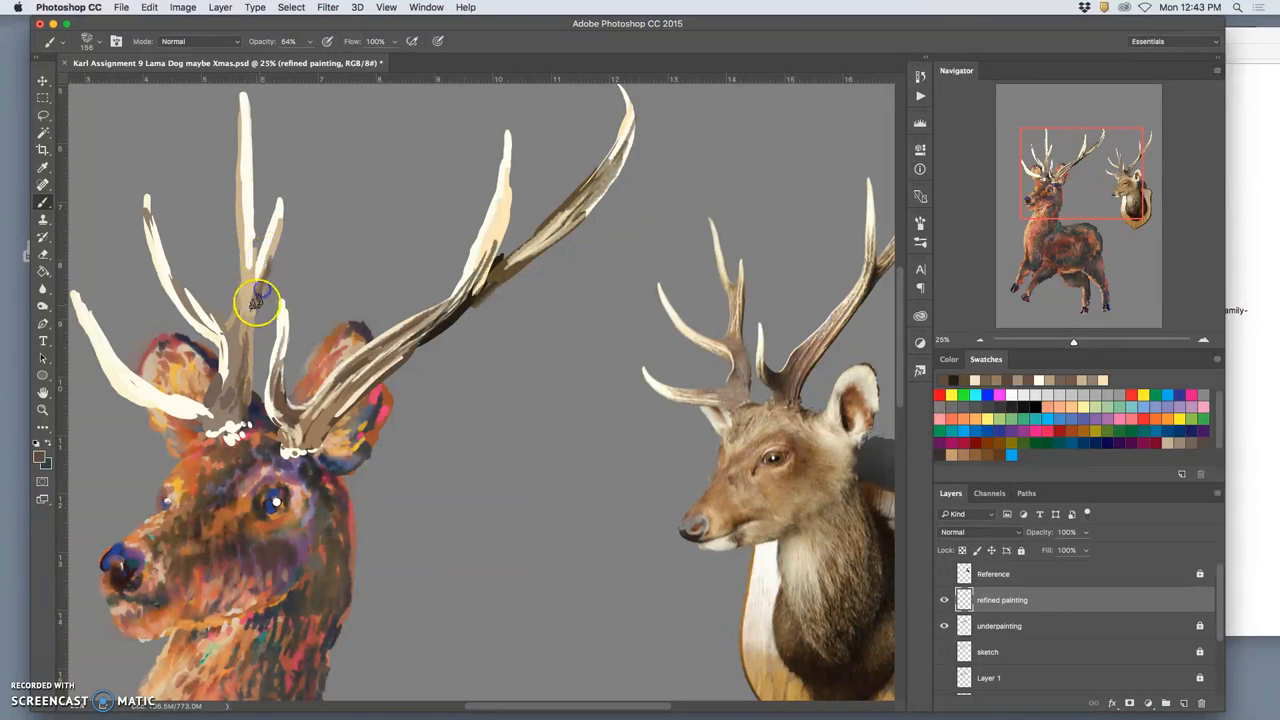
drag(258, 302, 248, 408)
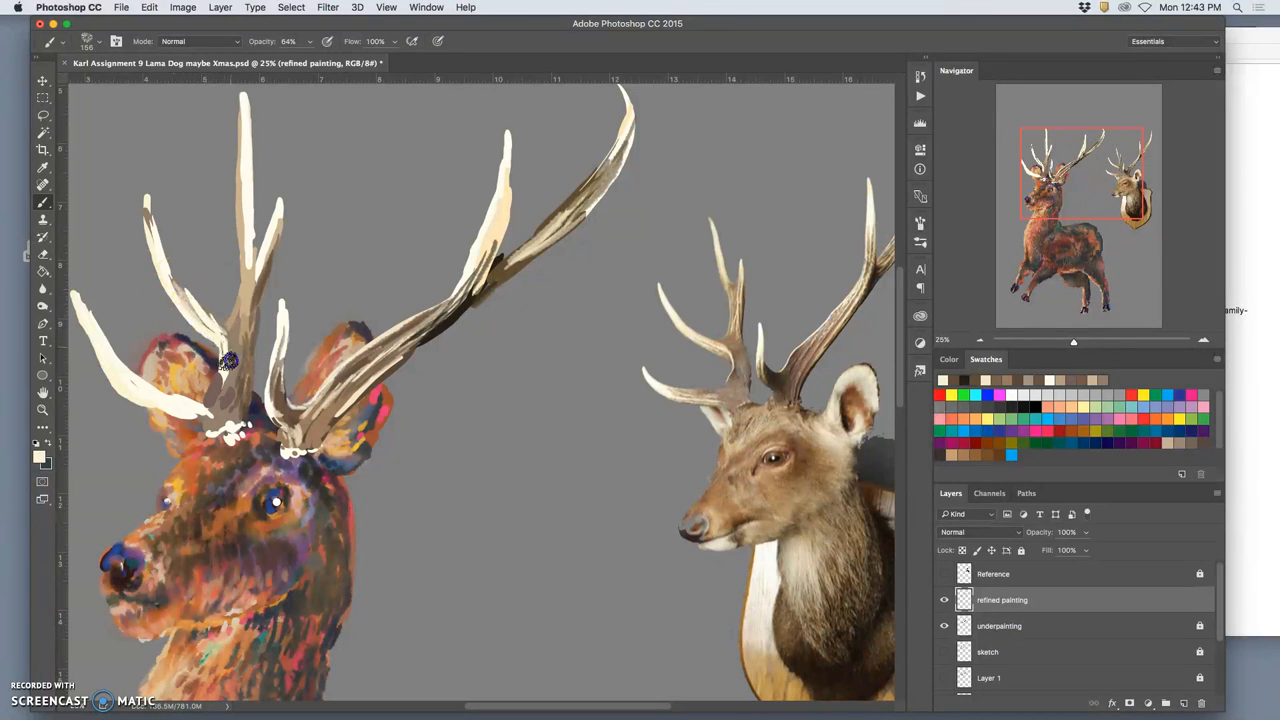
Dab dark paint at both antler bases and paint pale highlights along the left outer tine
click(218, 372)
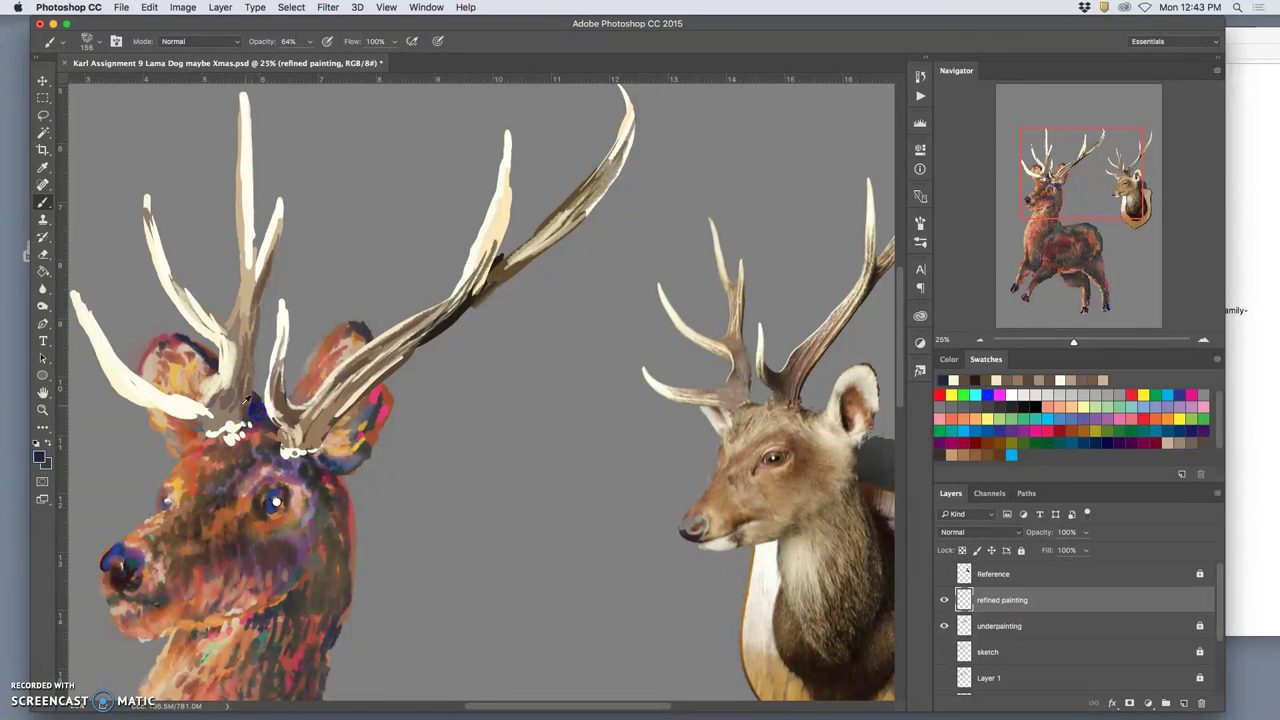
mouse_move(225, 378)
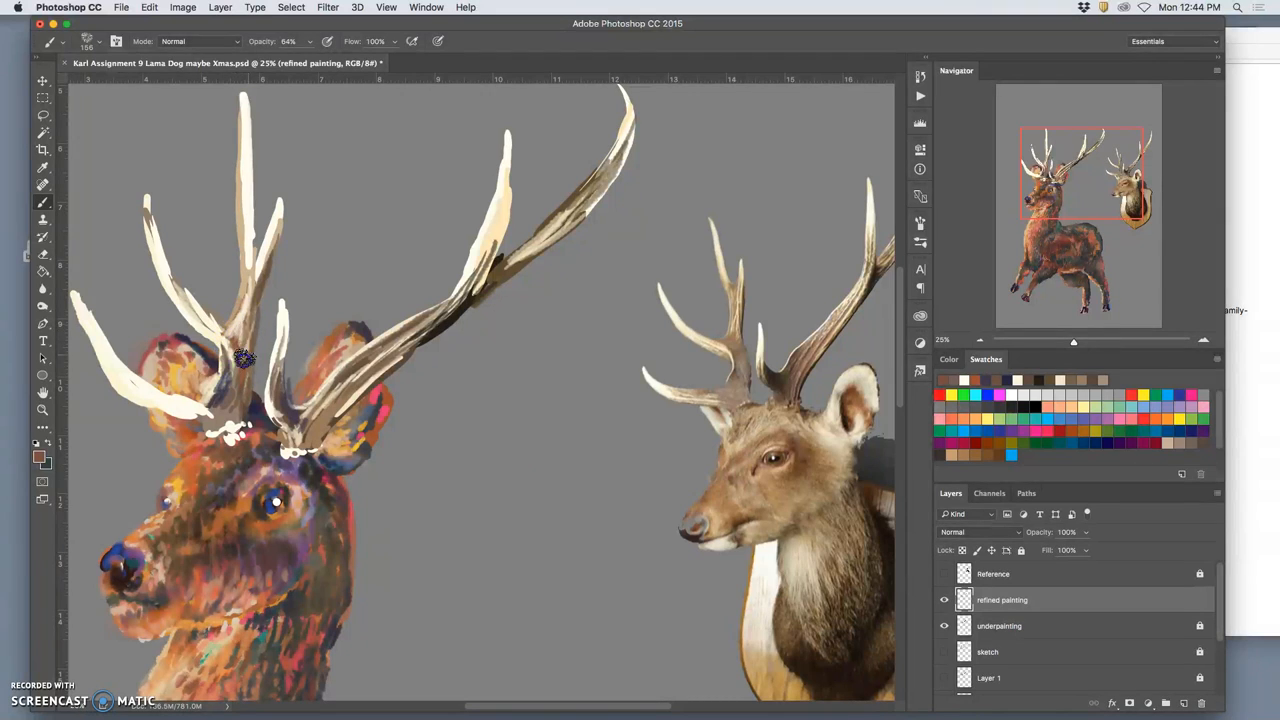
mouse_move(205, 335)
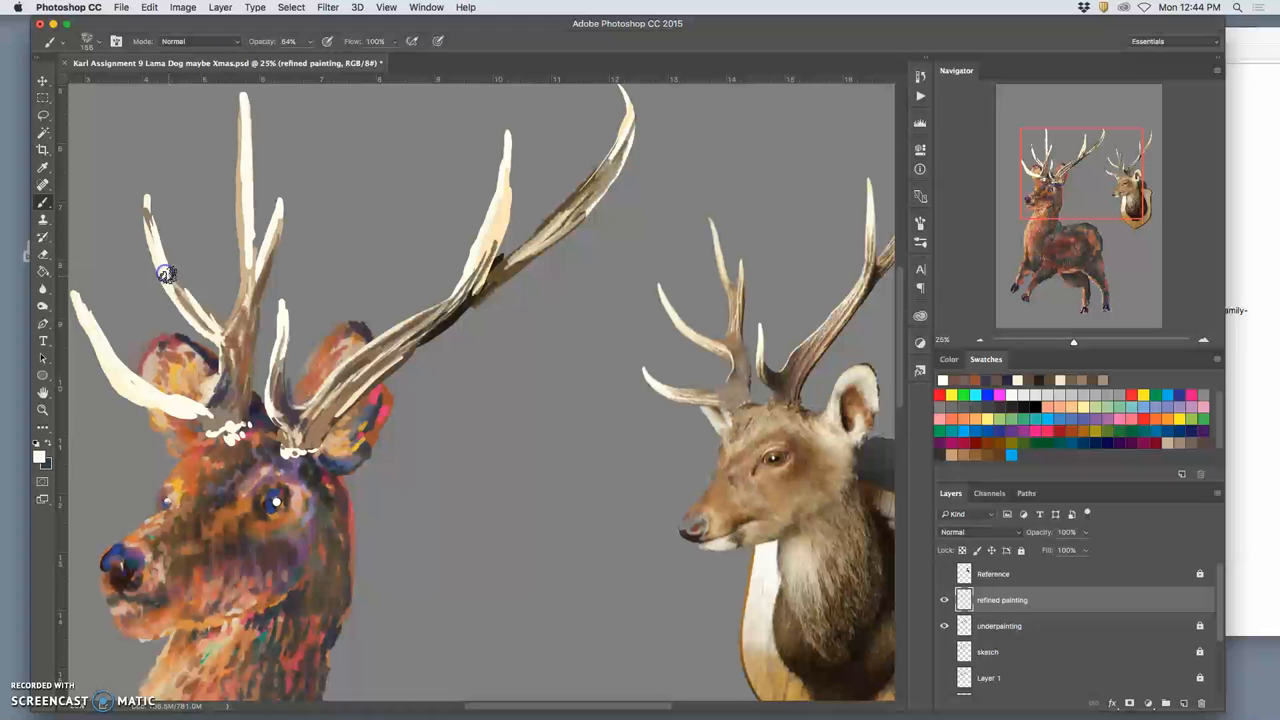
drag(166, 273, 225, 325)
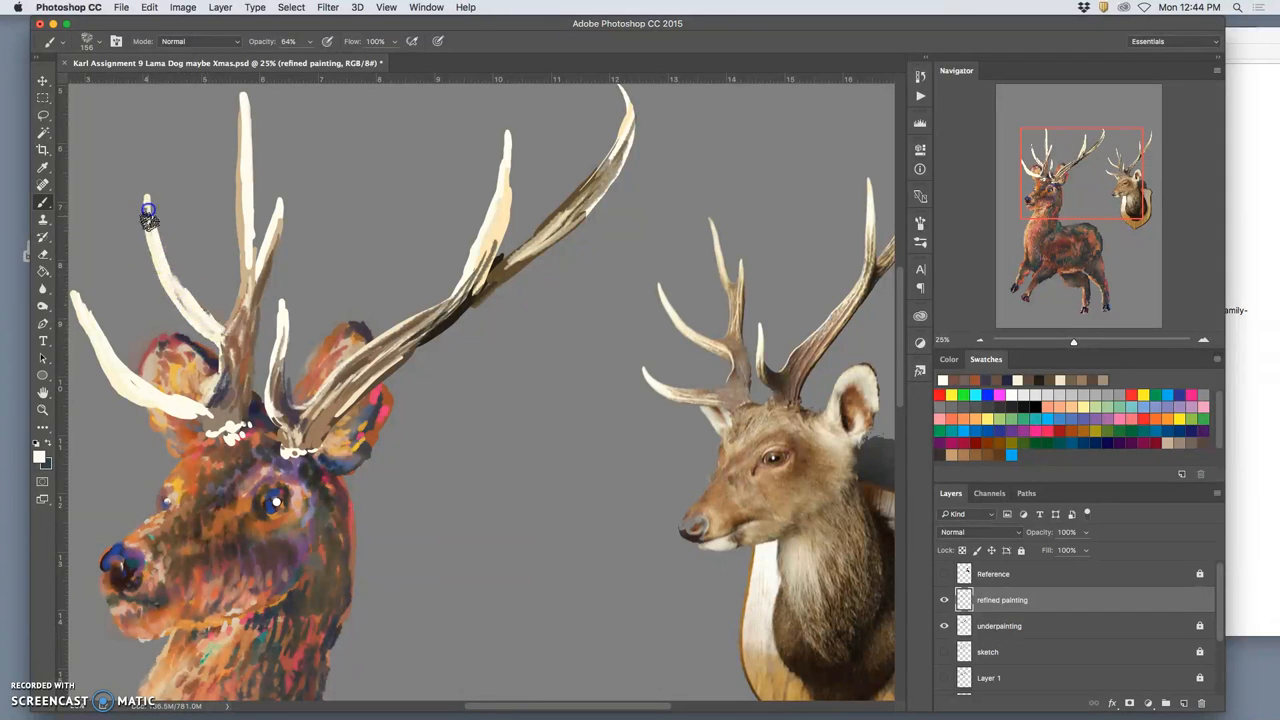
mouse_move(260, 275)
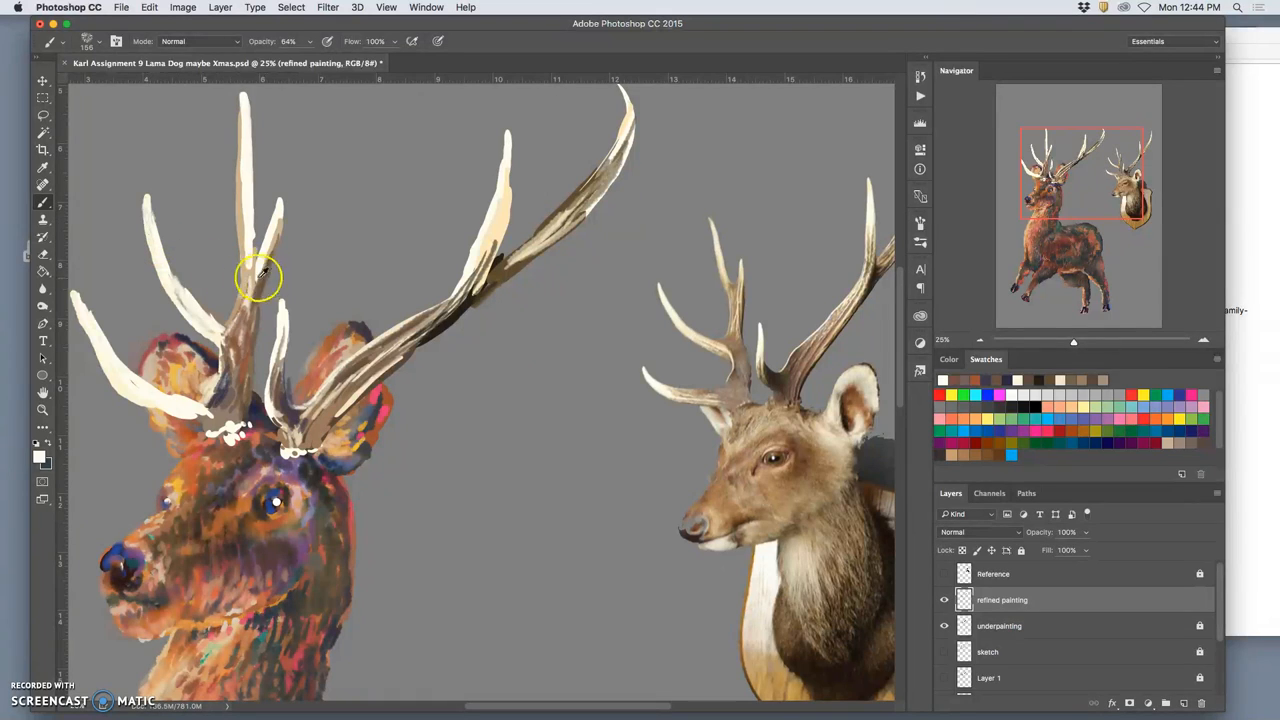
mouse_move(147, 203)
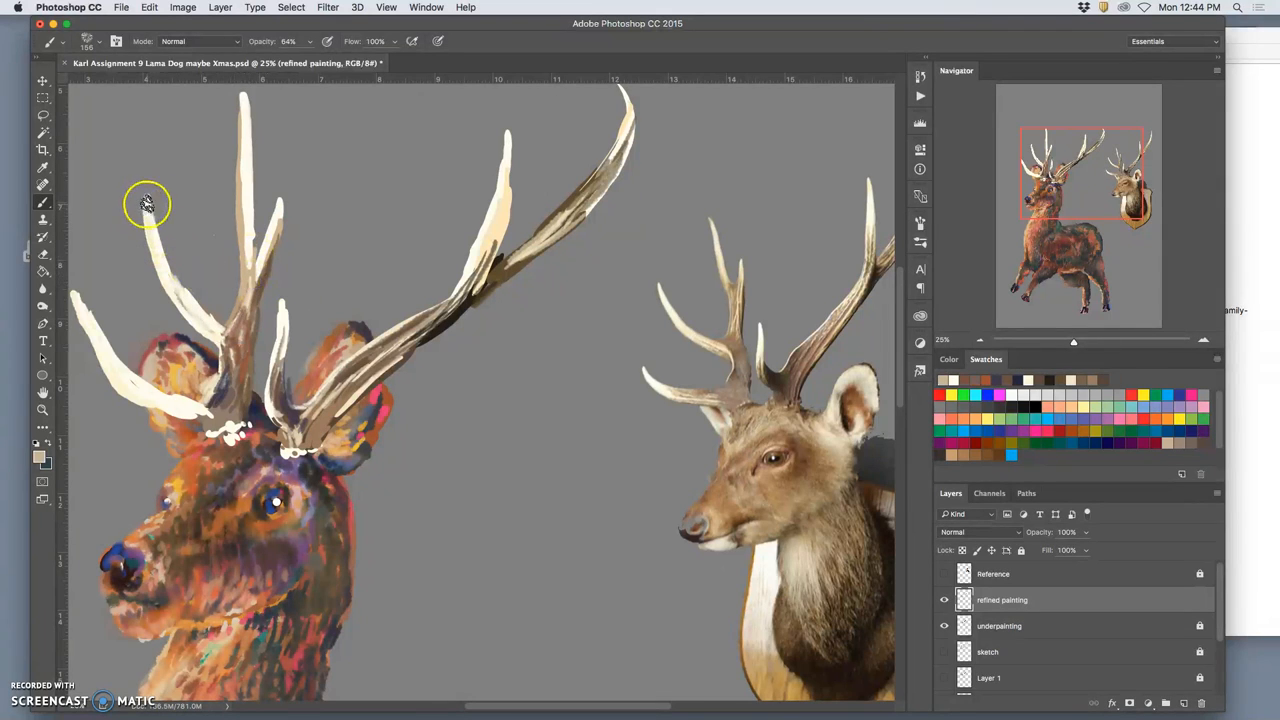
drag(147, 204, 225, 338)
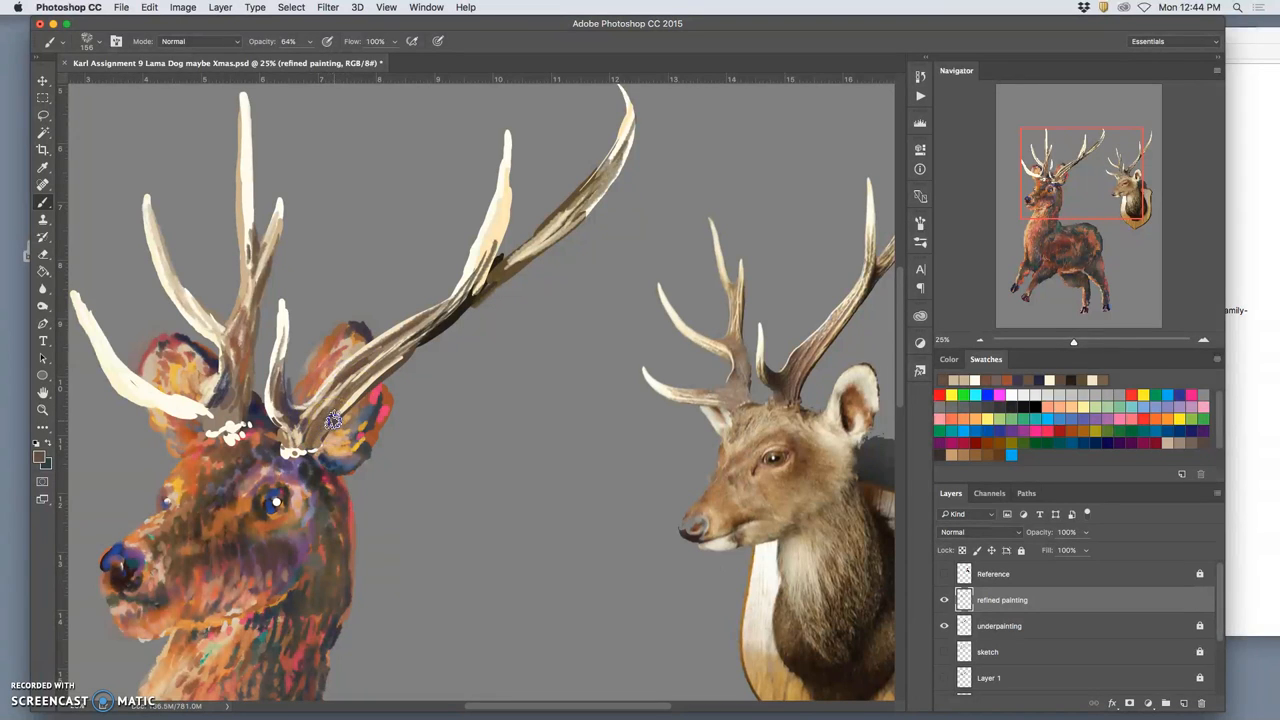
click(330, 425)
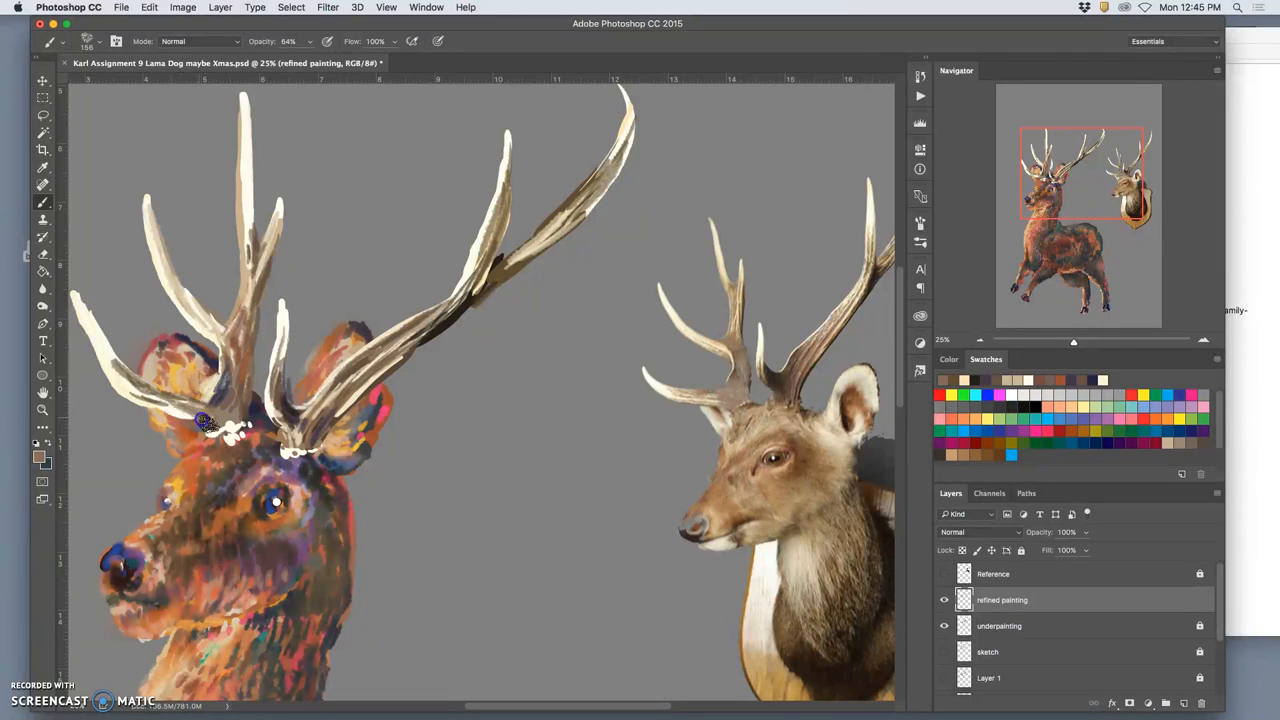
mouse_move(230, 405)
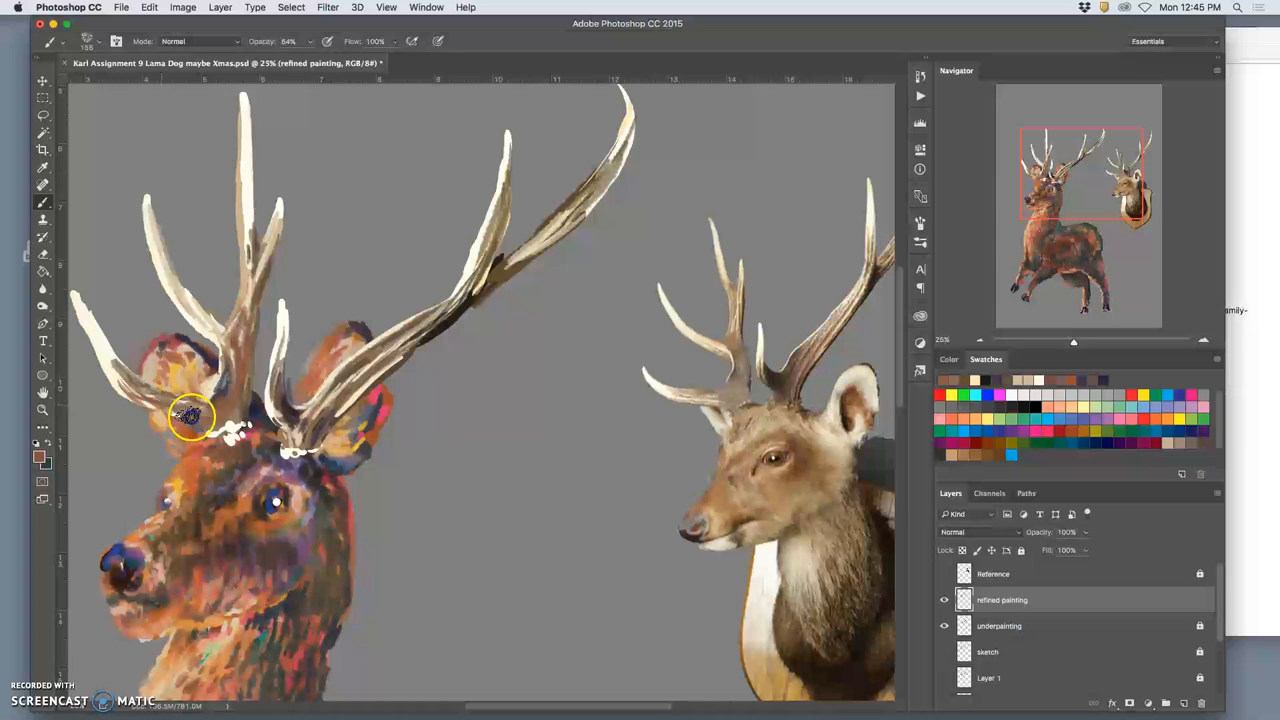
Soften shading at both antler bases and blend the right antler's fork
click(185, 415)
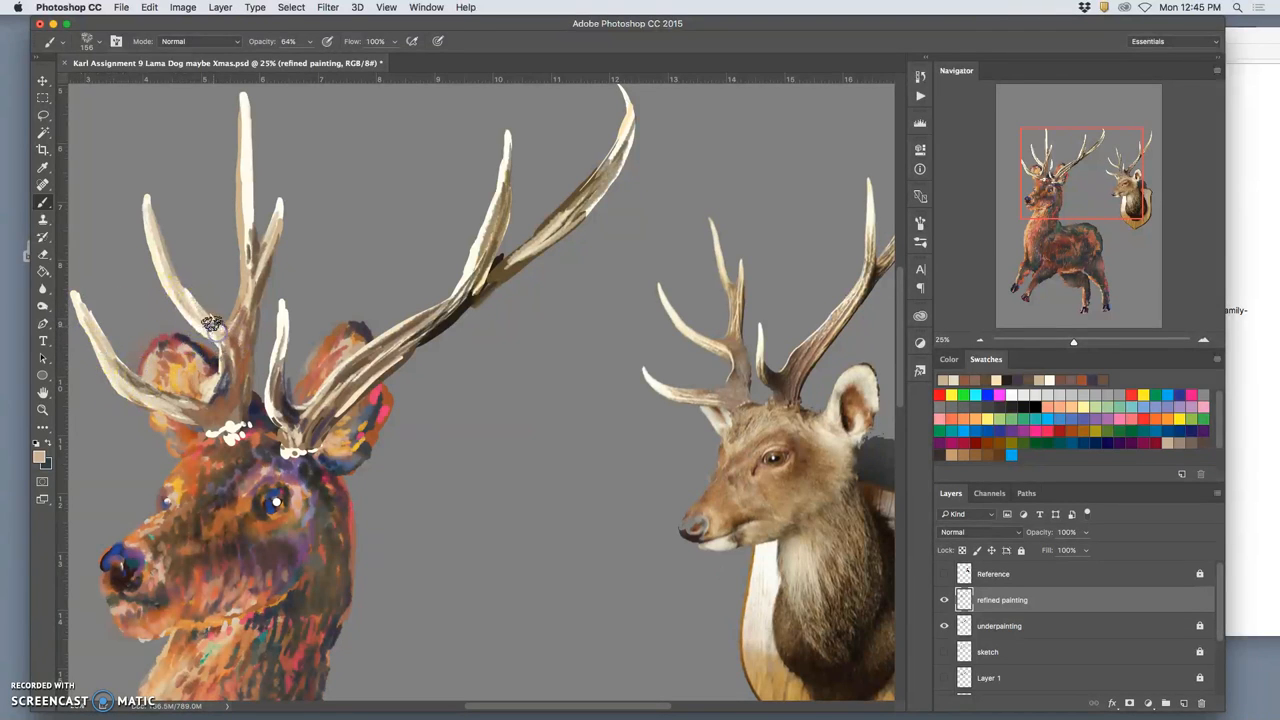
mouse_move(247, 207)
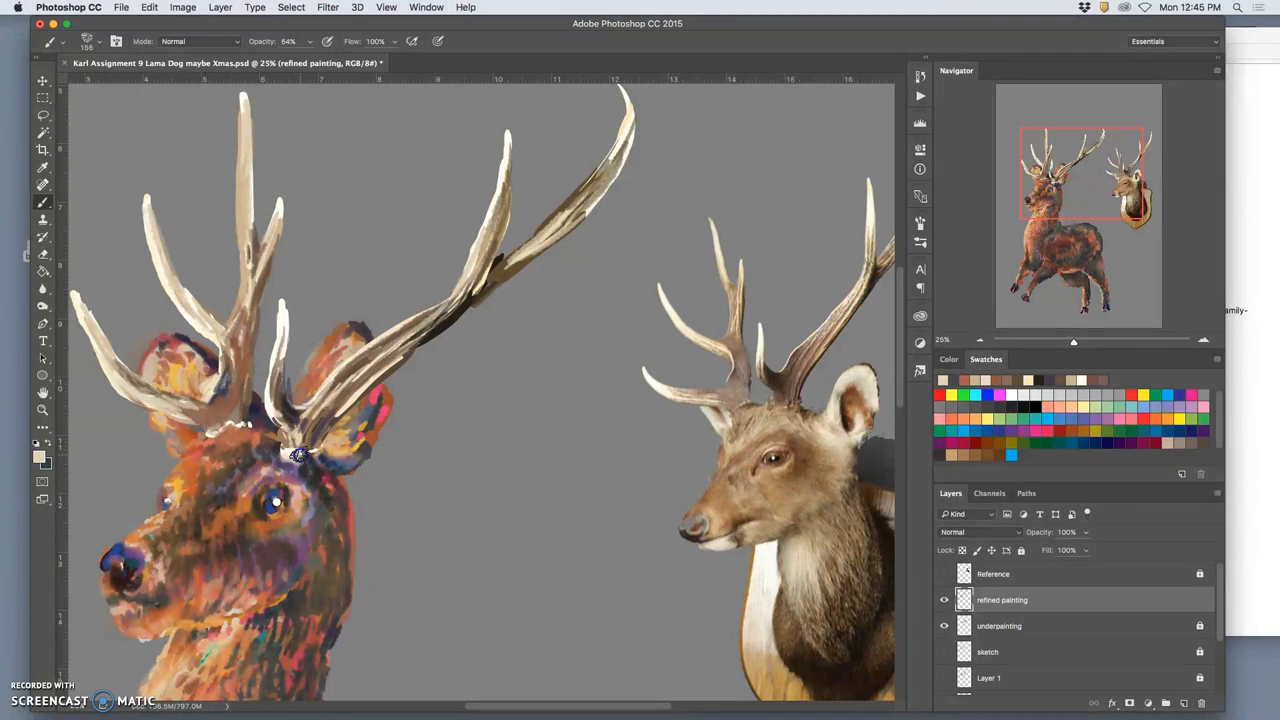
click(290, 450)
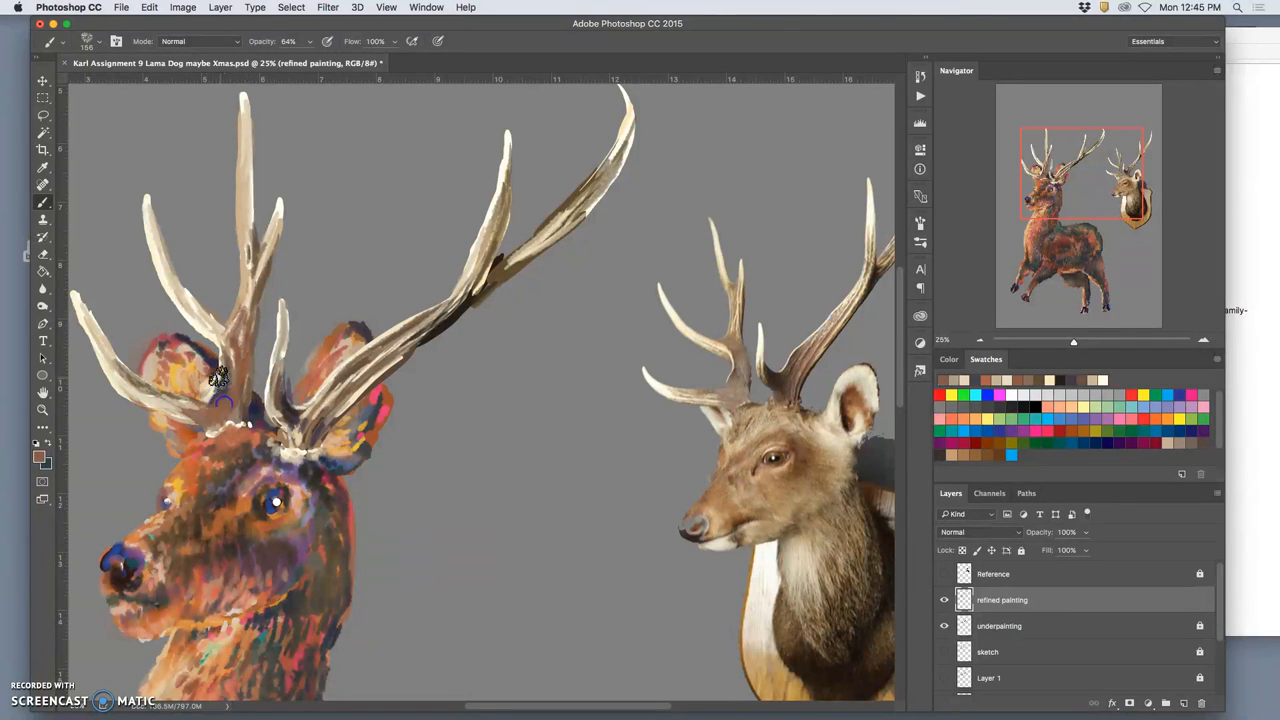
mouse_move(237, 312)
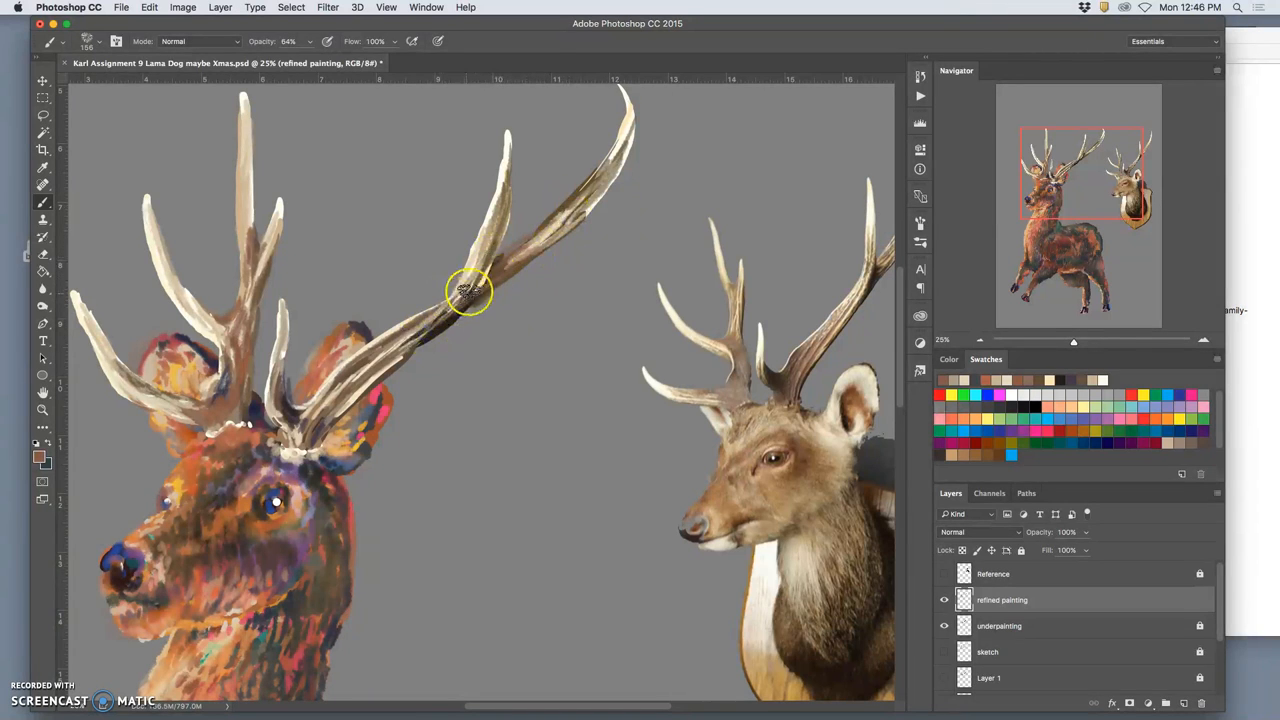
drag(470, 290, 375, 360)
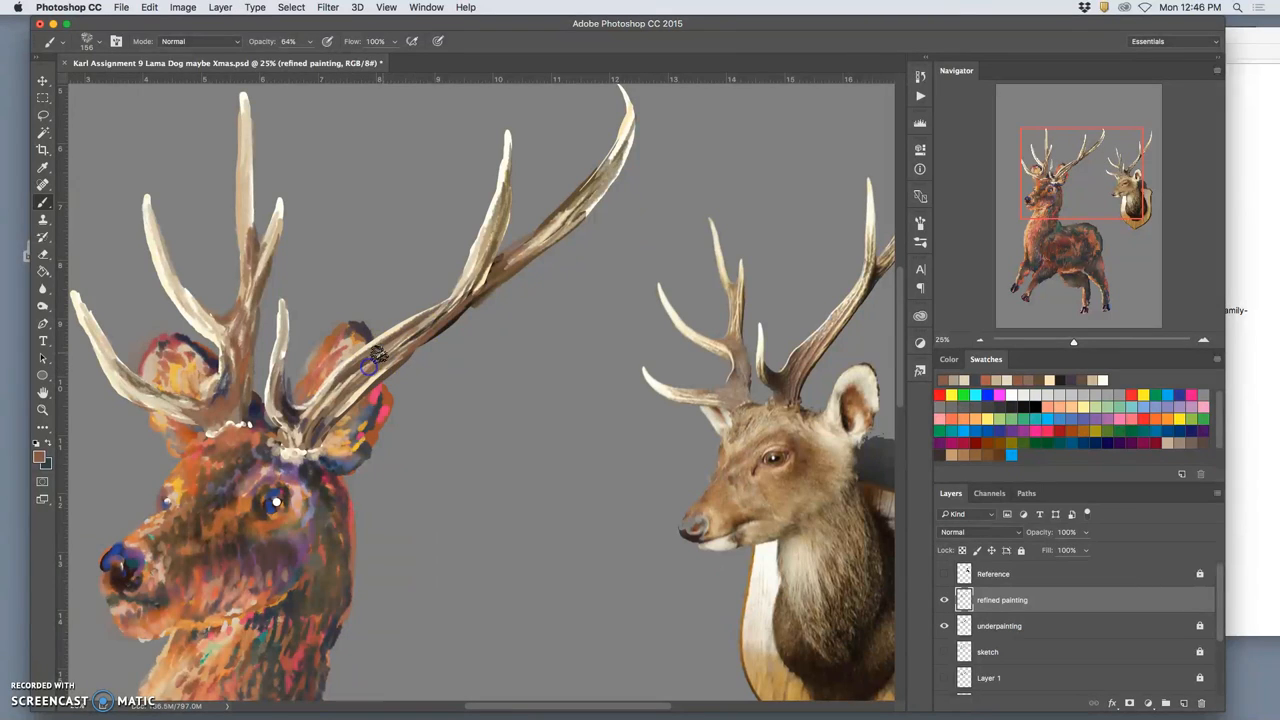
mouse_move(493, 220)
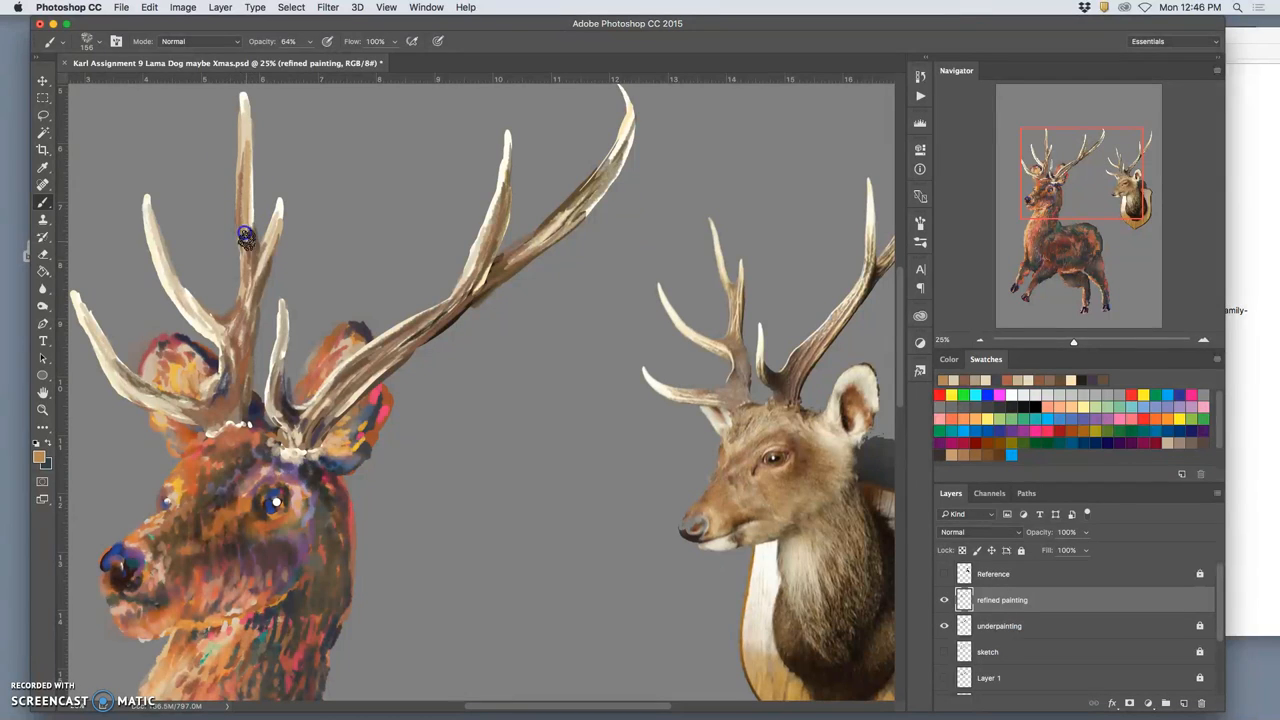
mouse_move(178, 297)
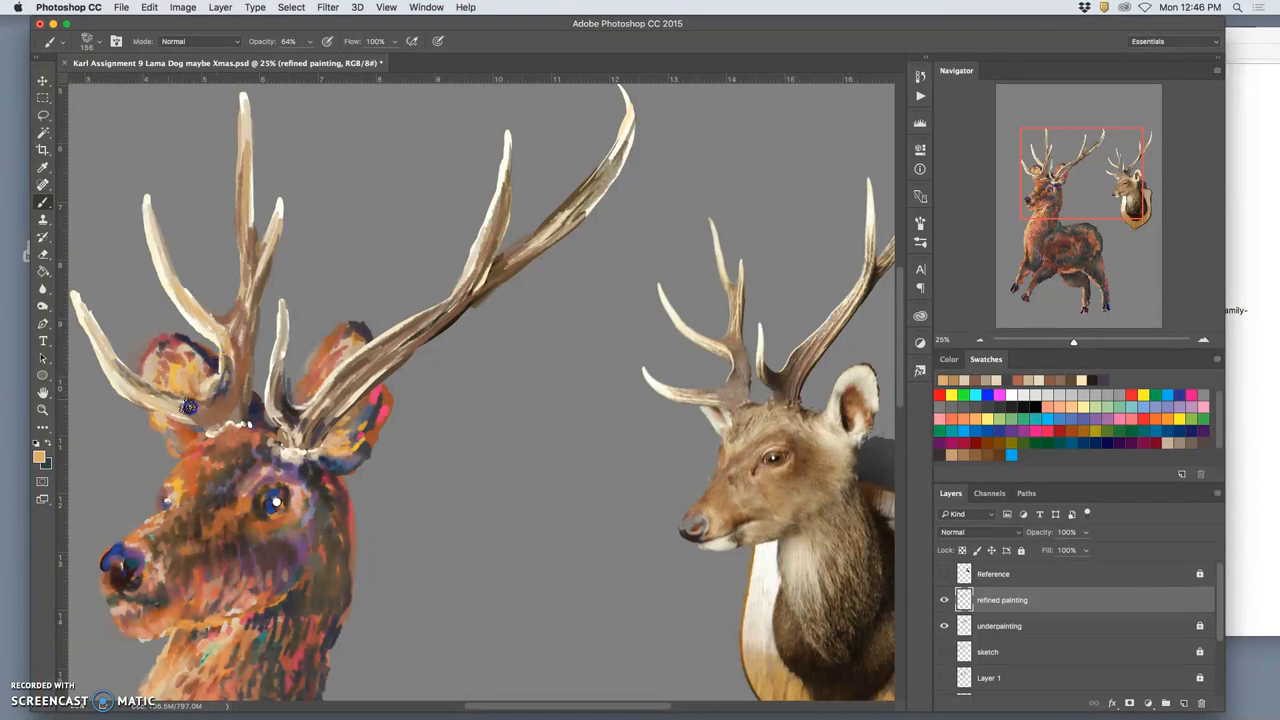
mouse_move(407, 343)
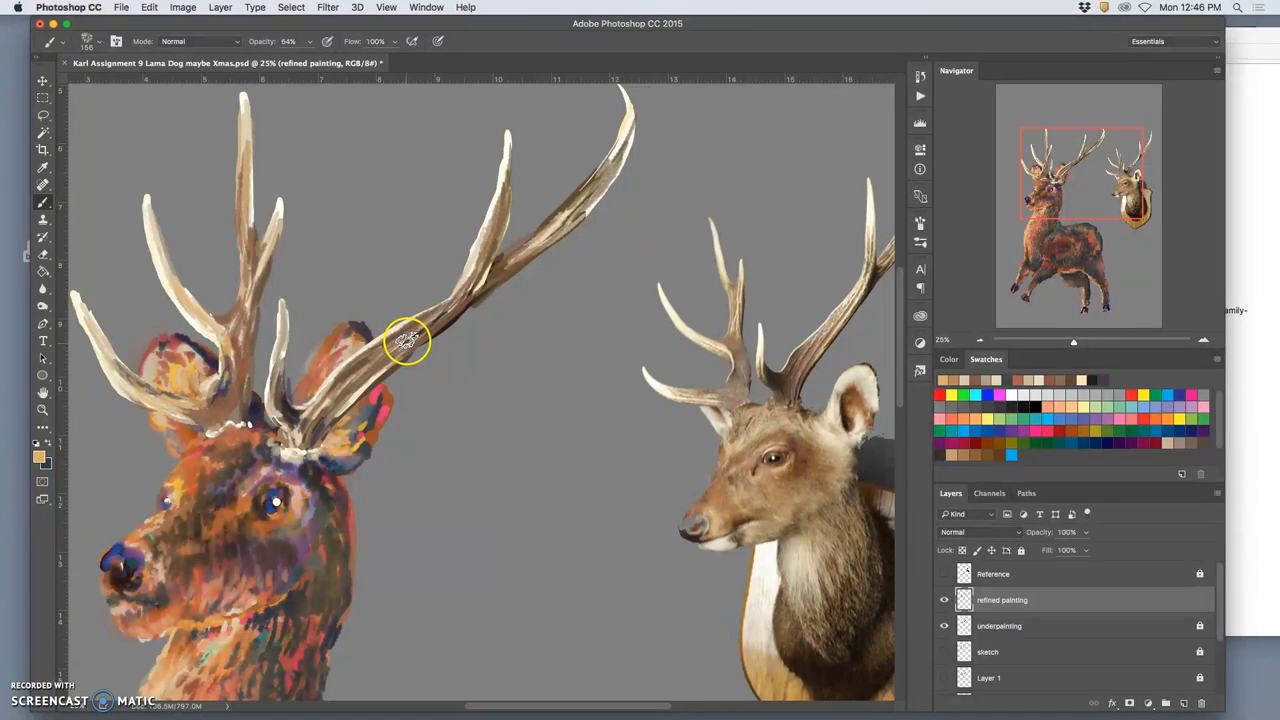